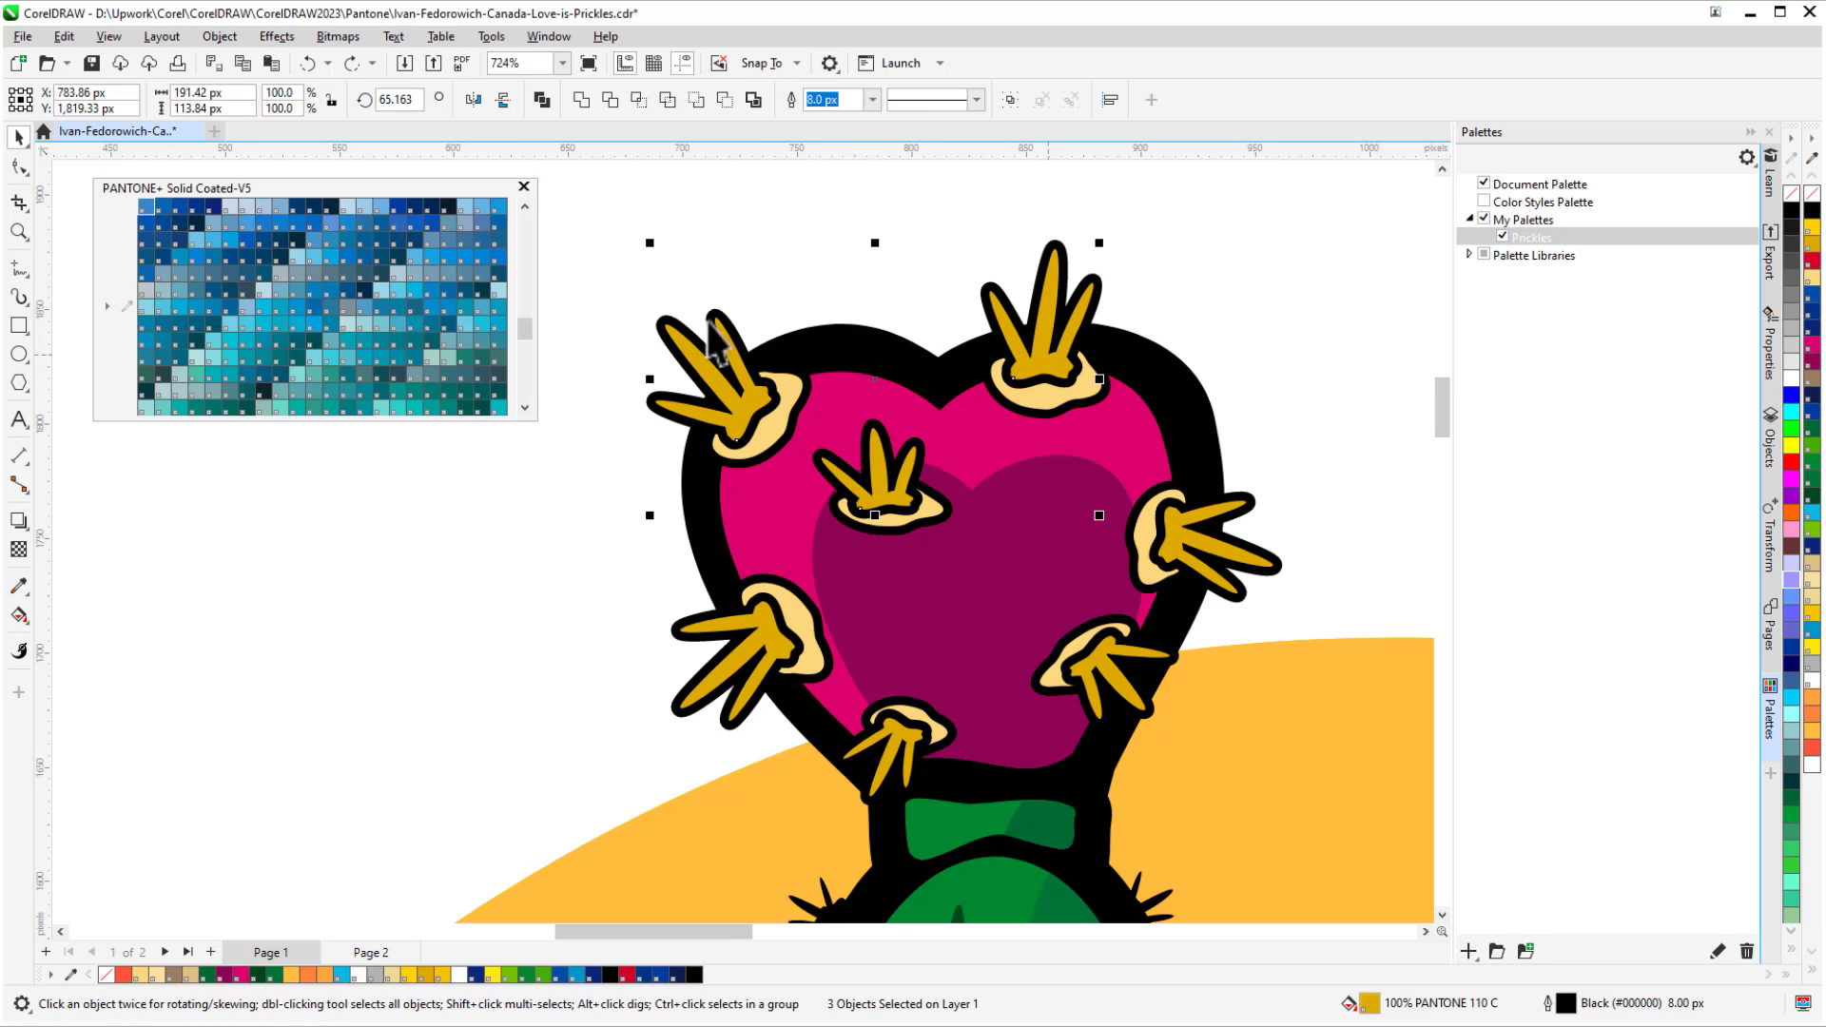
Give the upper prickles Pantone blue fill and outline, then copy purple colours onto the top prickle.
{"action": "left_click", "coordinate": [479, 324]}
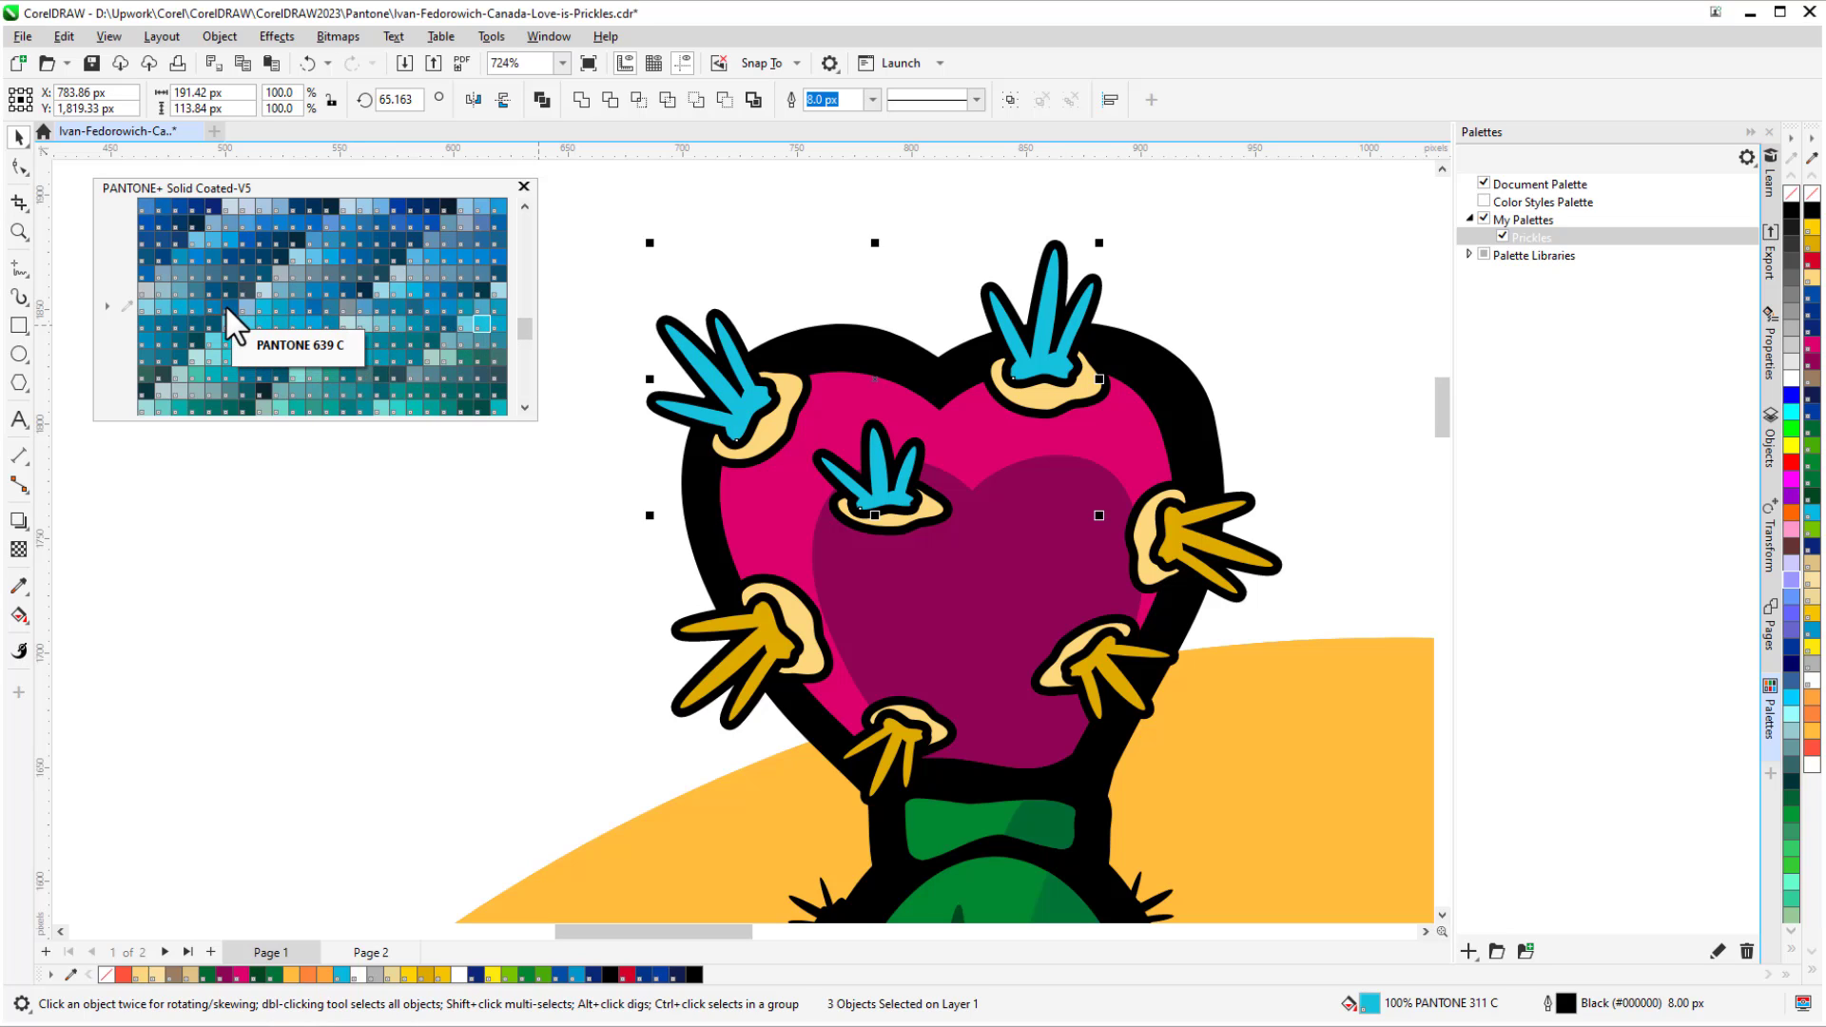
{"action": "left_click", "coordinate": [230, 306]}
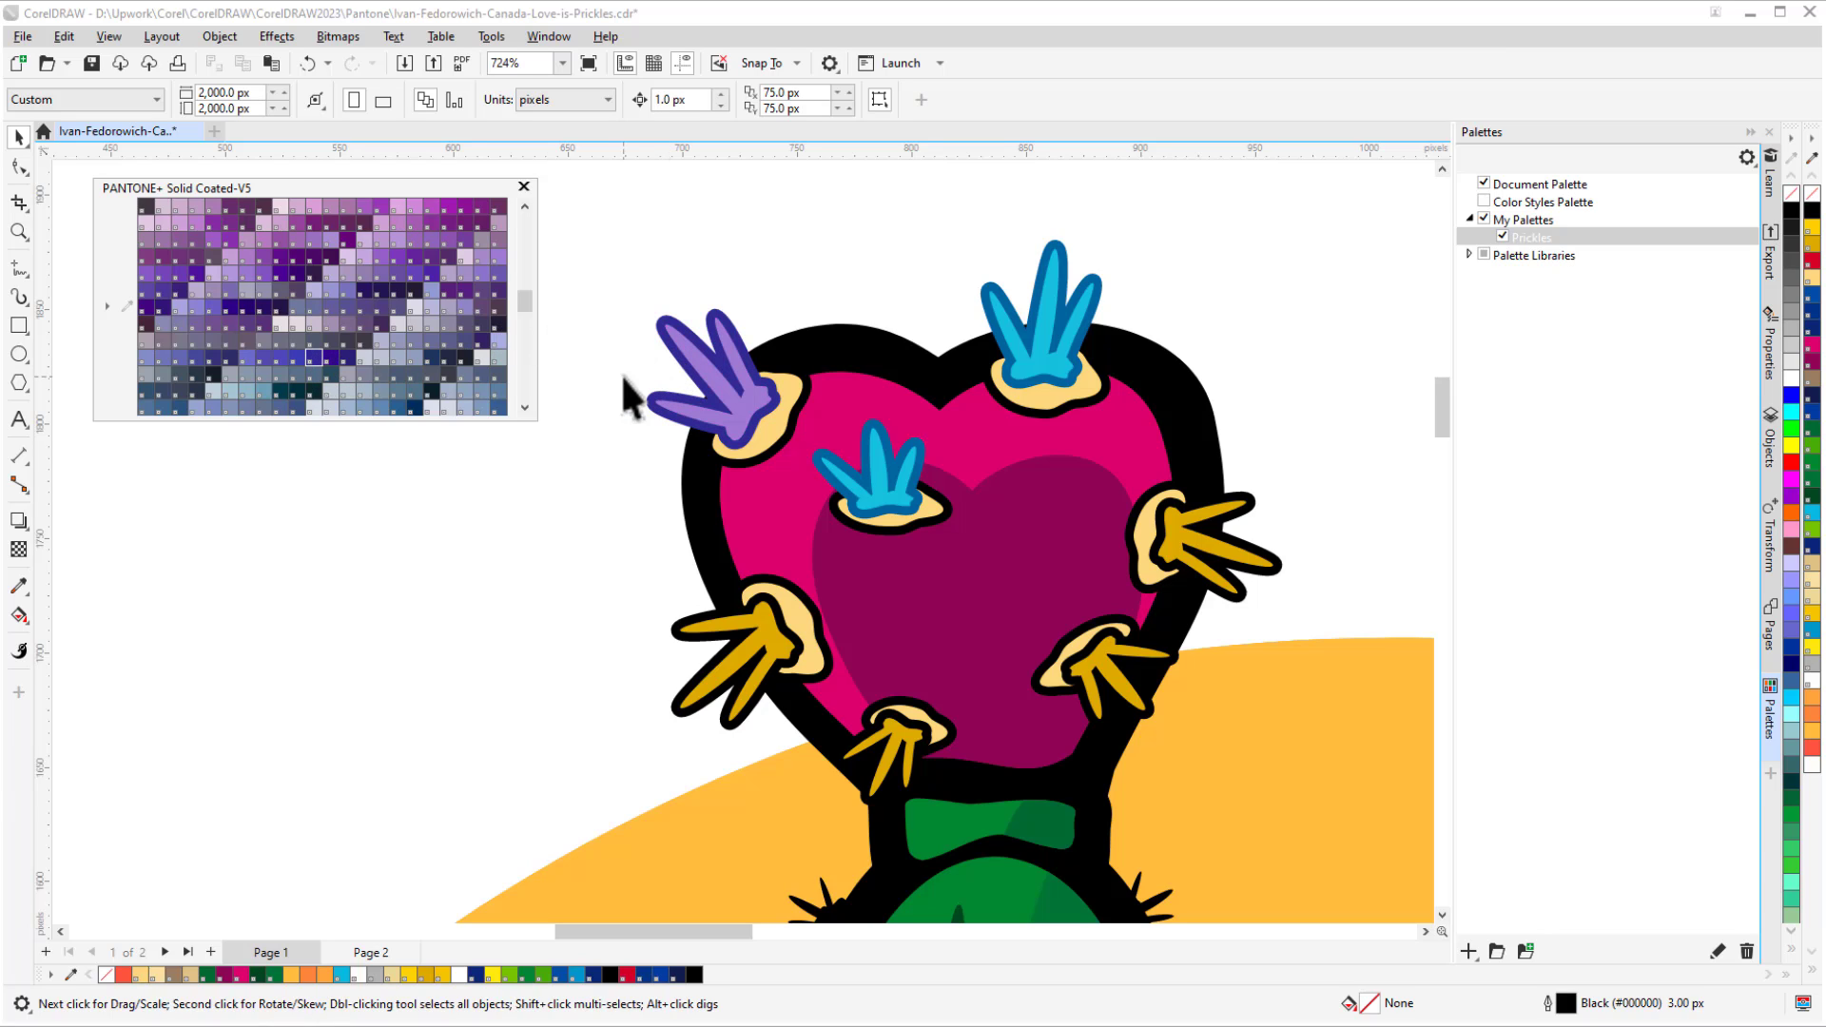
{"action": "left_click", "coordinate": [745, 425]}
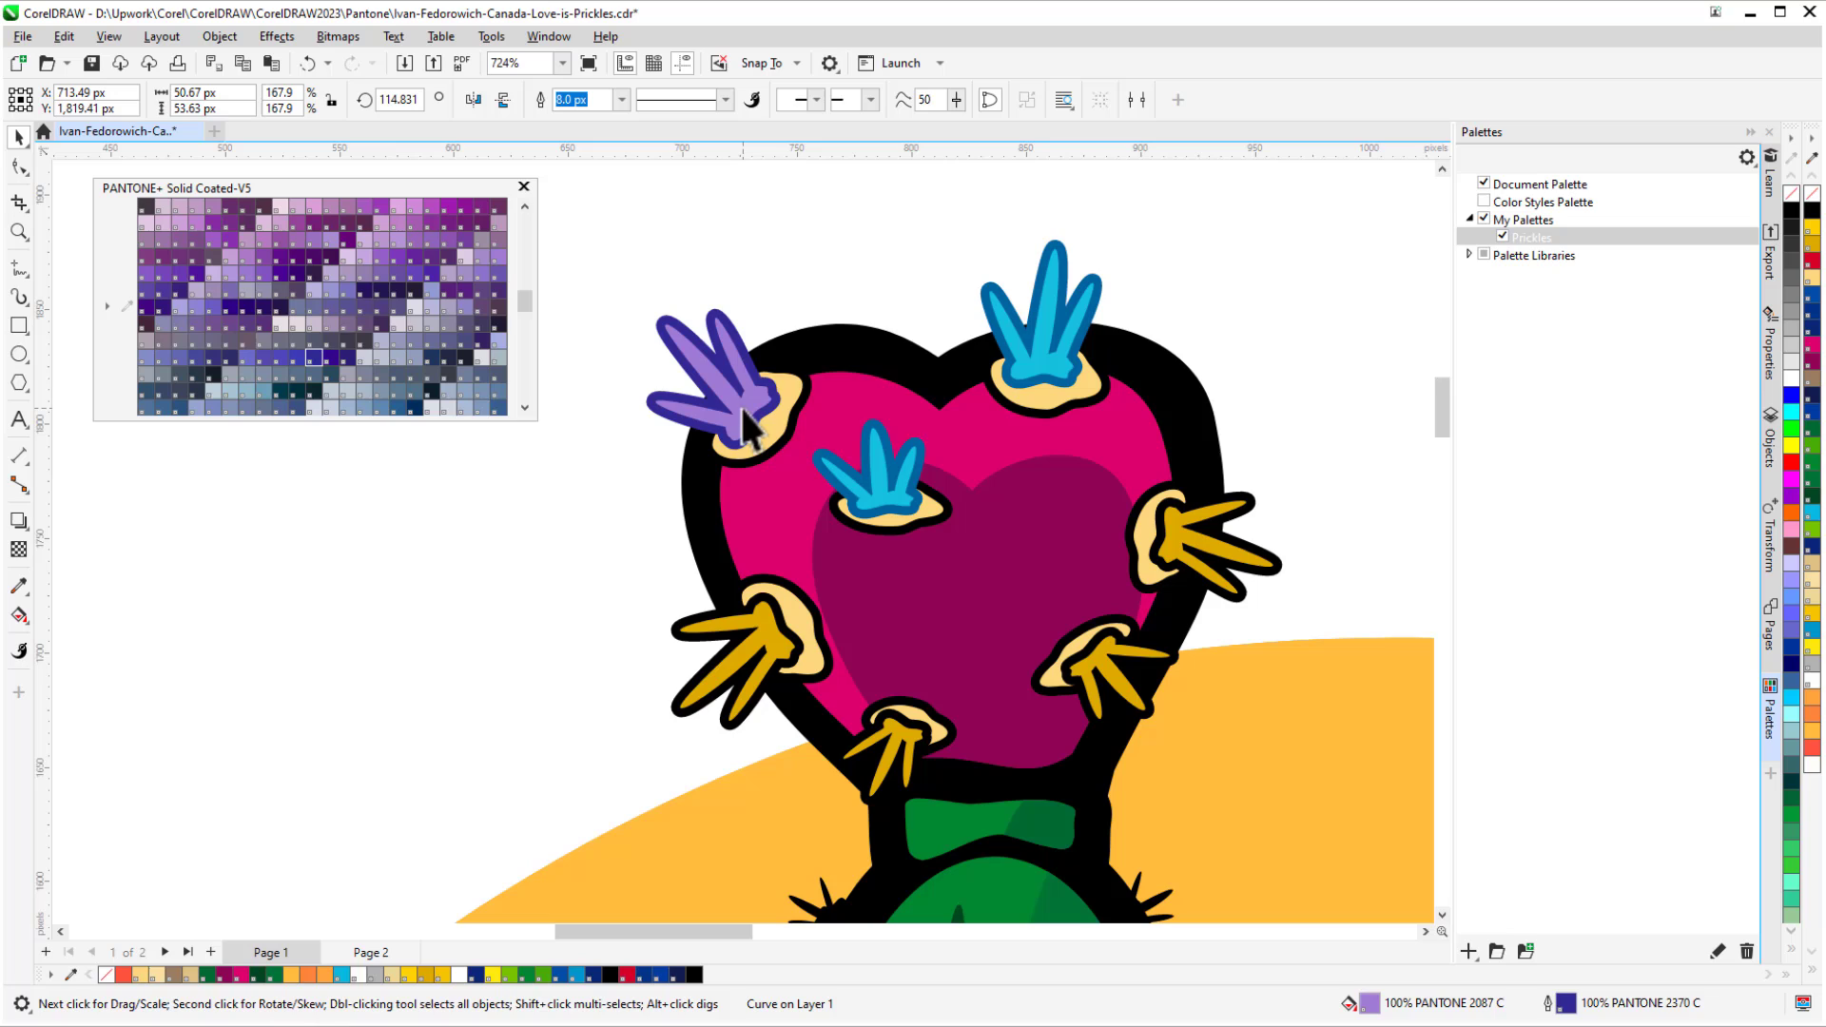
{"action": "left_click", "coordinate": [1046, 367]}
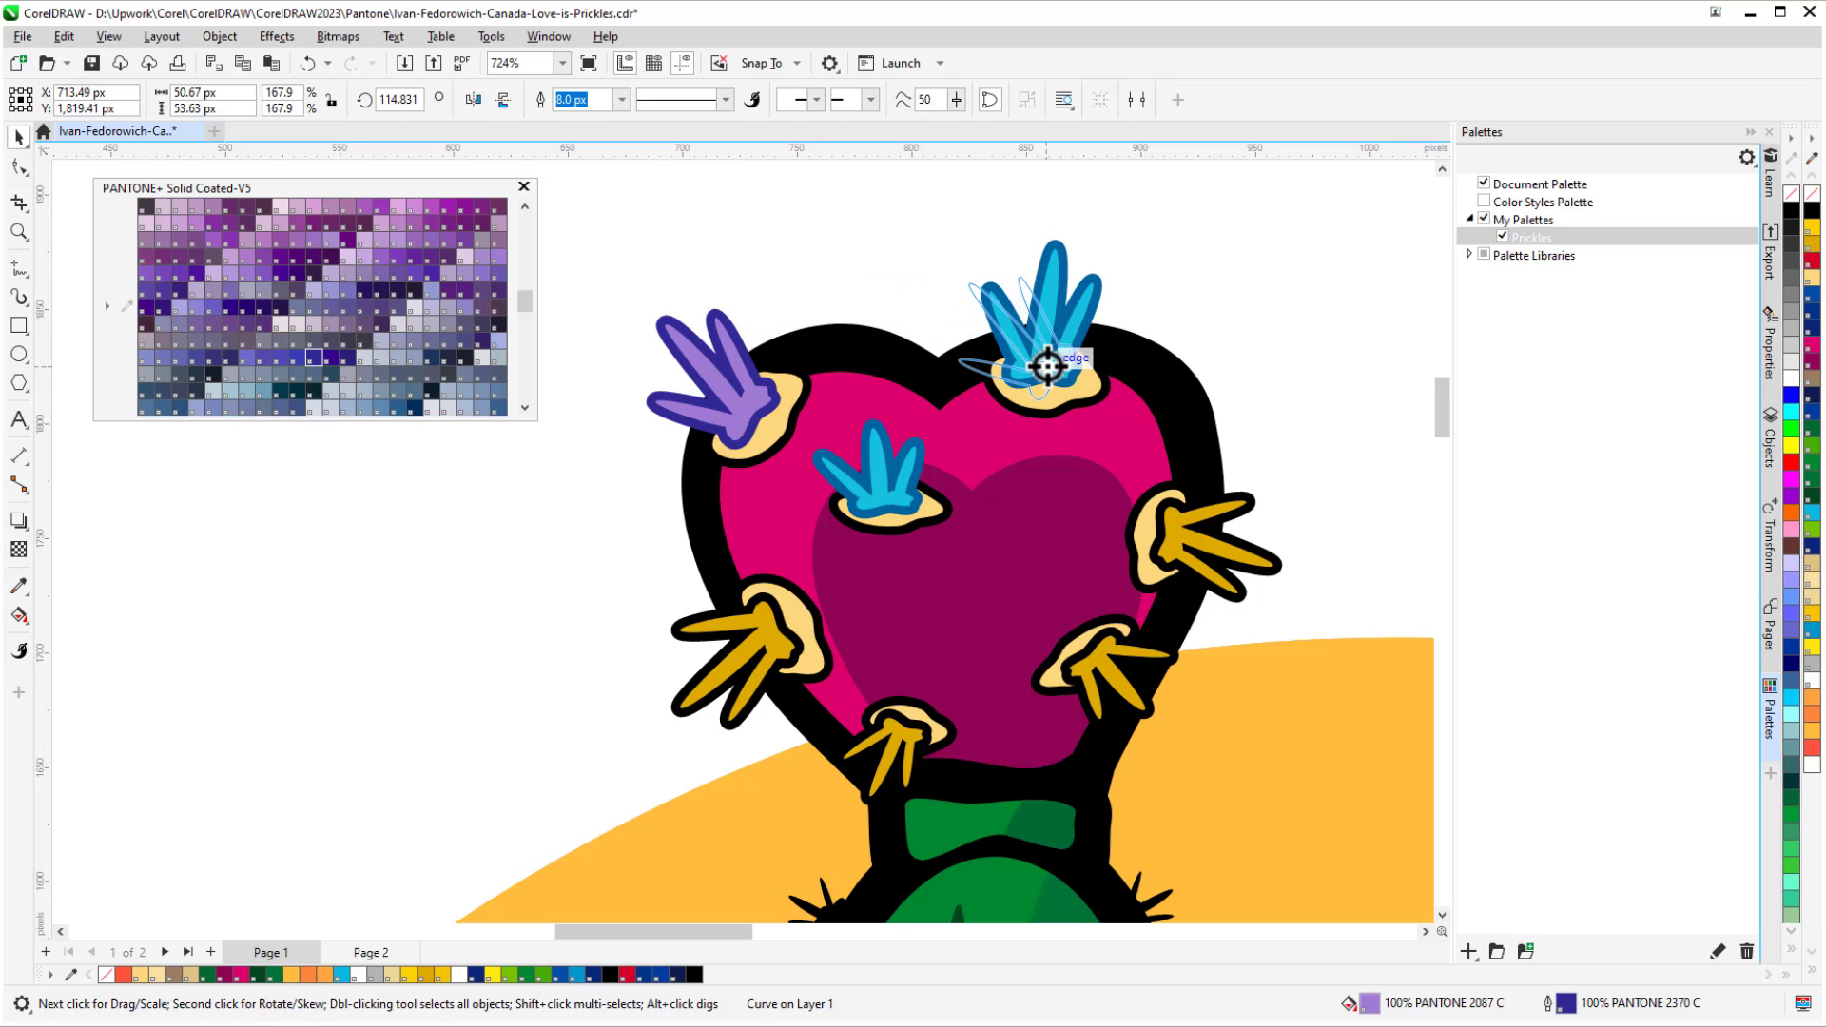
{"action": "right_click", "coordinate": [1048, 367]}
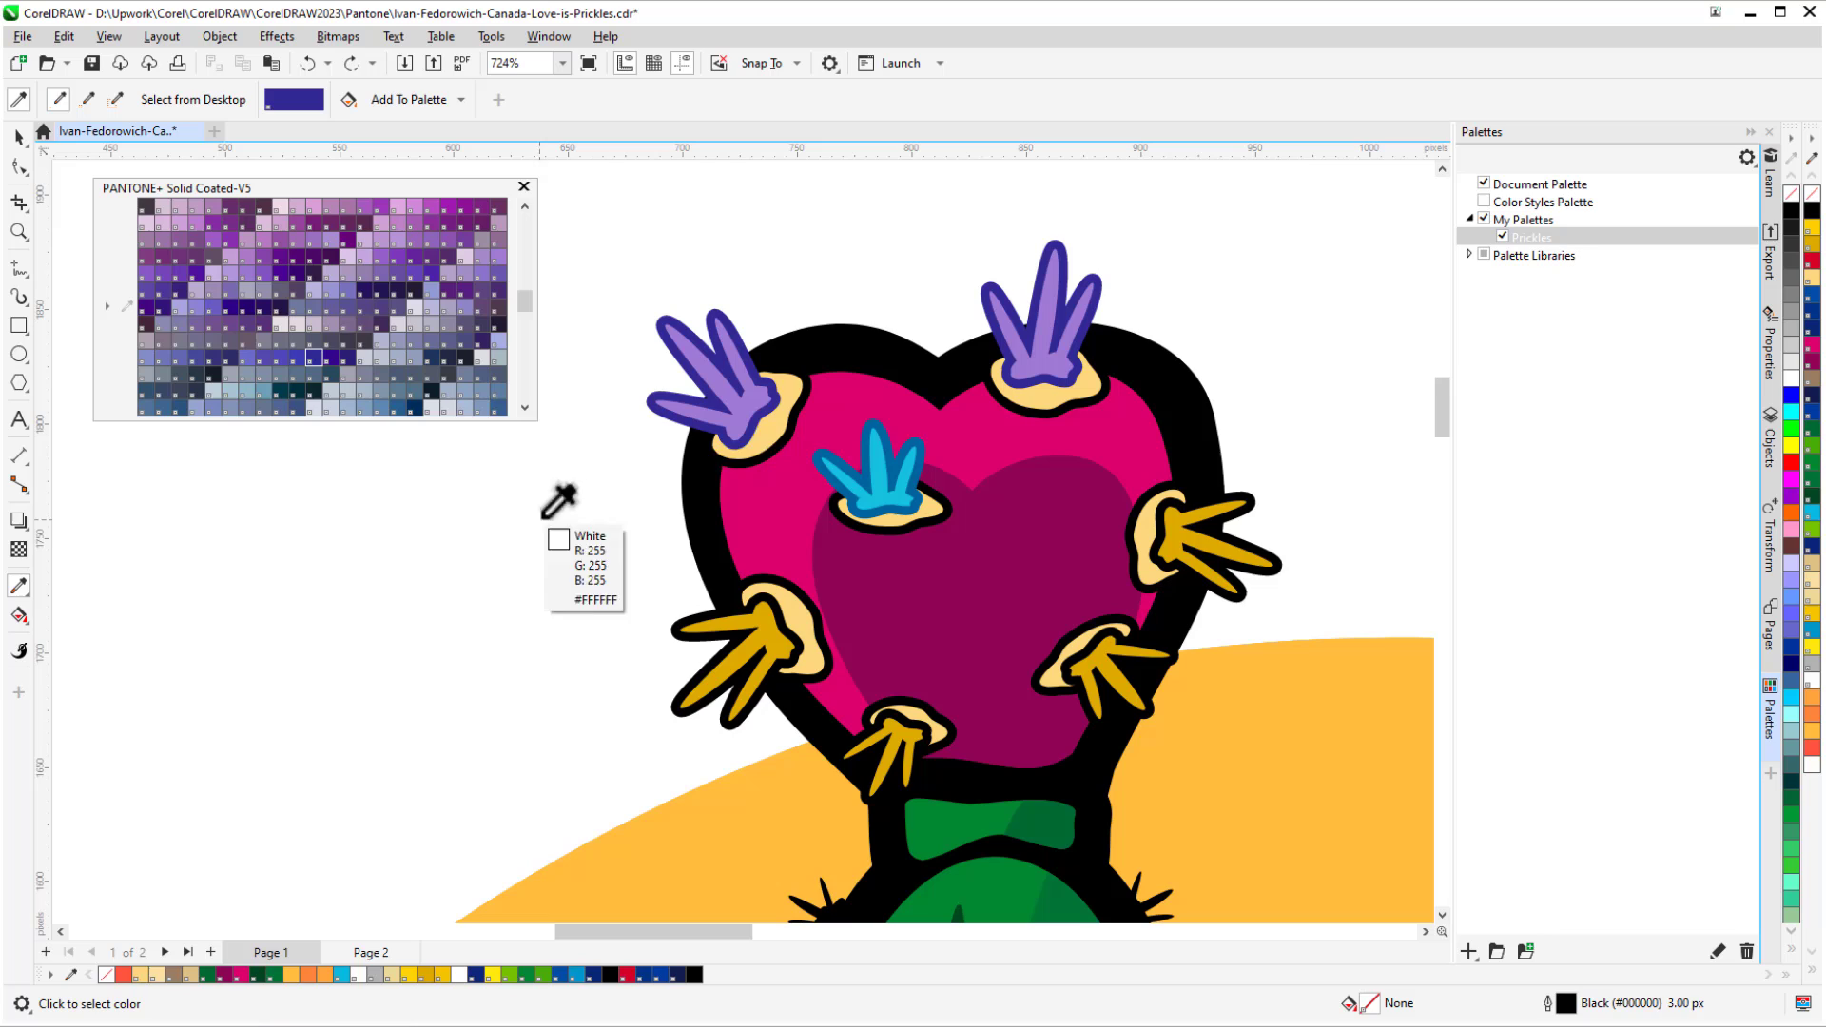
{"action": "mouse_move", "coordinate": [757, 395]}
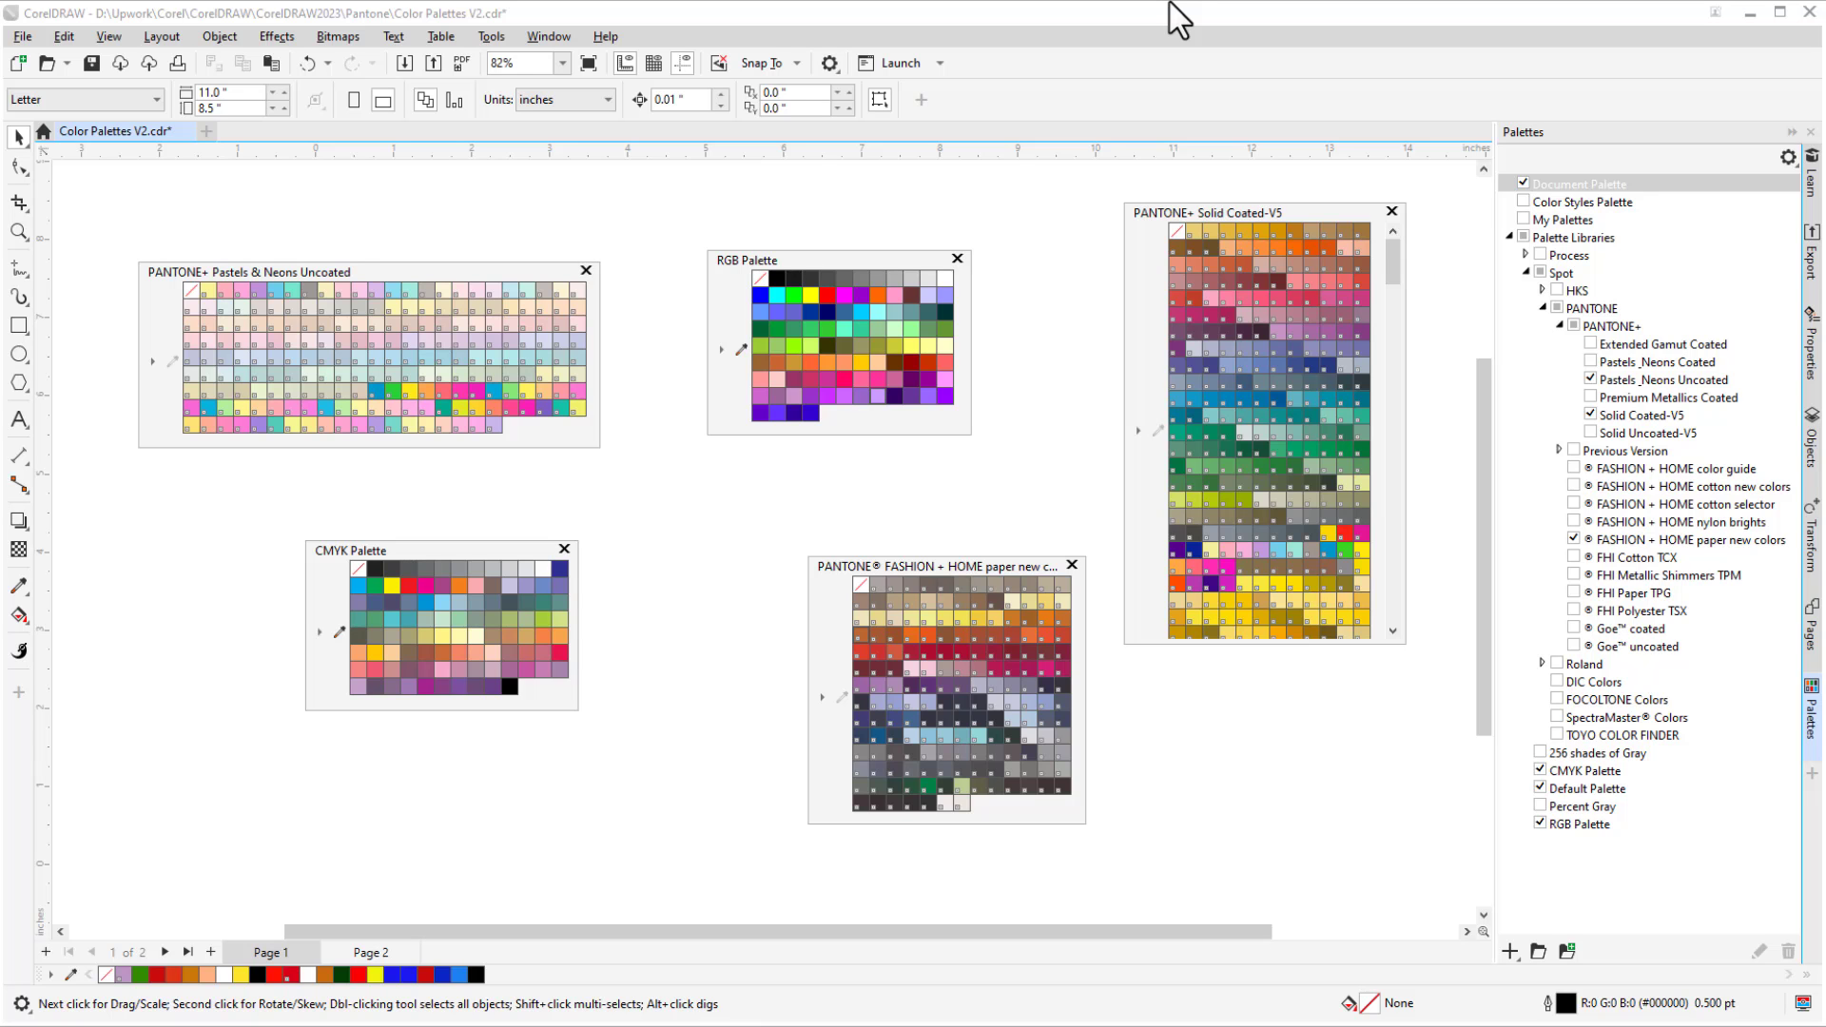
{"action": "left_click", "coordinate": [370, 951]}
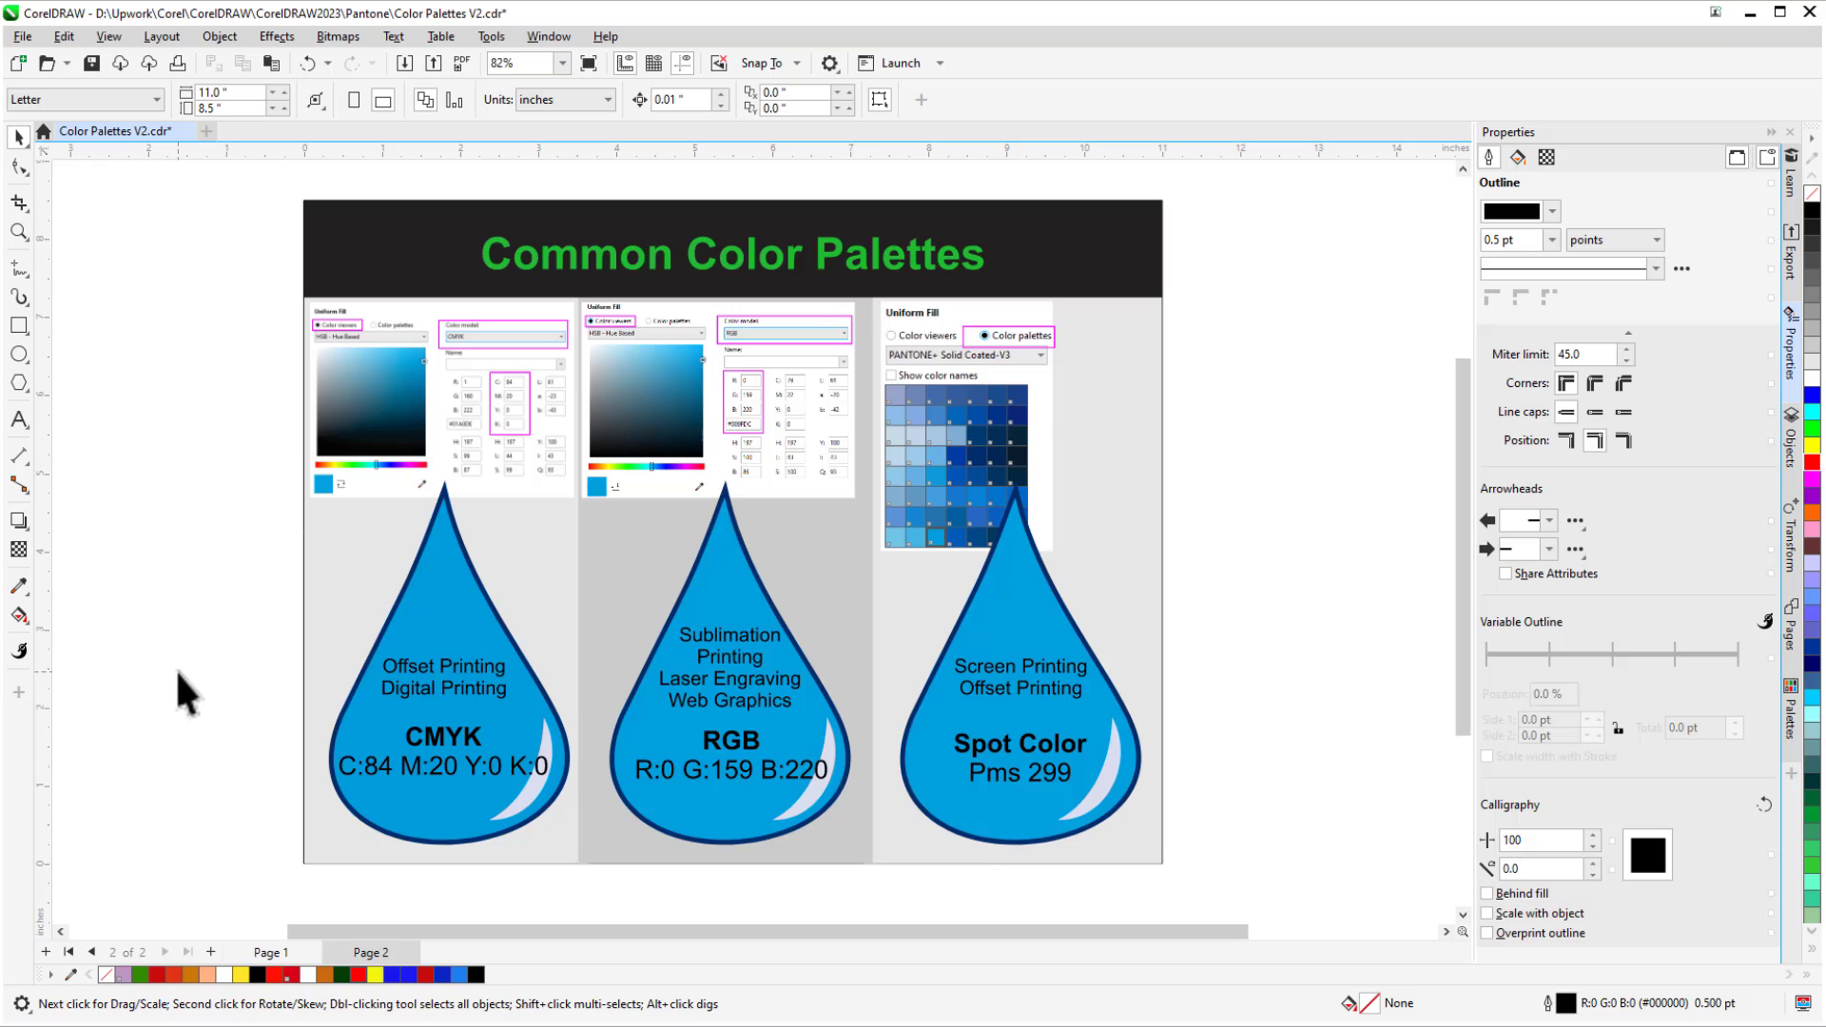
{"action": "mouse_move", "coordinate": [300, 654]}
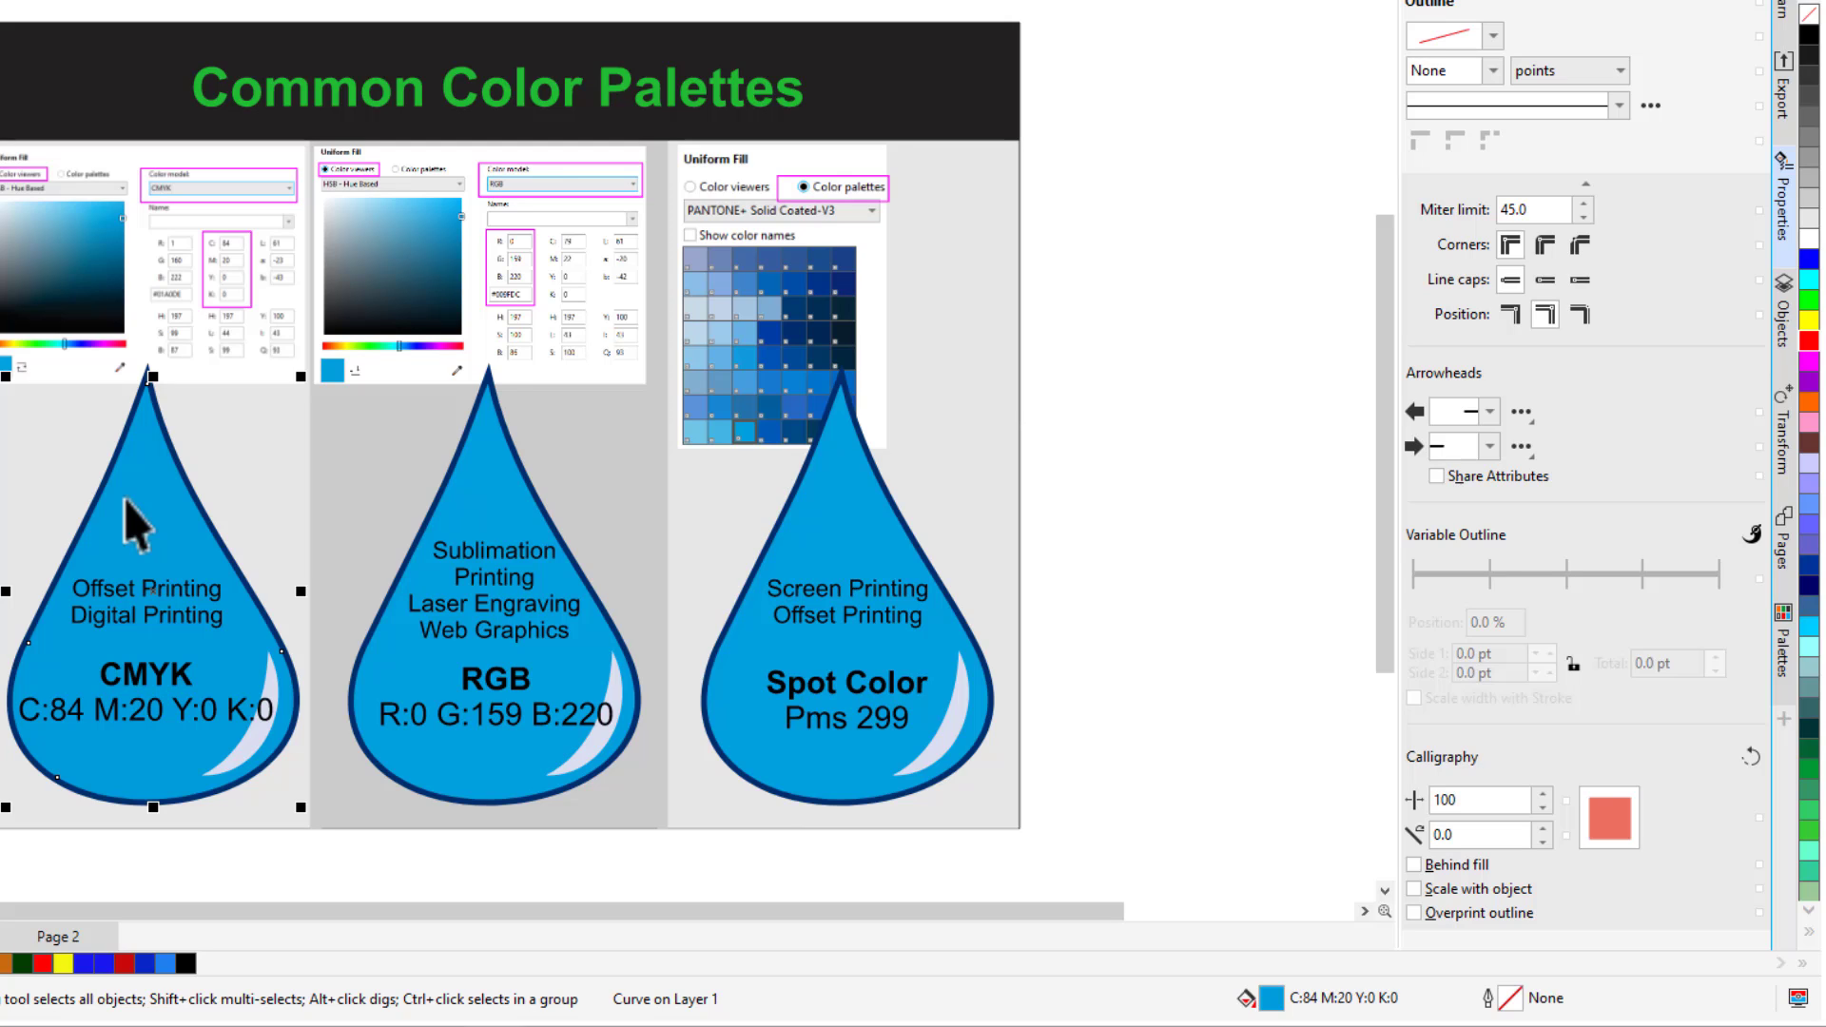
{"action": "mouse_move", "coordinate": [251, 541]}
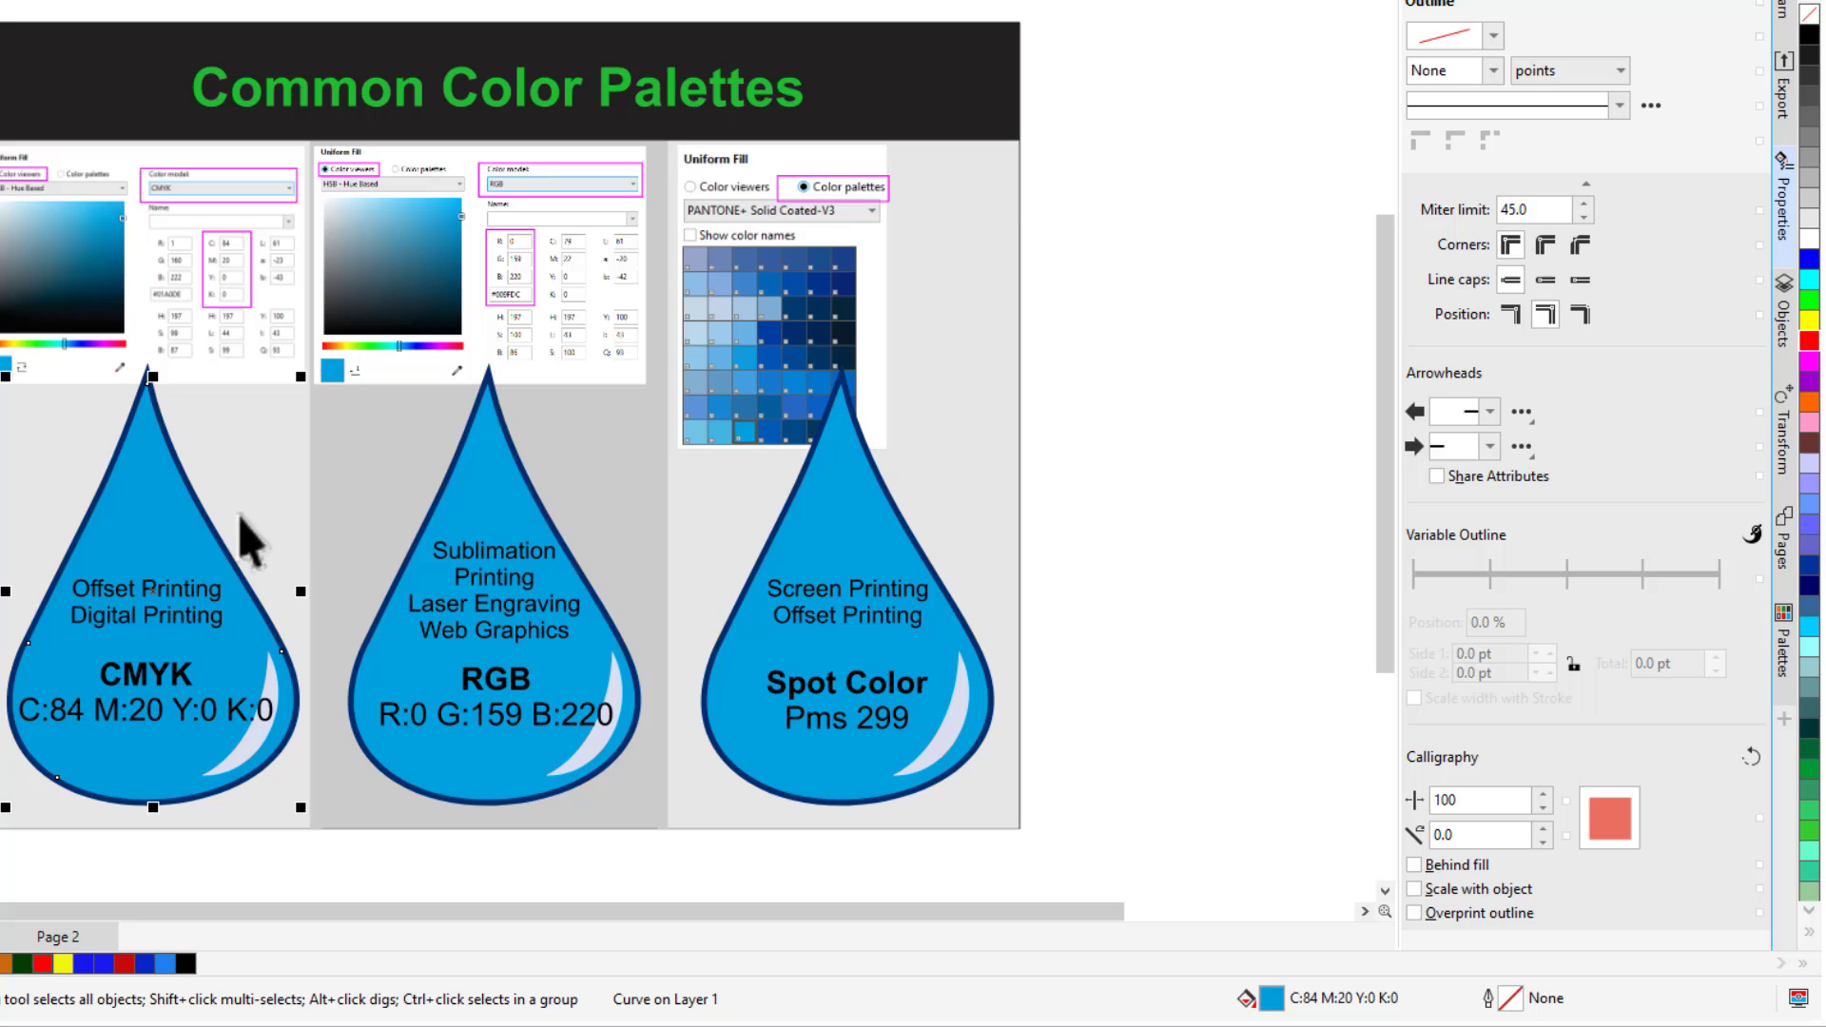
Switch back to the cactus artwork document with the heart-shaped pad, sunset circle and skull.
{"action": "left_click", "coordinate": [482, 534]}
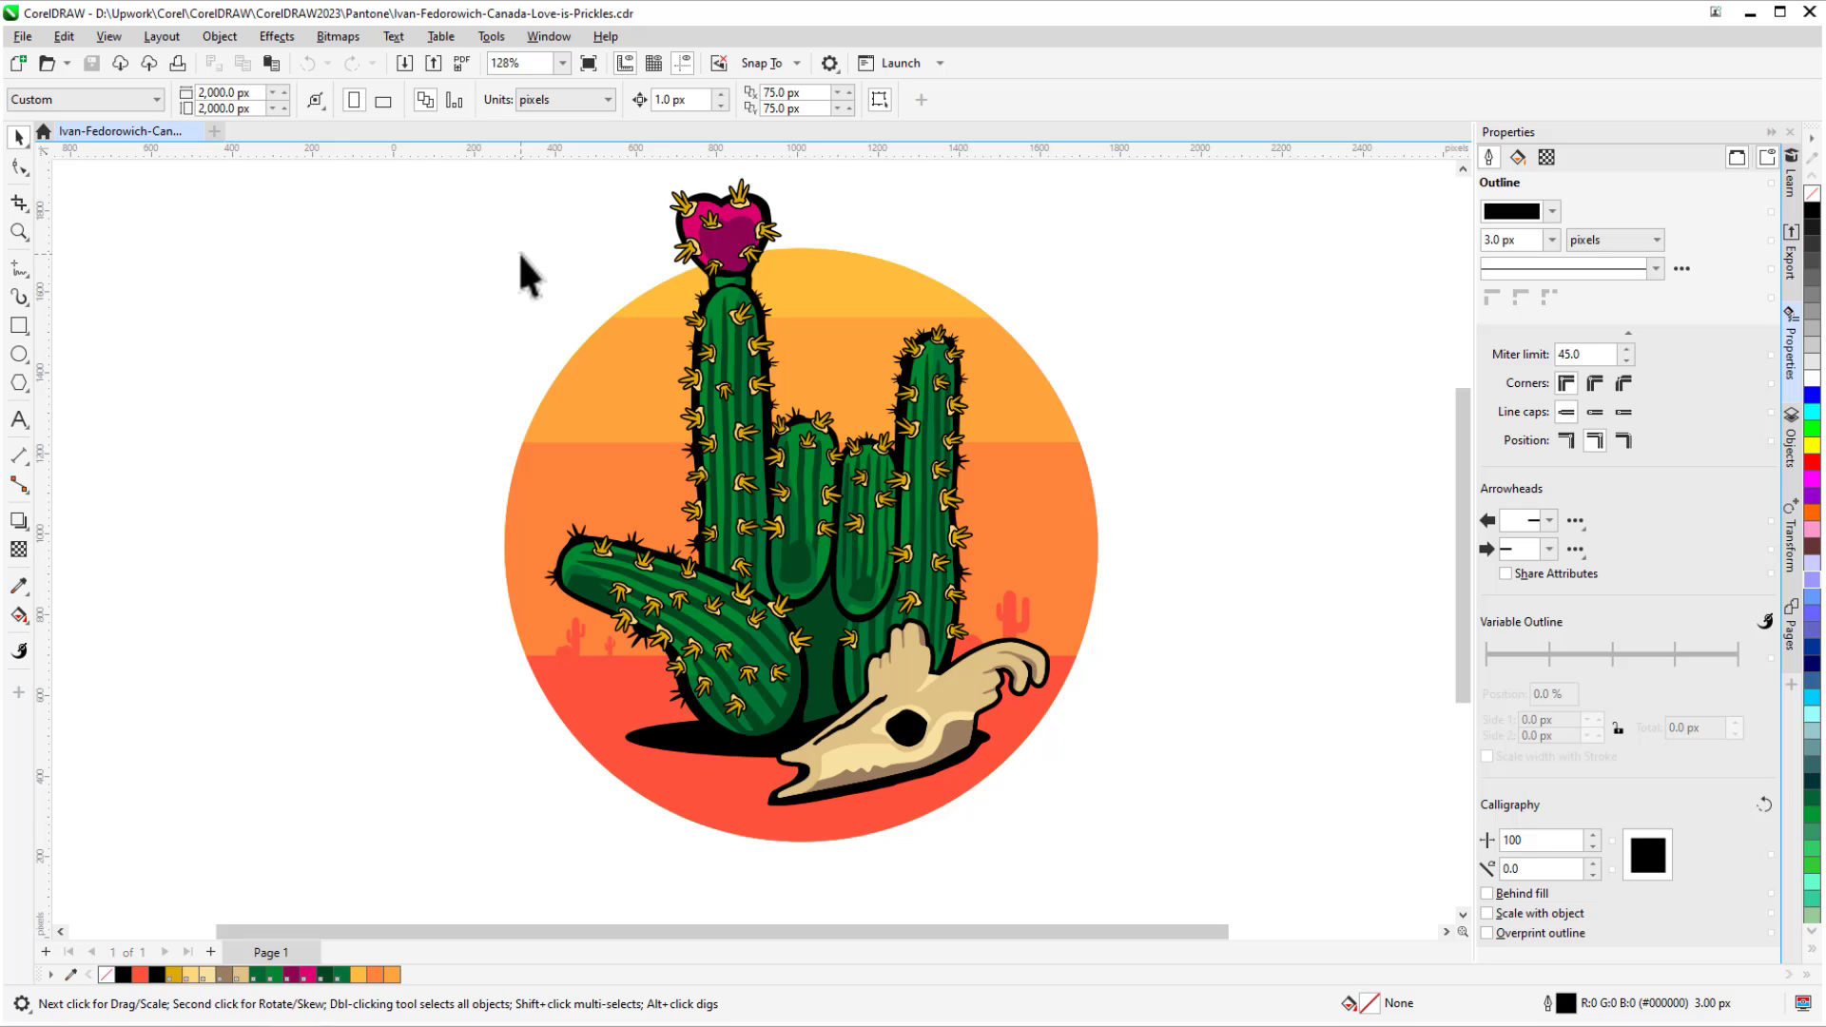
{"action": "mouse_move", "coordinate": [548, 36]}
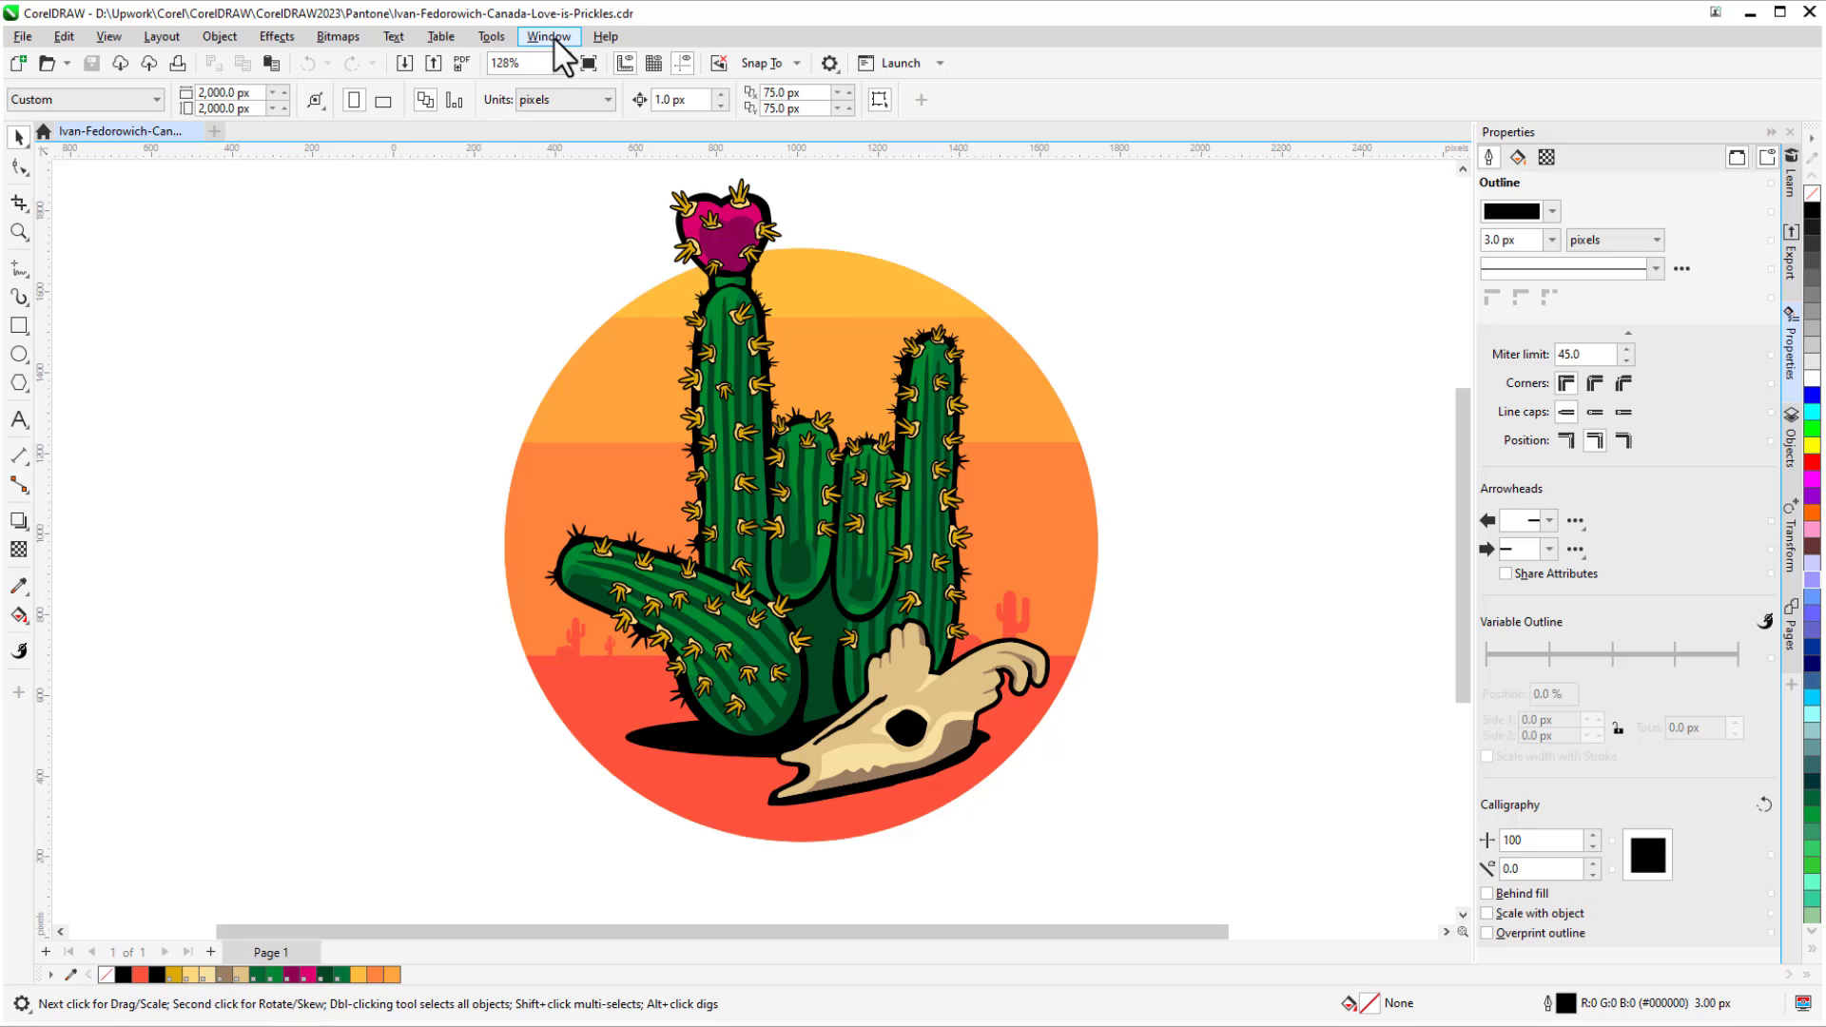
Enable PANTONE+ Solid Coated-V5 from Palette Libraries > Spot > PANTONE in the Palettes docker.
{"action": "left_click", "coordinate": [548, 36]}
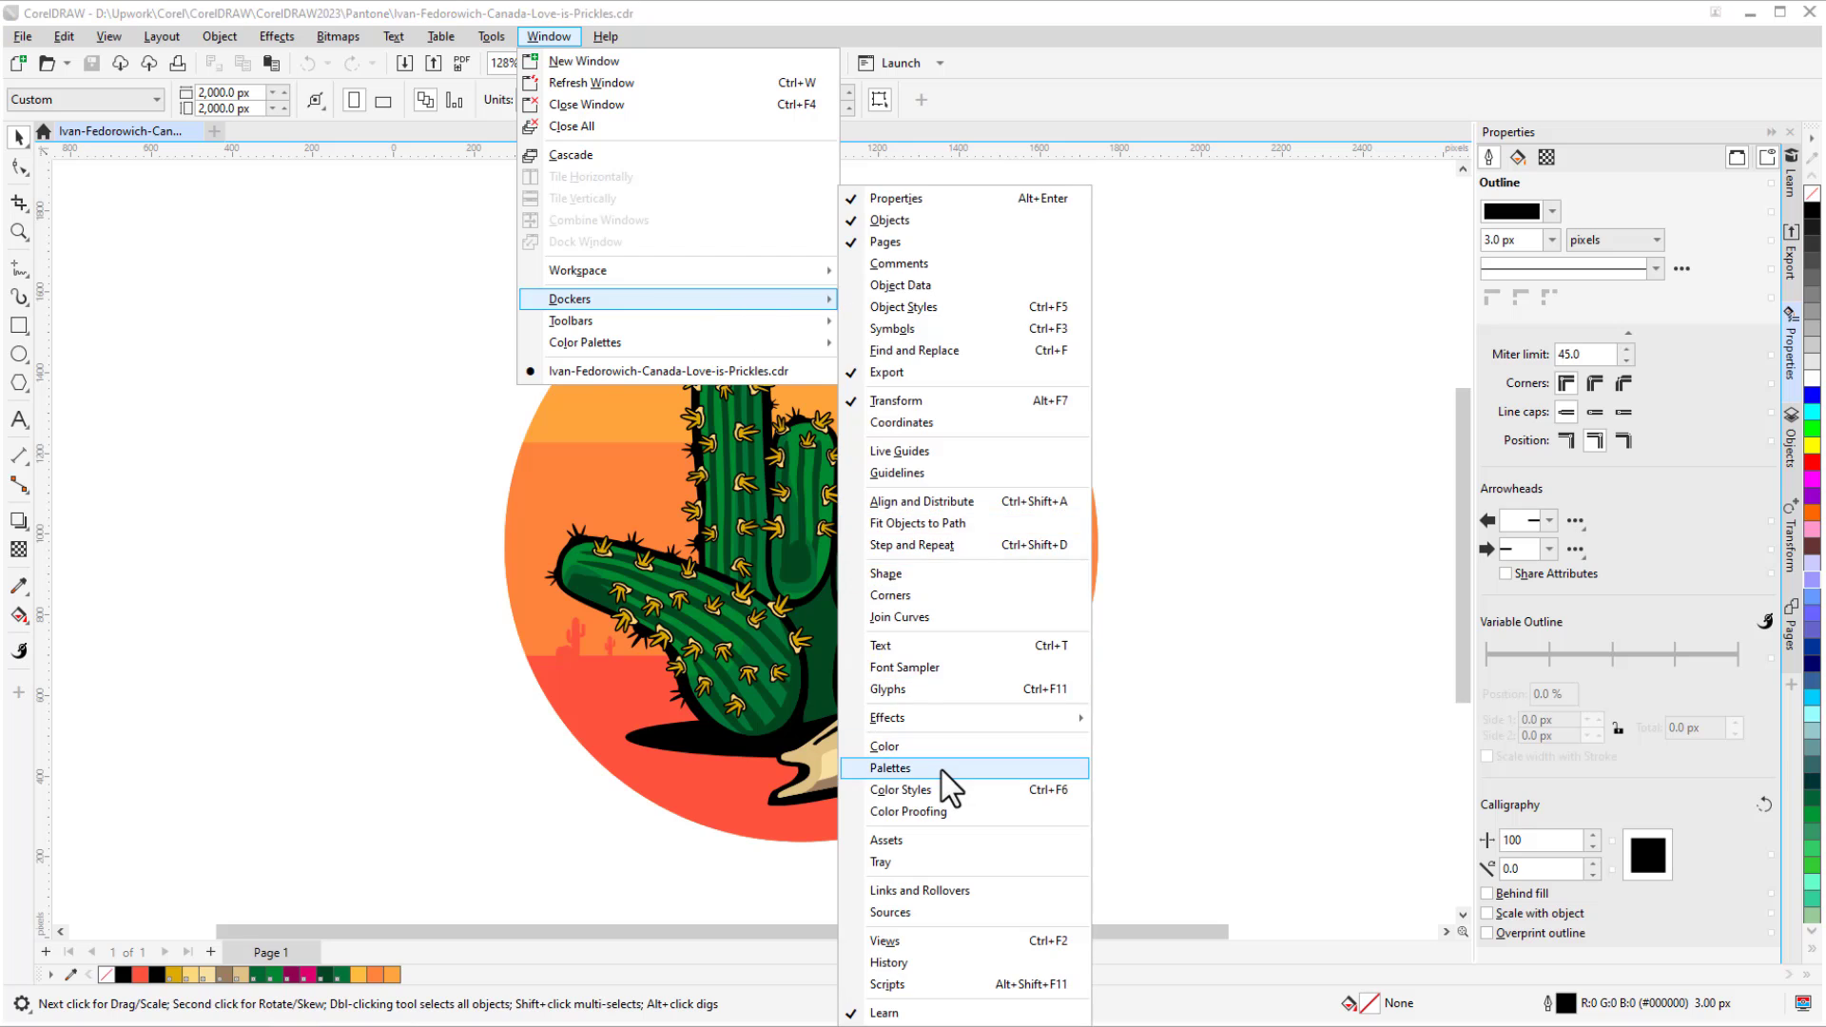
{"action": "left_click", "coordinate": [891, 767]}
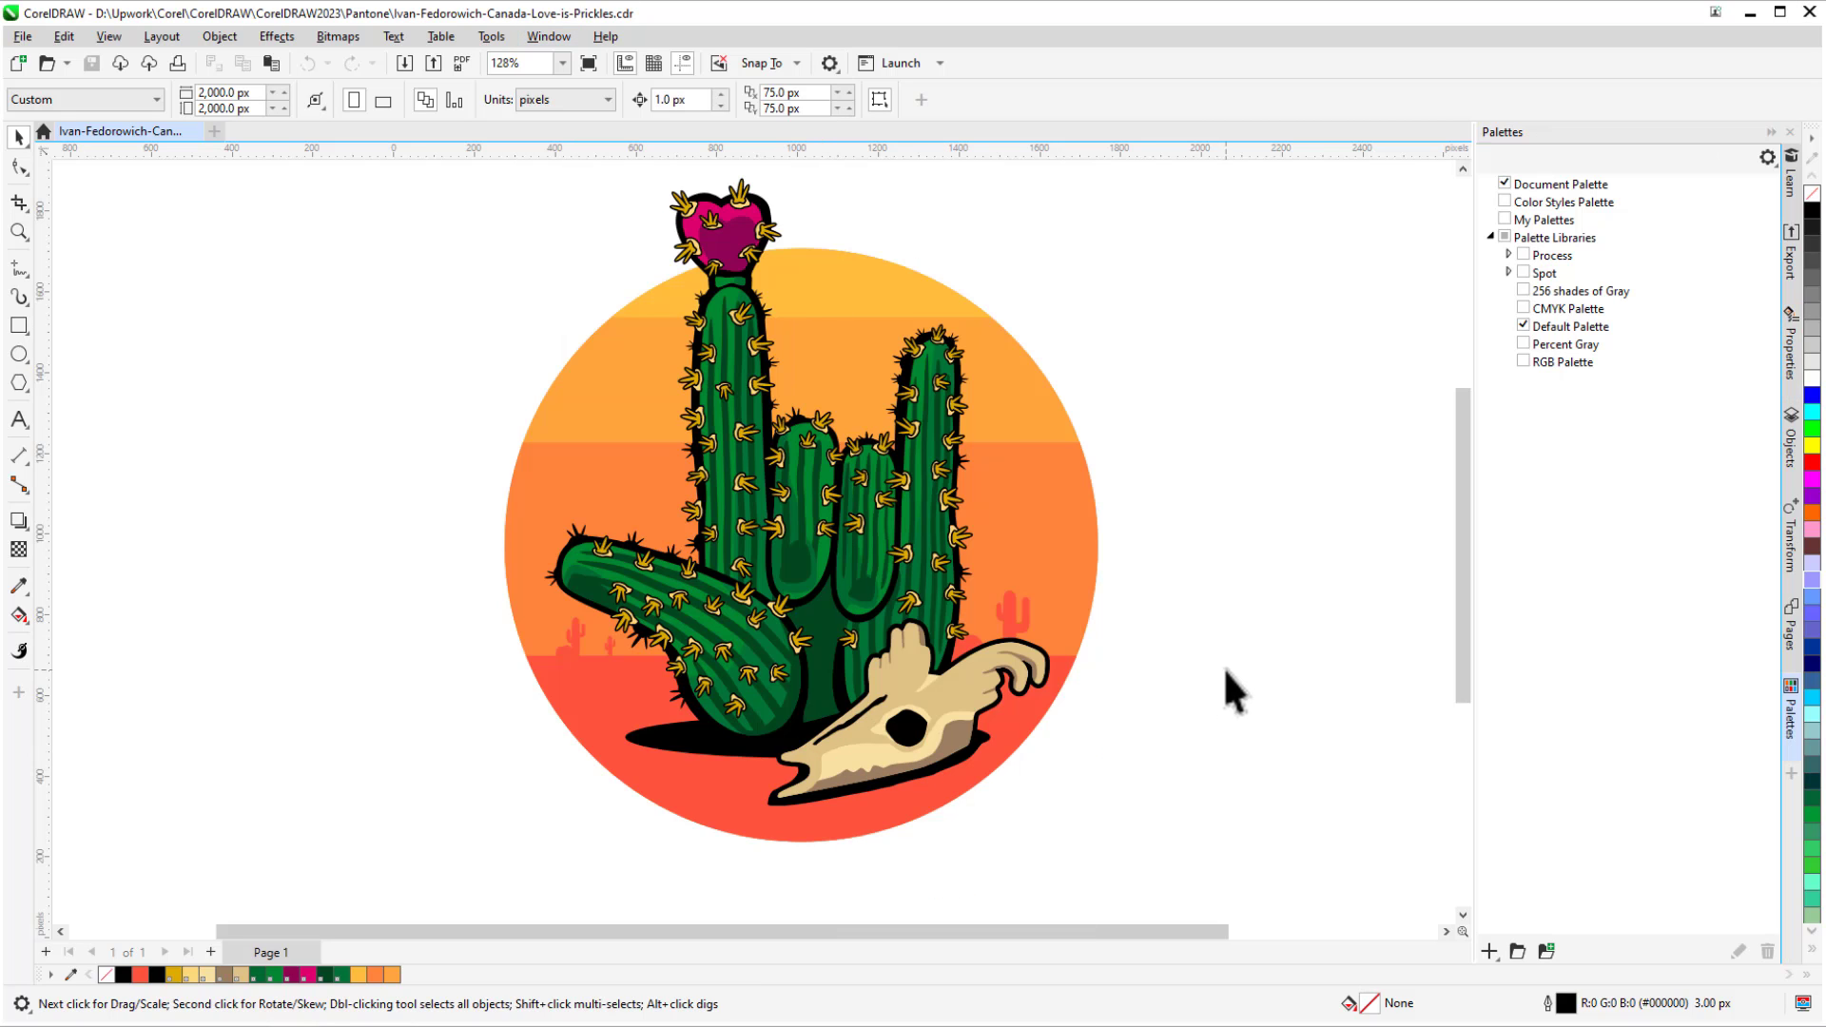
{"action": "left_click", "coordinate": [1509, 273]}
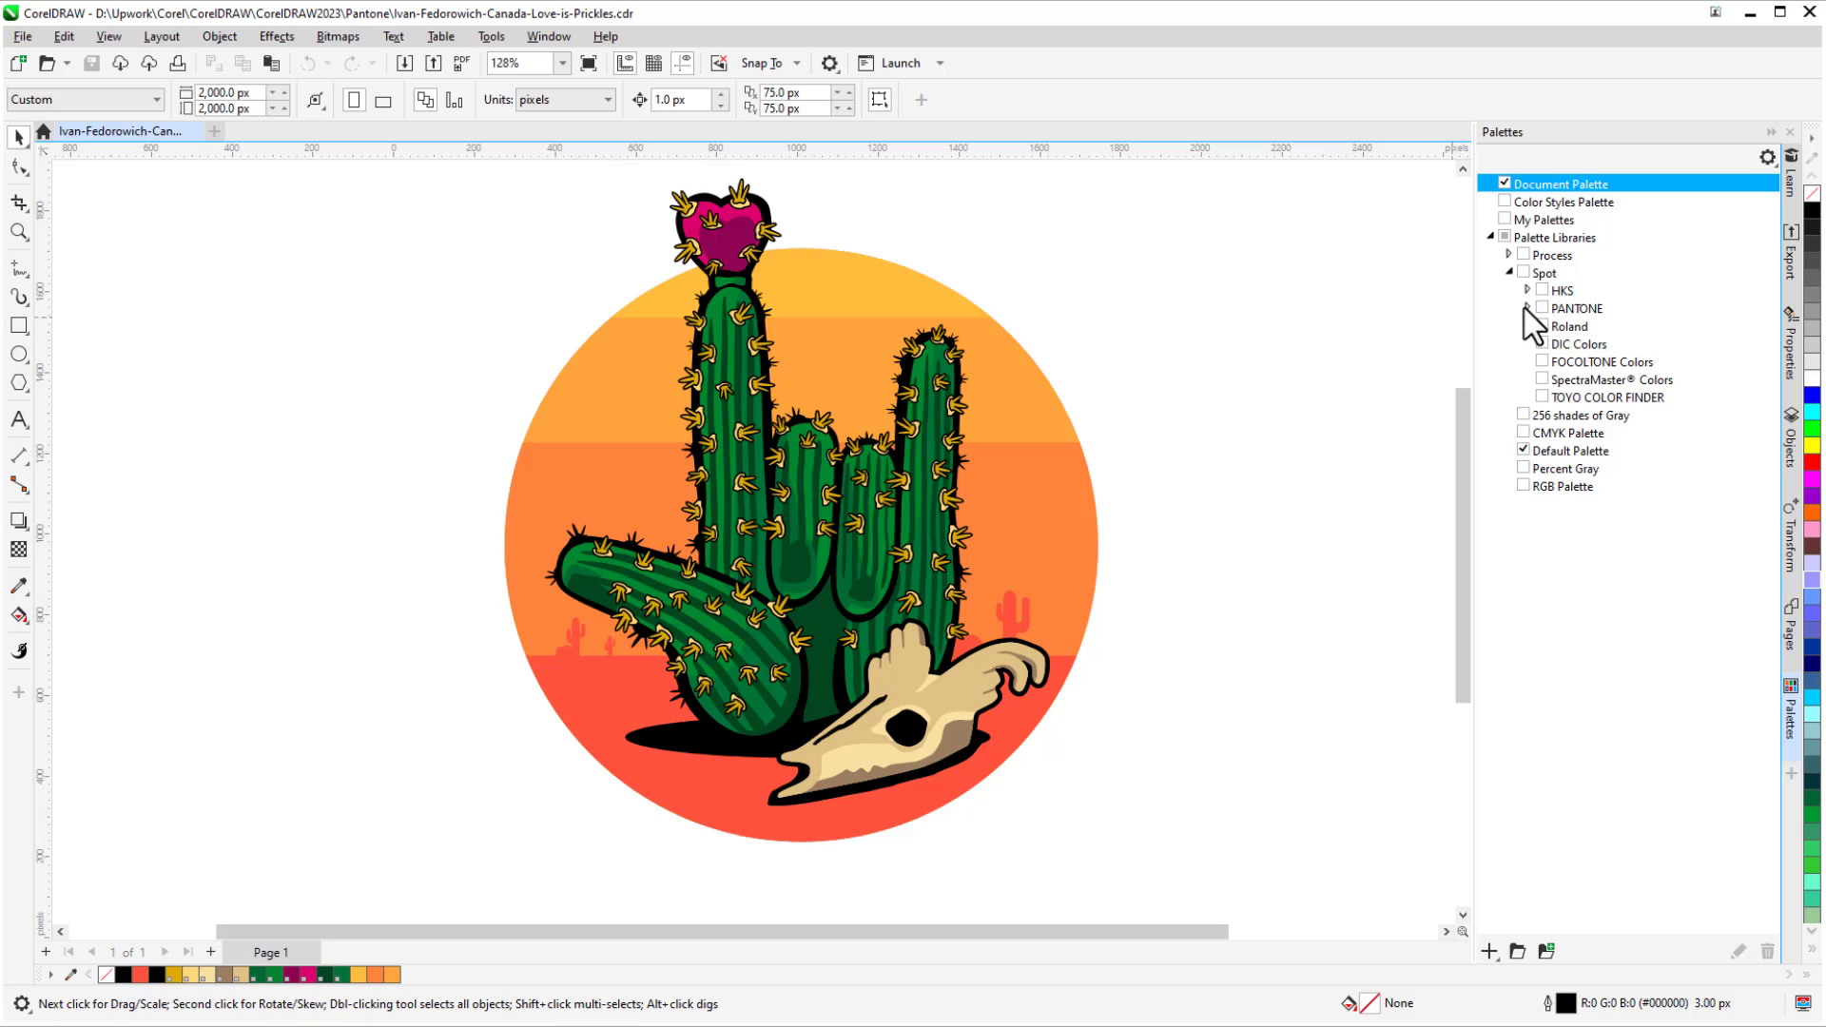
{"action": "left_click", "coordinate": [1527, 308]}
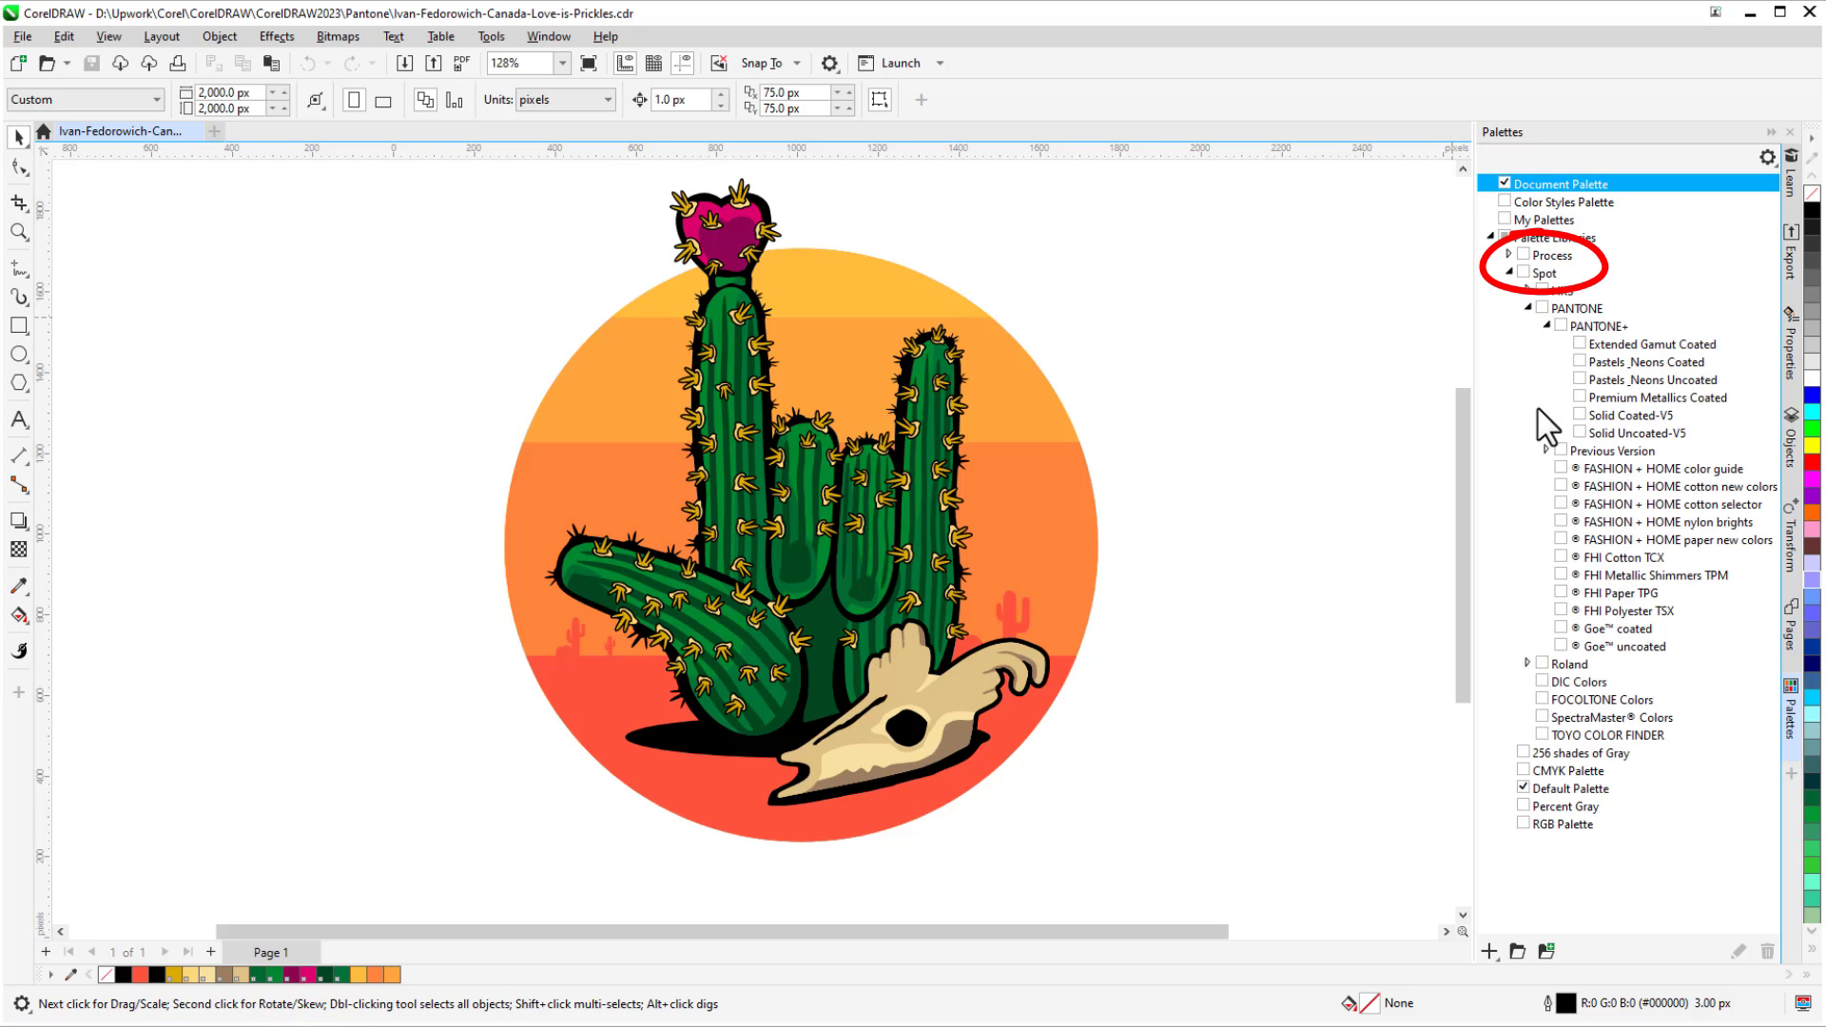
{"action": "left_click", "coordinate": [1530, 273]}
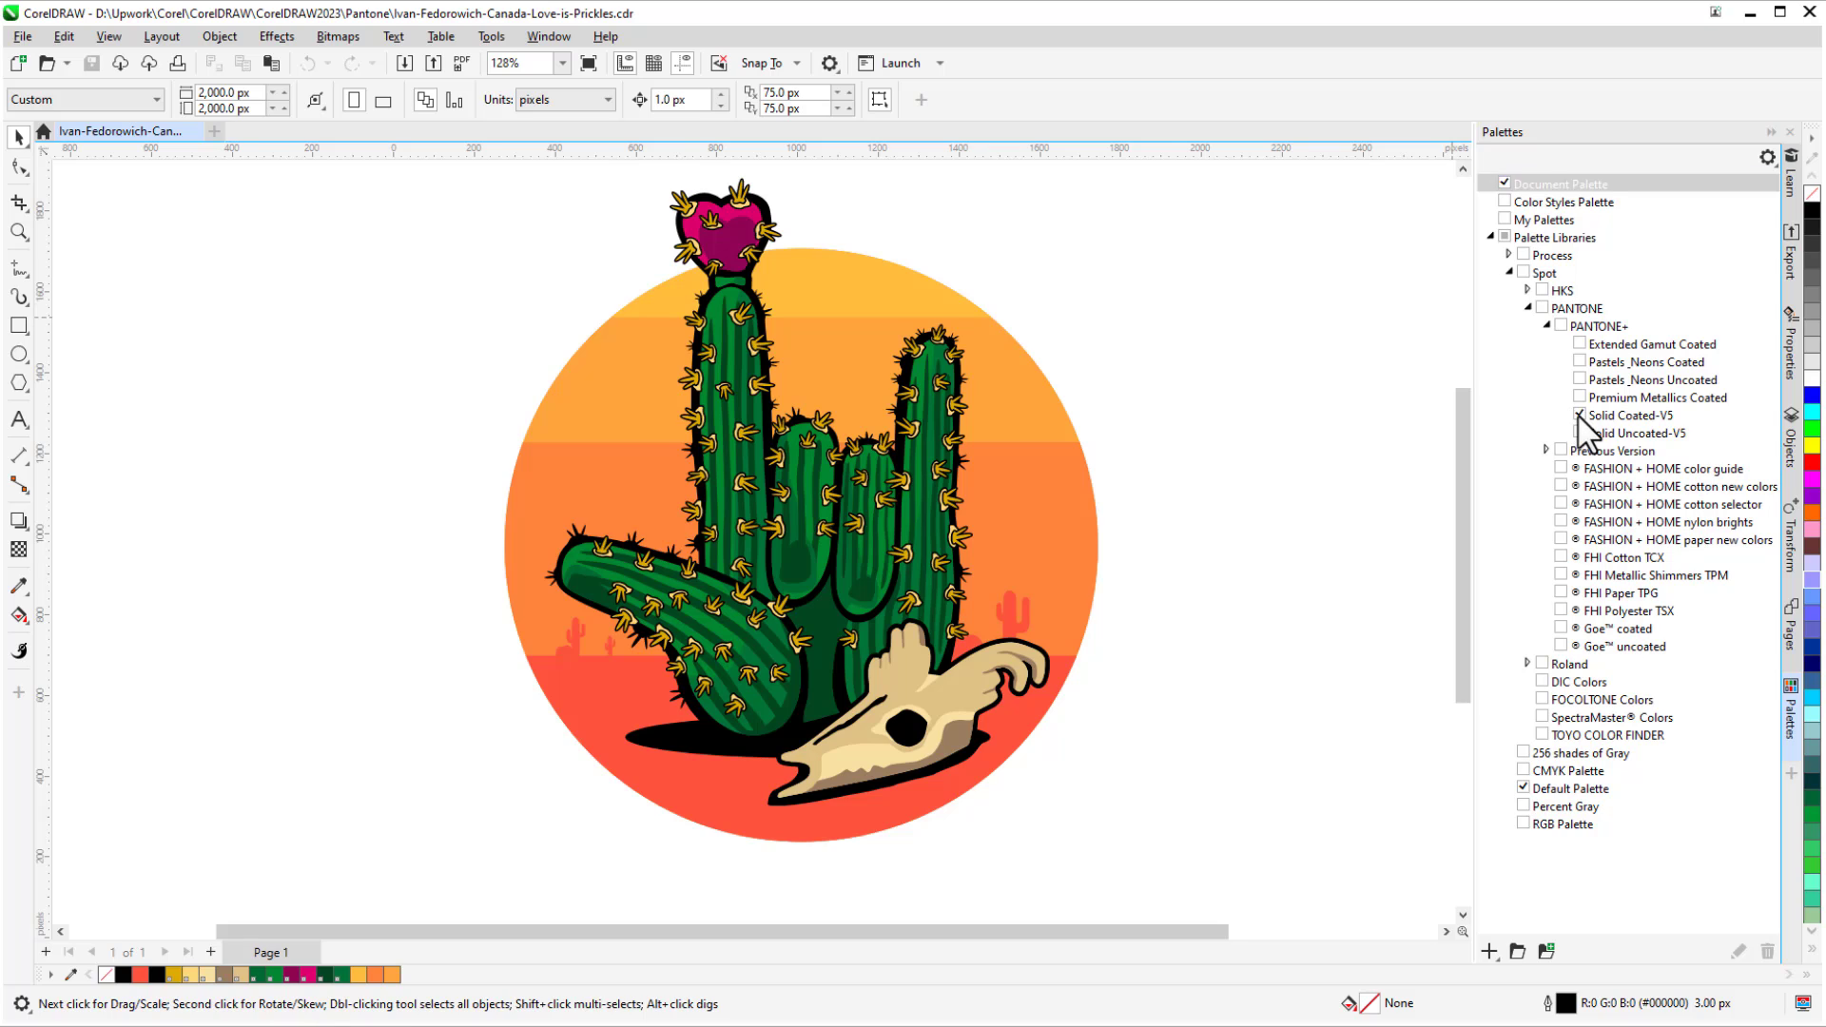
{"action": "left_click", "coordinate": [1581, 416]}
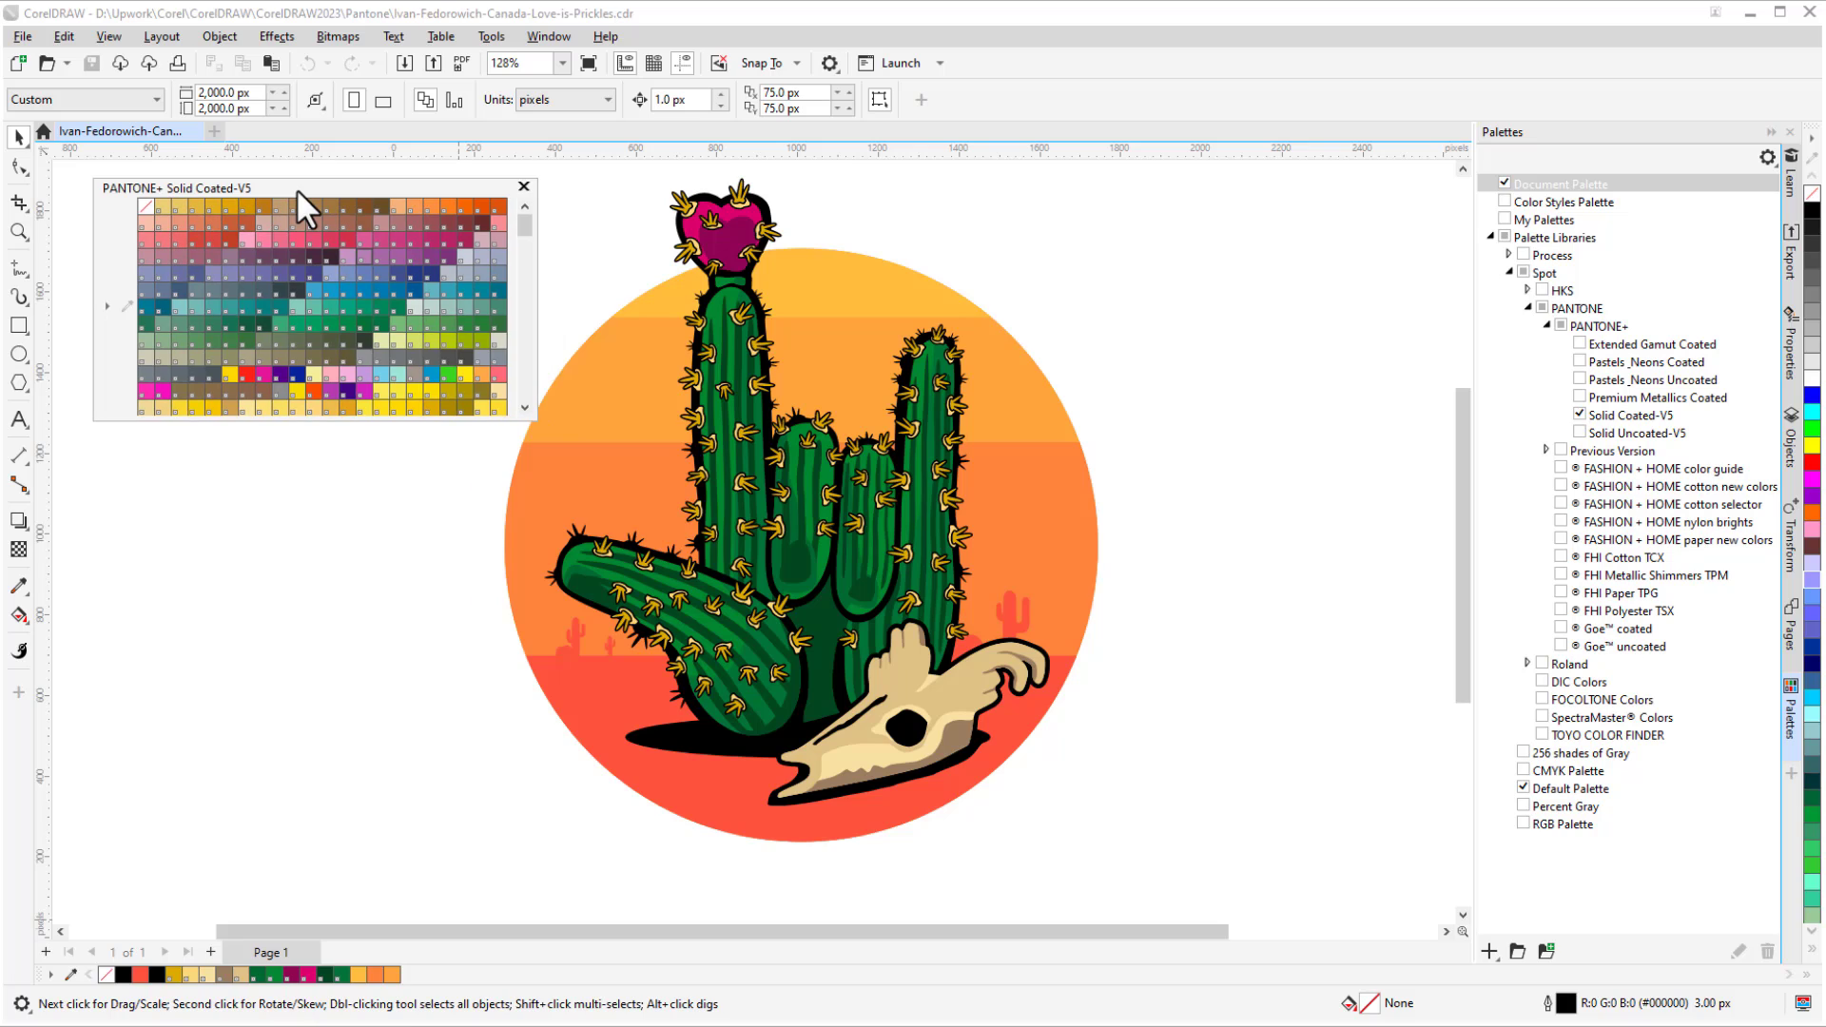
{"action": "mouse_move", "coordinate": [295, 265]}
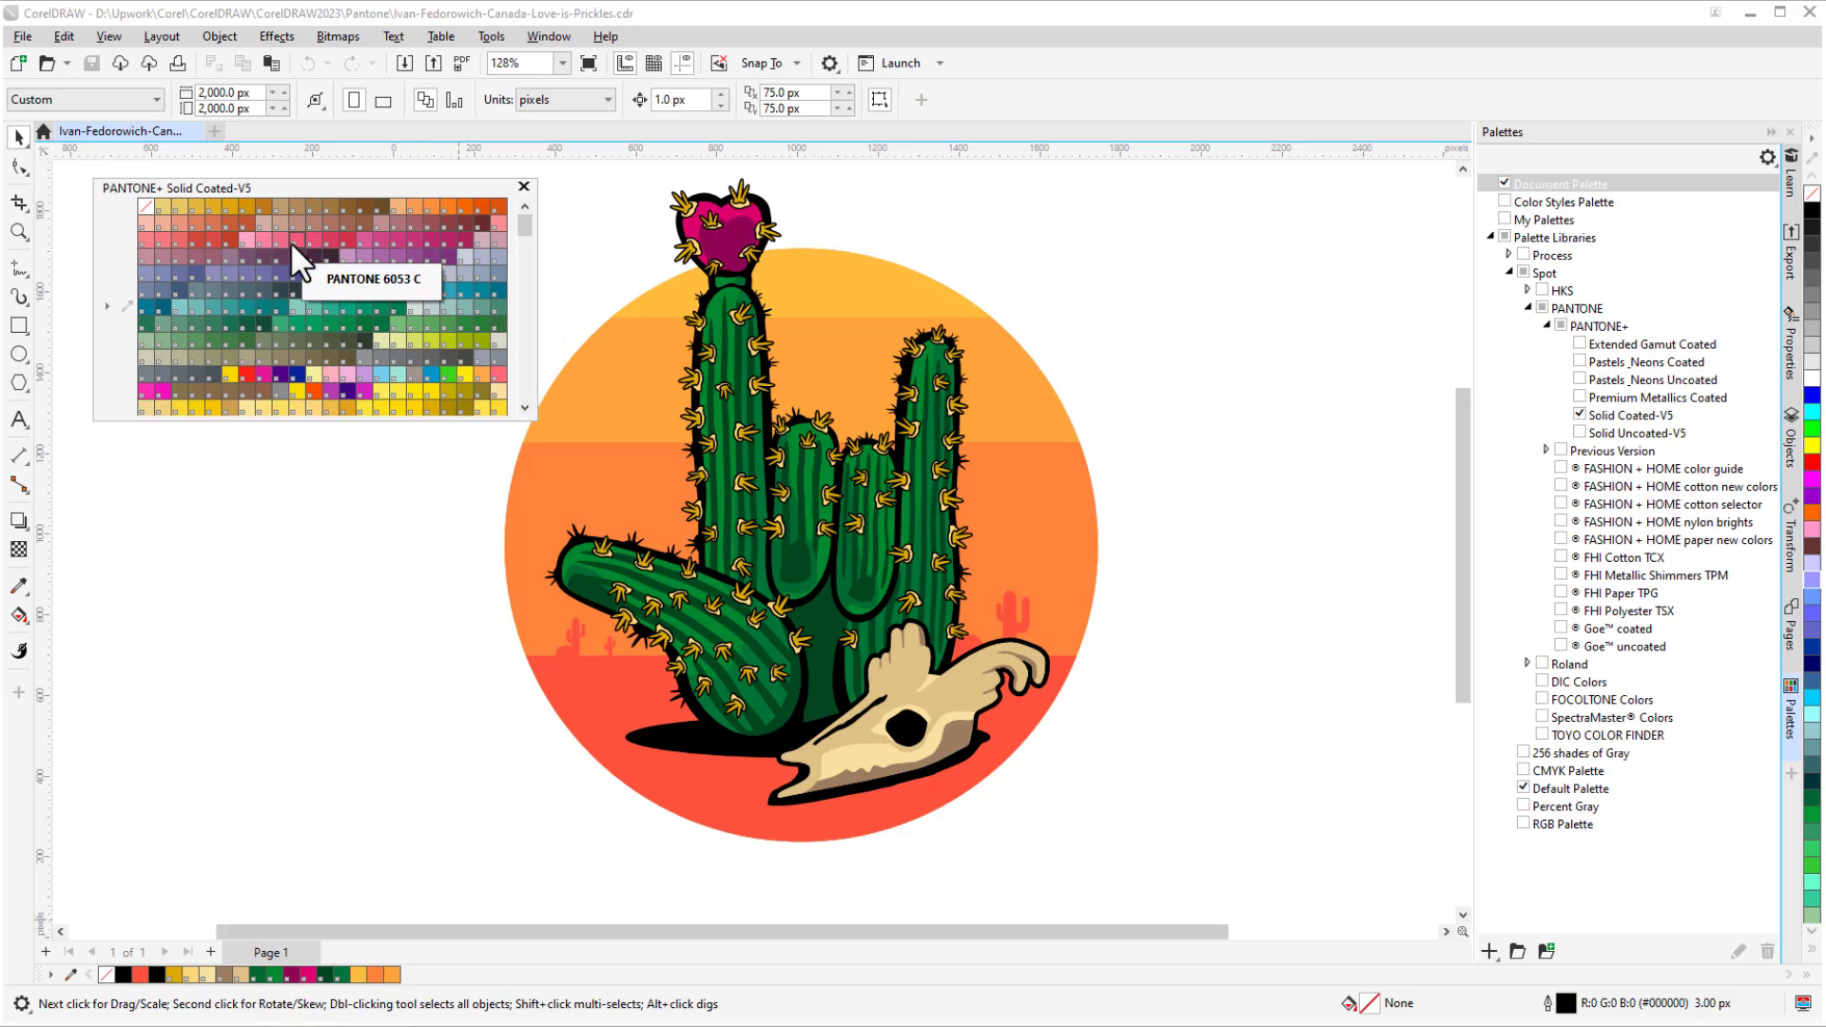
{"action": "mouse_move", "coordinate": [325, 359]}
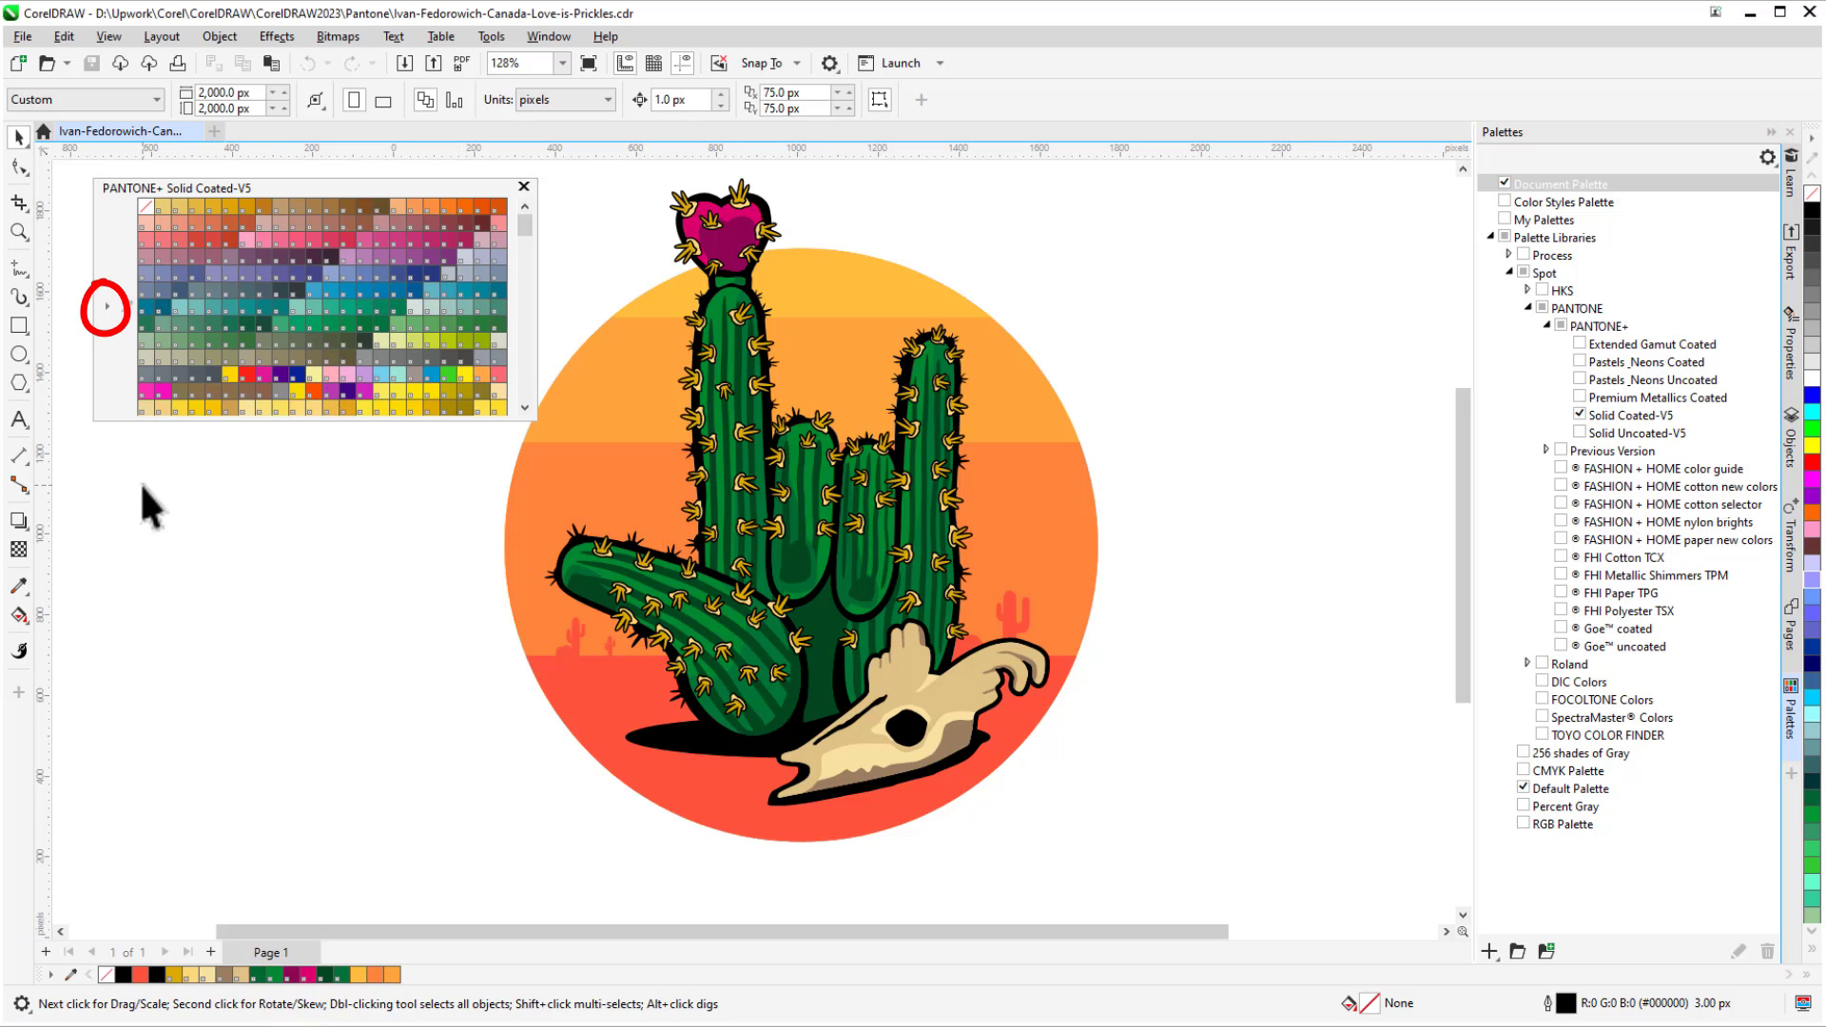
Toggle colour names on the Pantone palette, then confirm right-click sets the outline colour.
{"action": "right_click", "coordinate": [106, 306]}
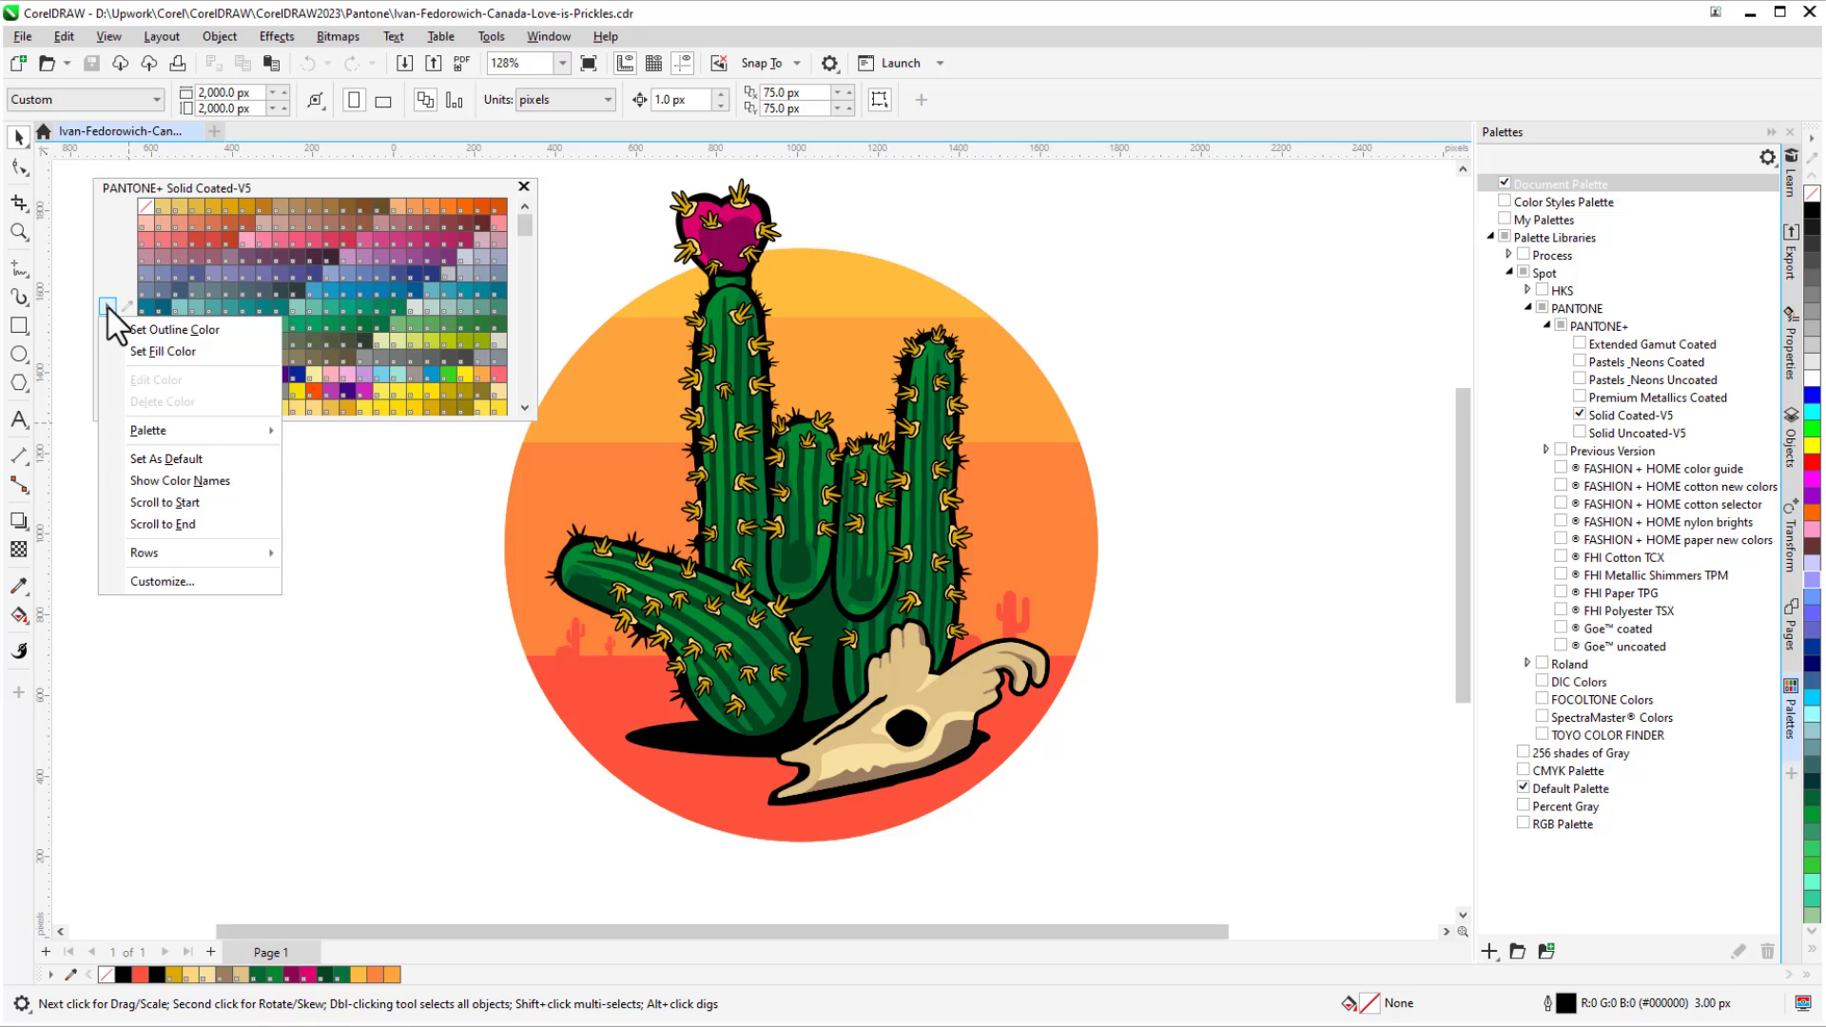
{"action": "left_click", "coordinate": [181, 484]}
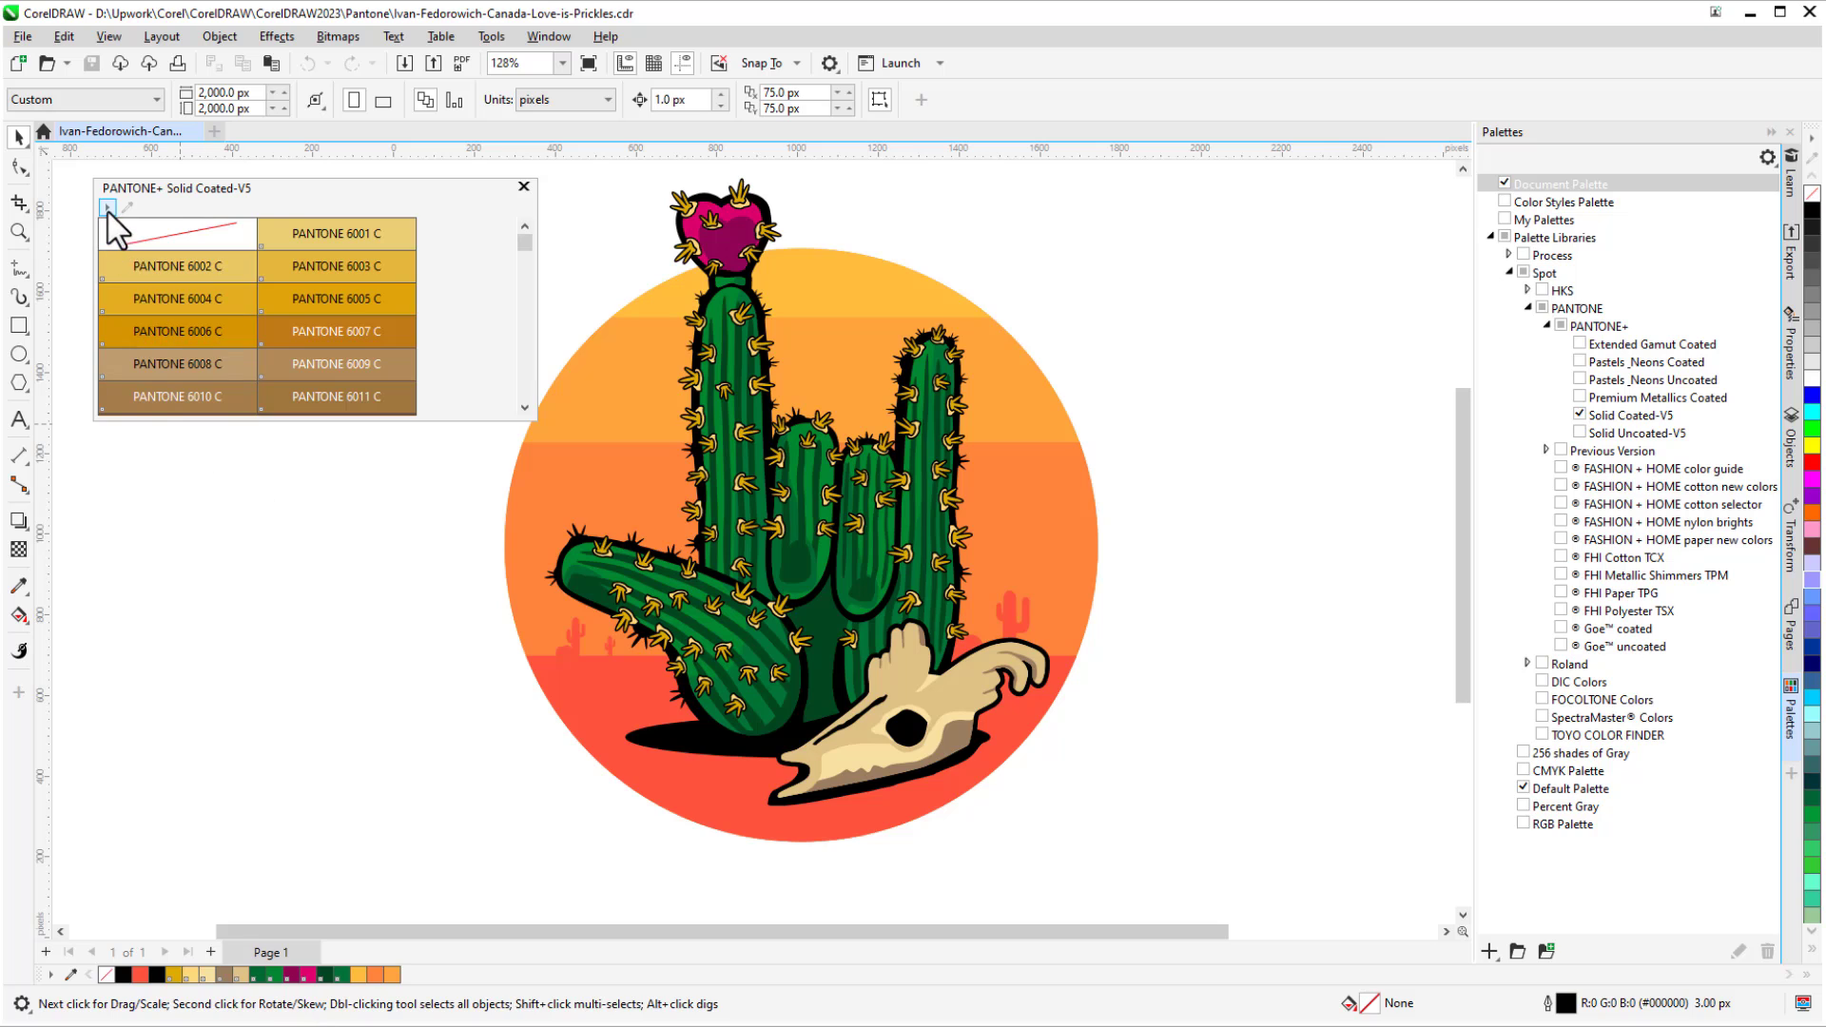
{"action": "left_click", "coordinate": [110, 209]}
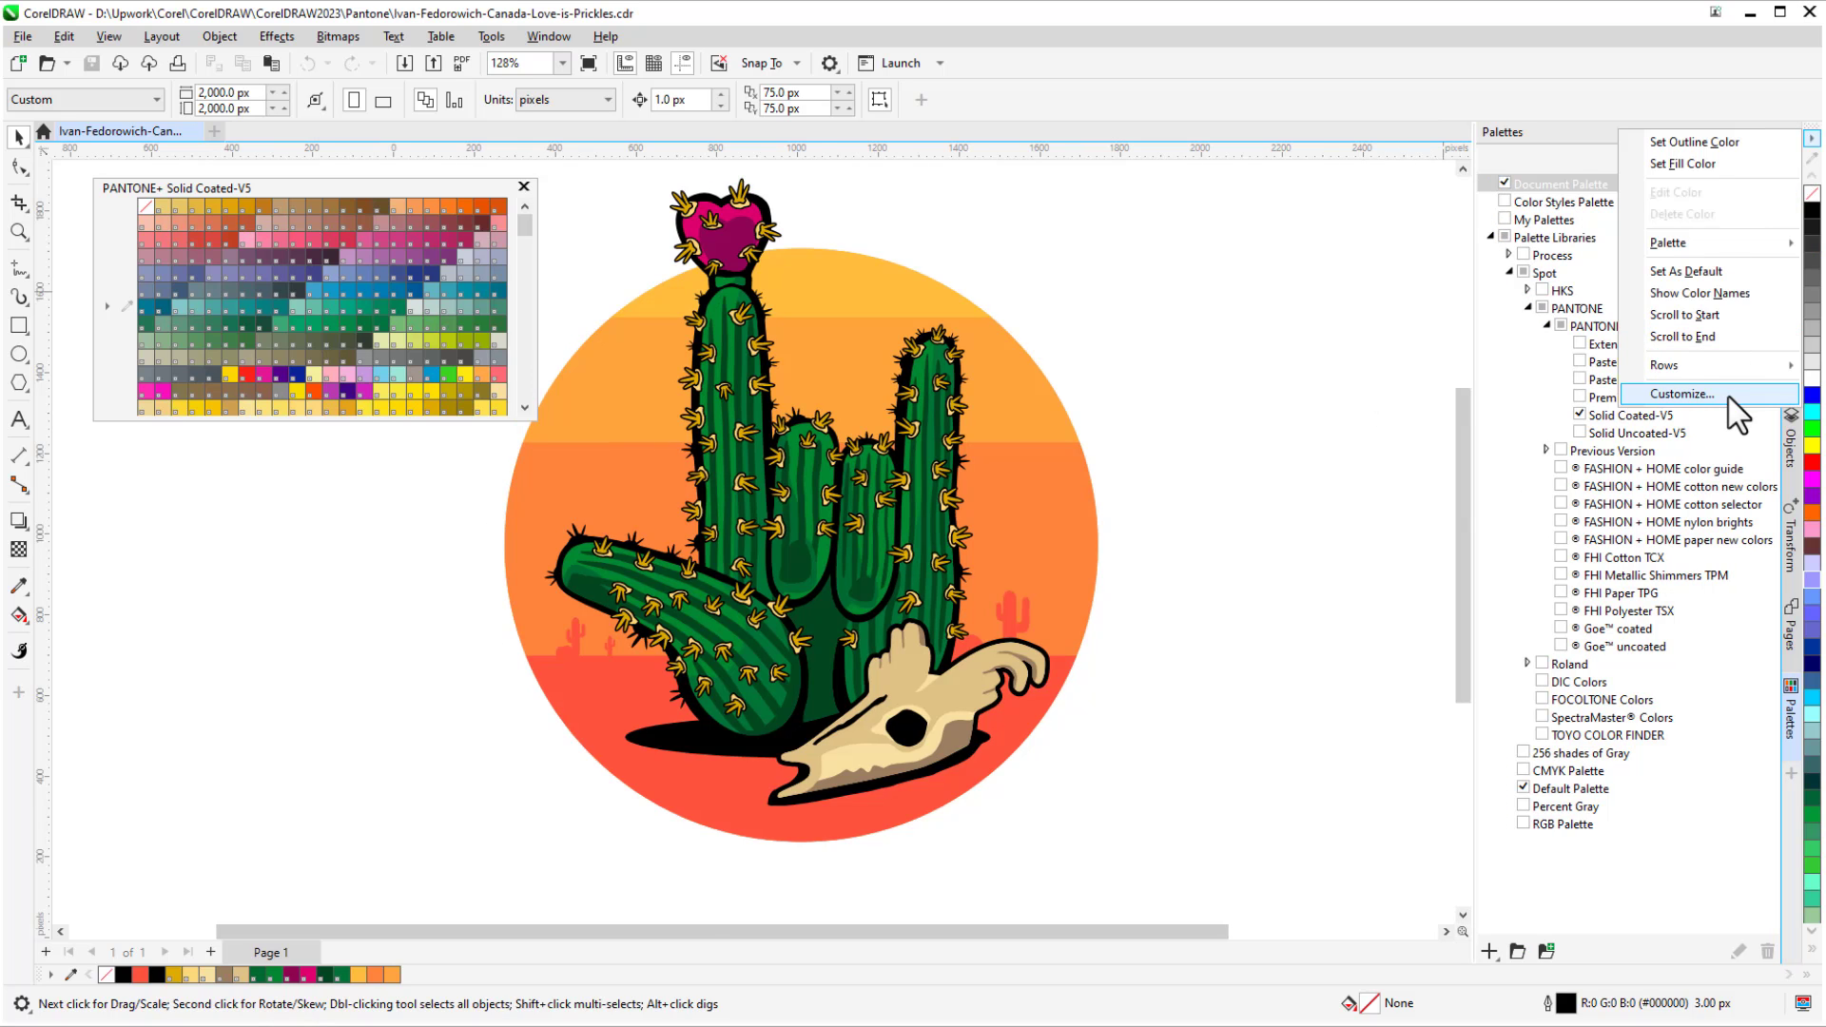
{"action": "left_click", "coordinate": [1677, 393]}
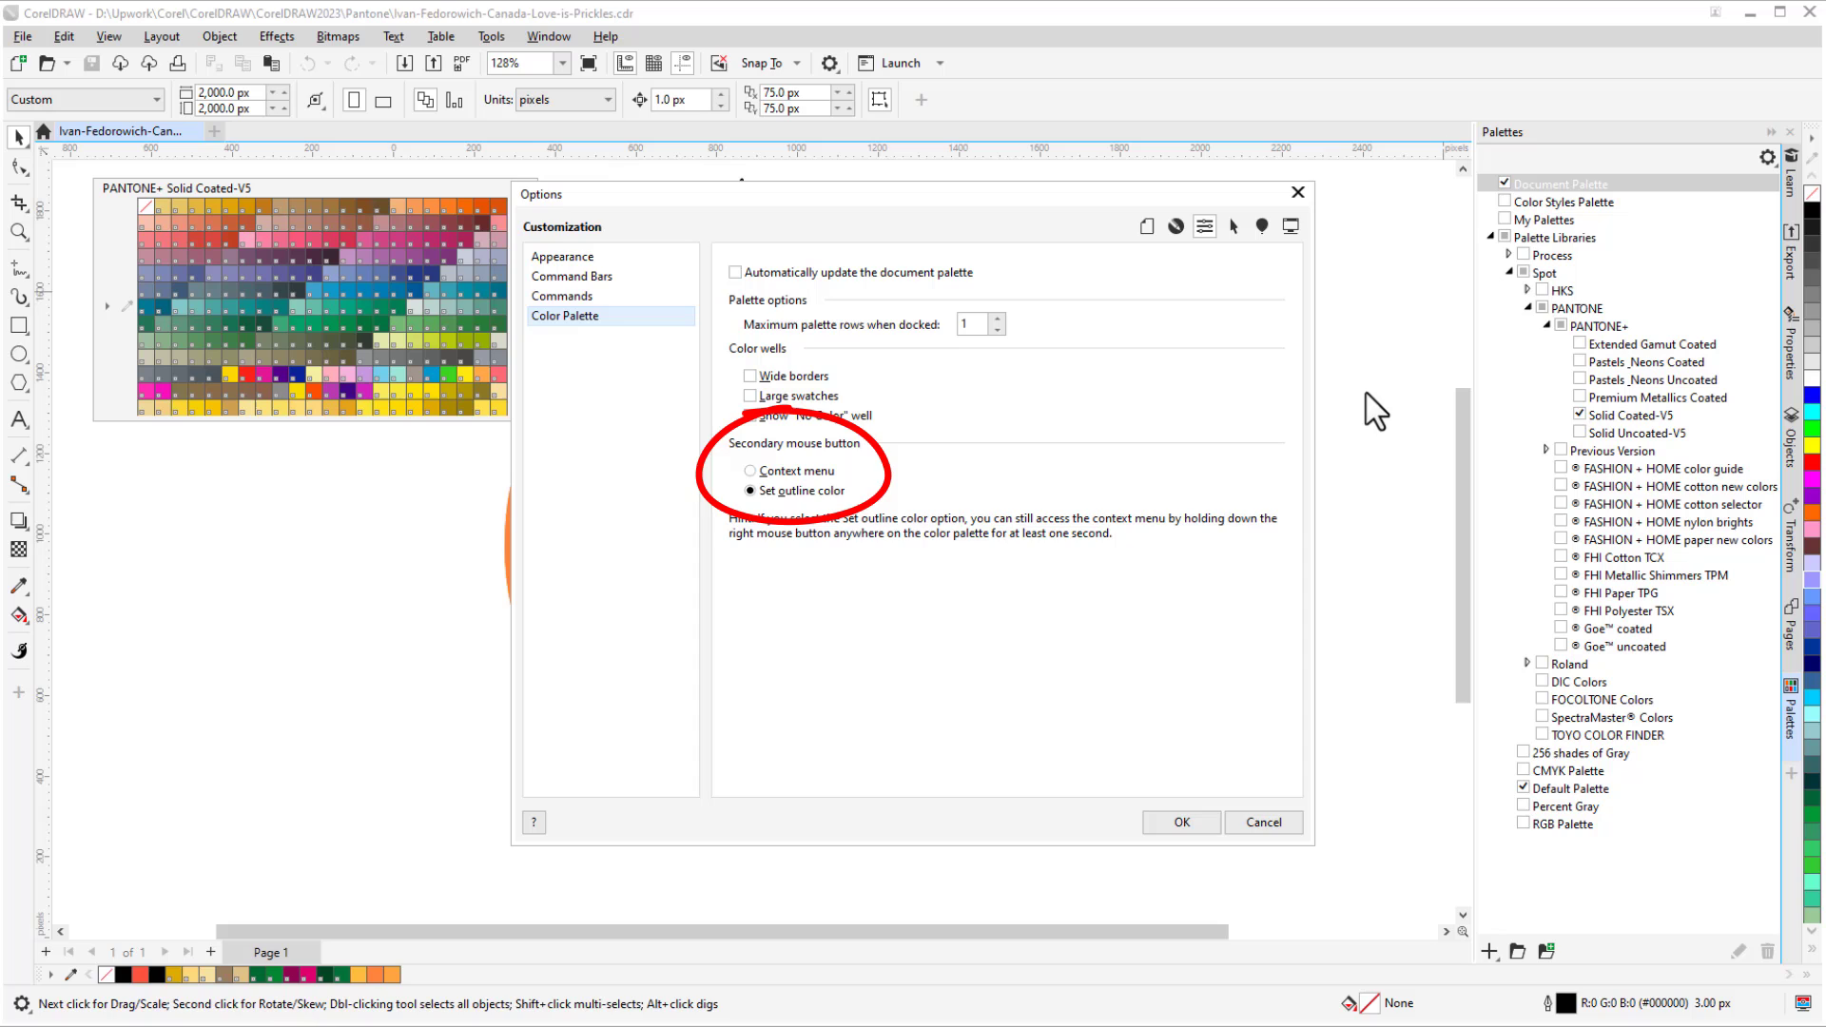
{"action": "left_click", "coordinate": [1178, 822]}
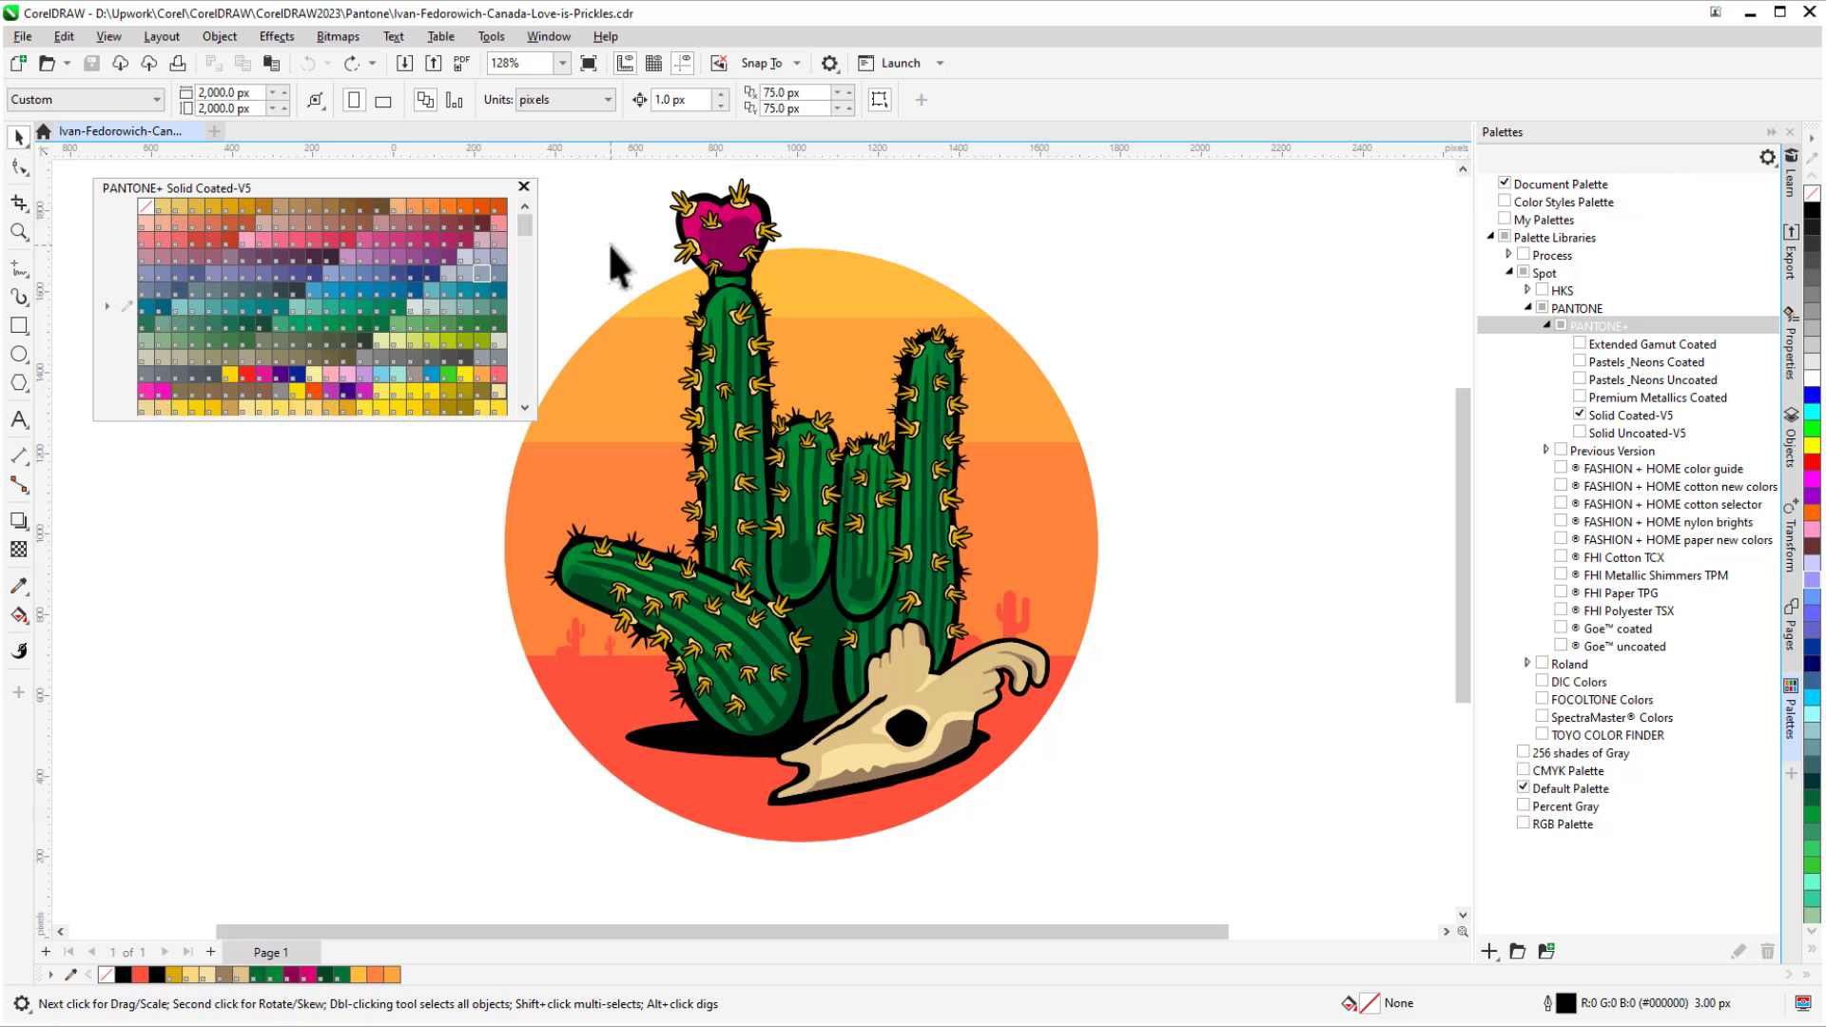
Untick 'Automatically update the document palette' in the document palette's Customize settings.
{"action": "left_click", "coordinate": [548, 36]}
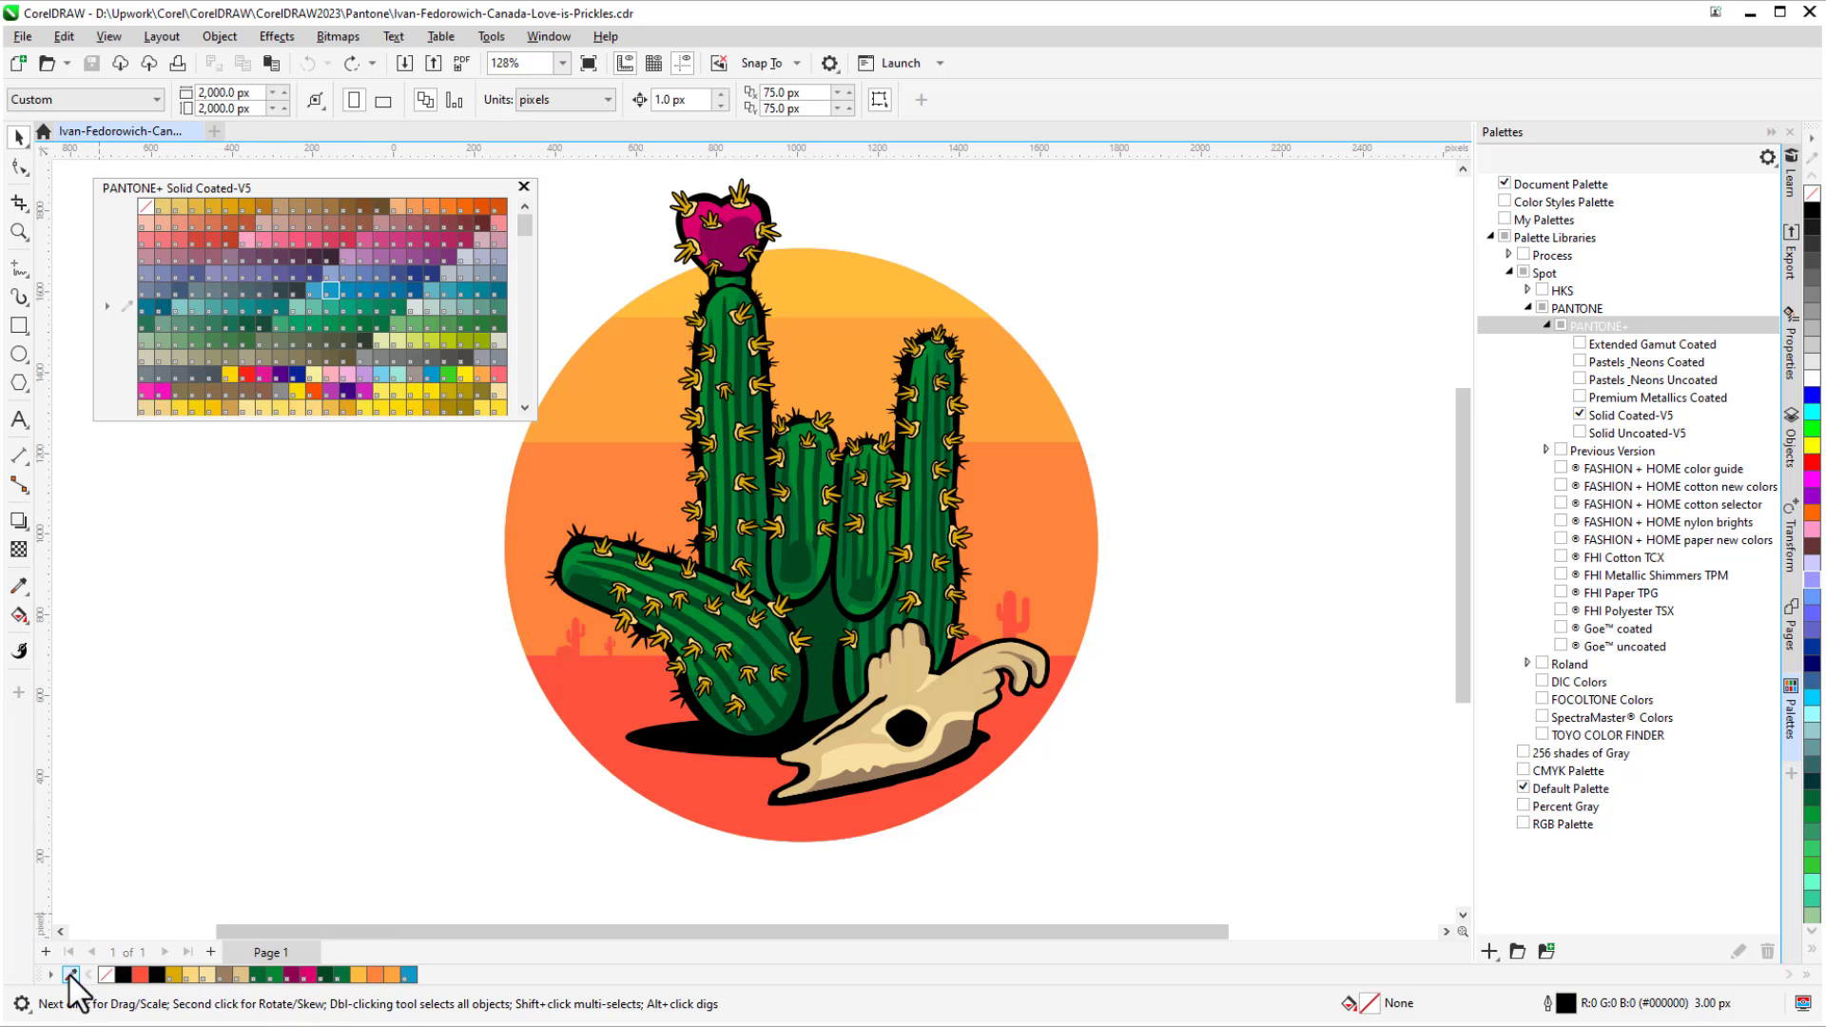
{"action": "right_click", "coordinate": [77, 975]}
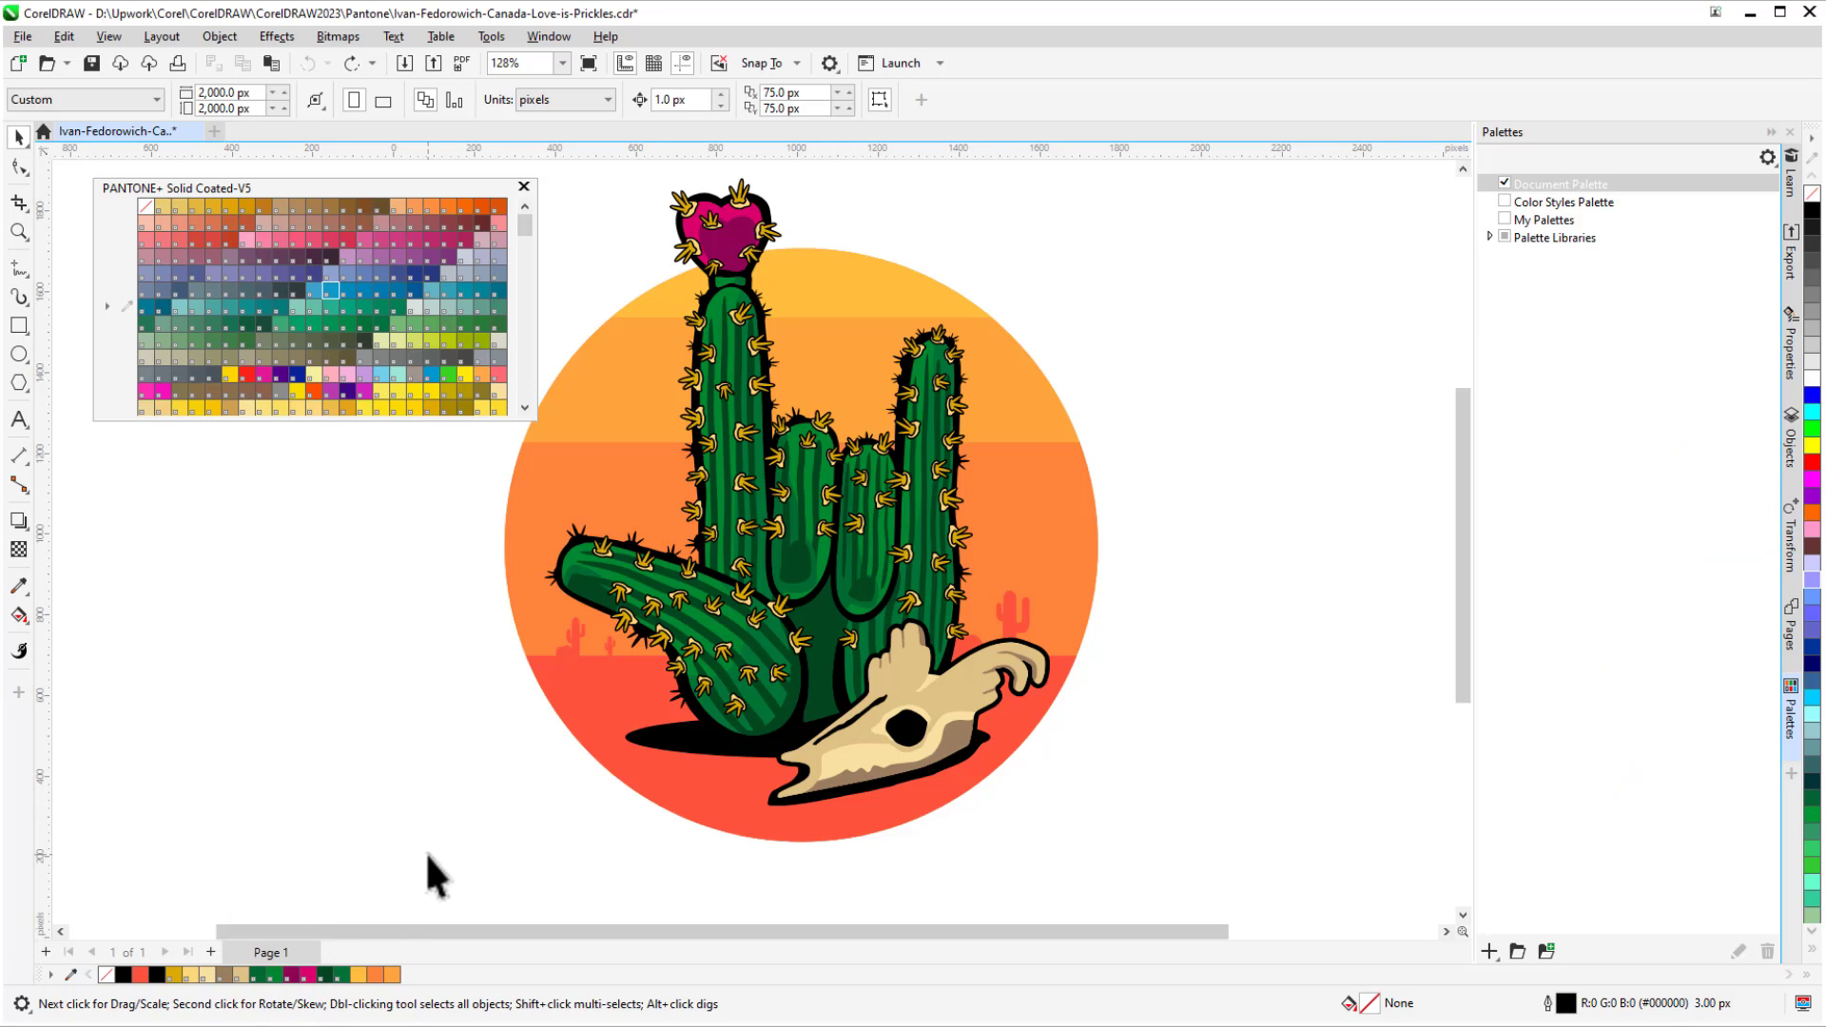
{"action": "right_click", "coordinate": [110, 975]}
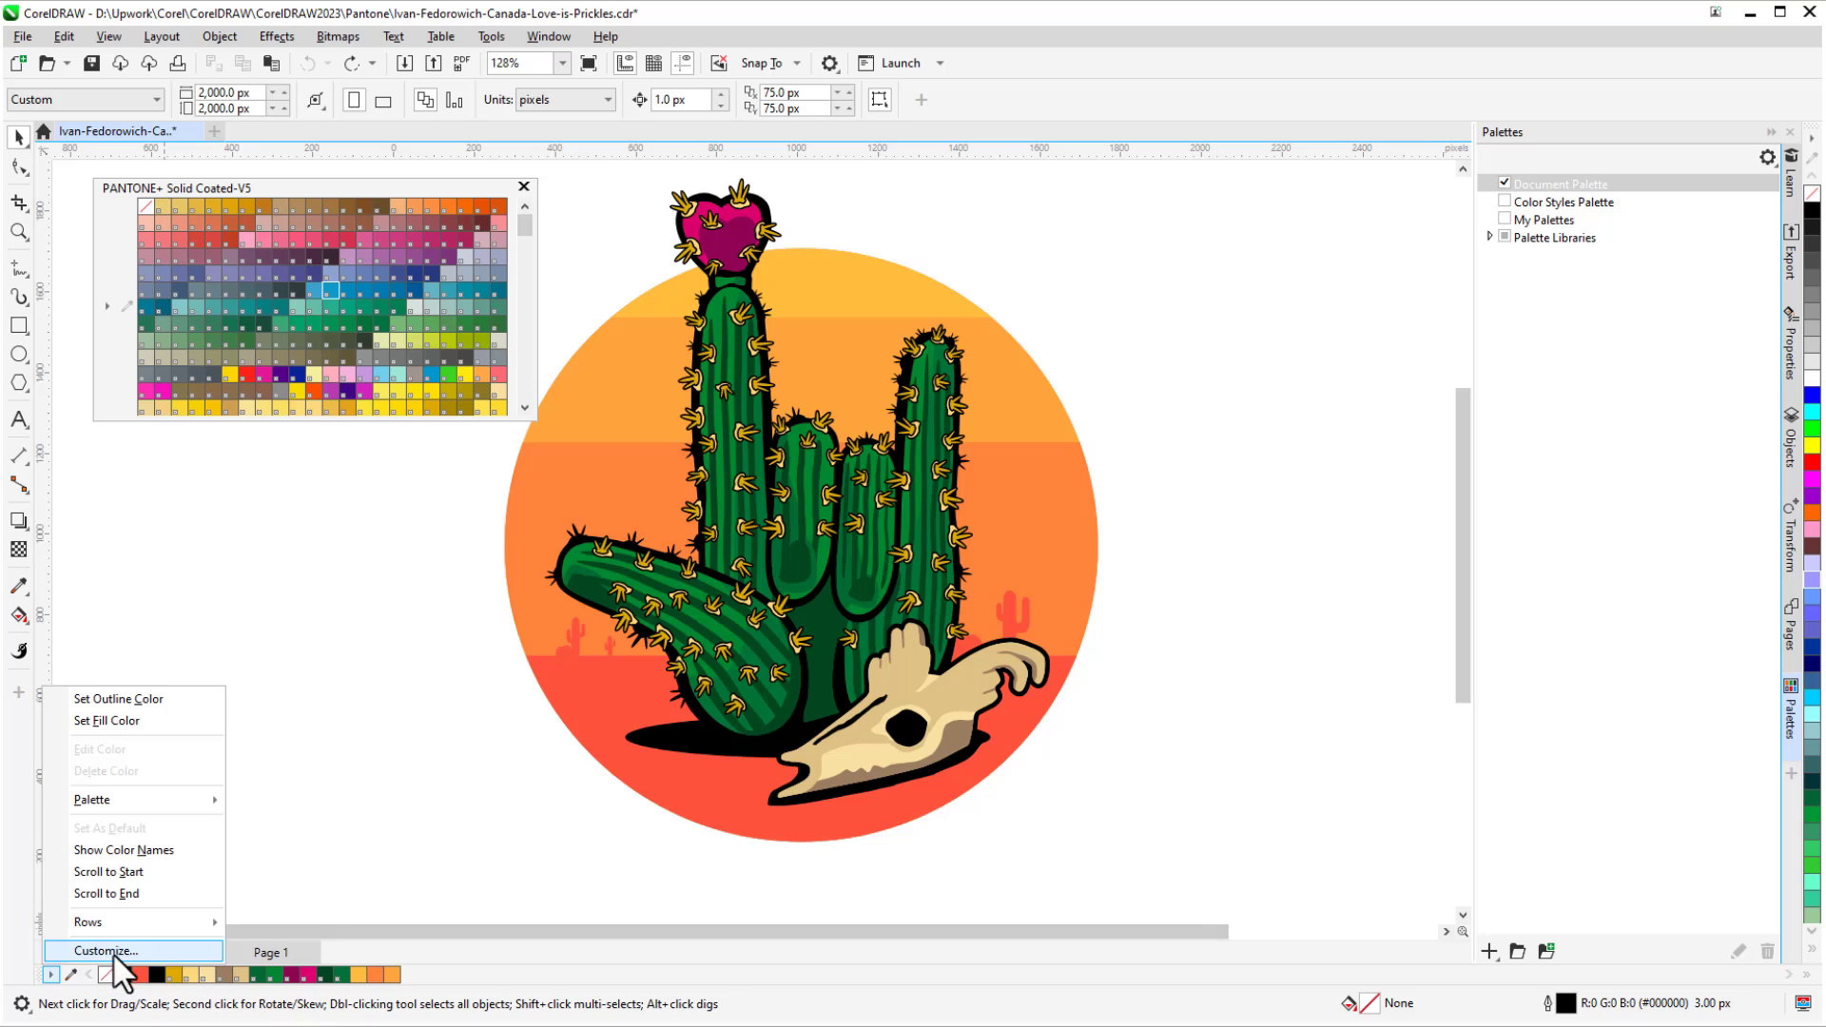
{"action": "left_click", "coordinate": [103, 950]}
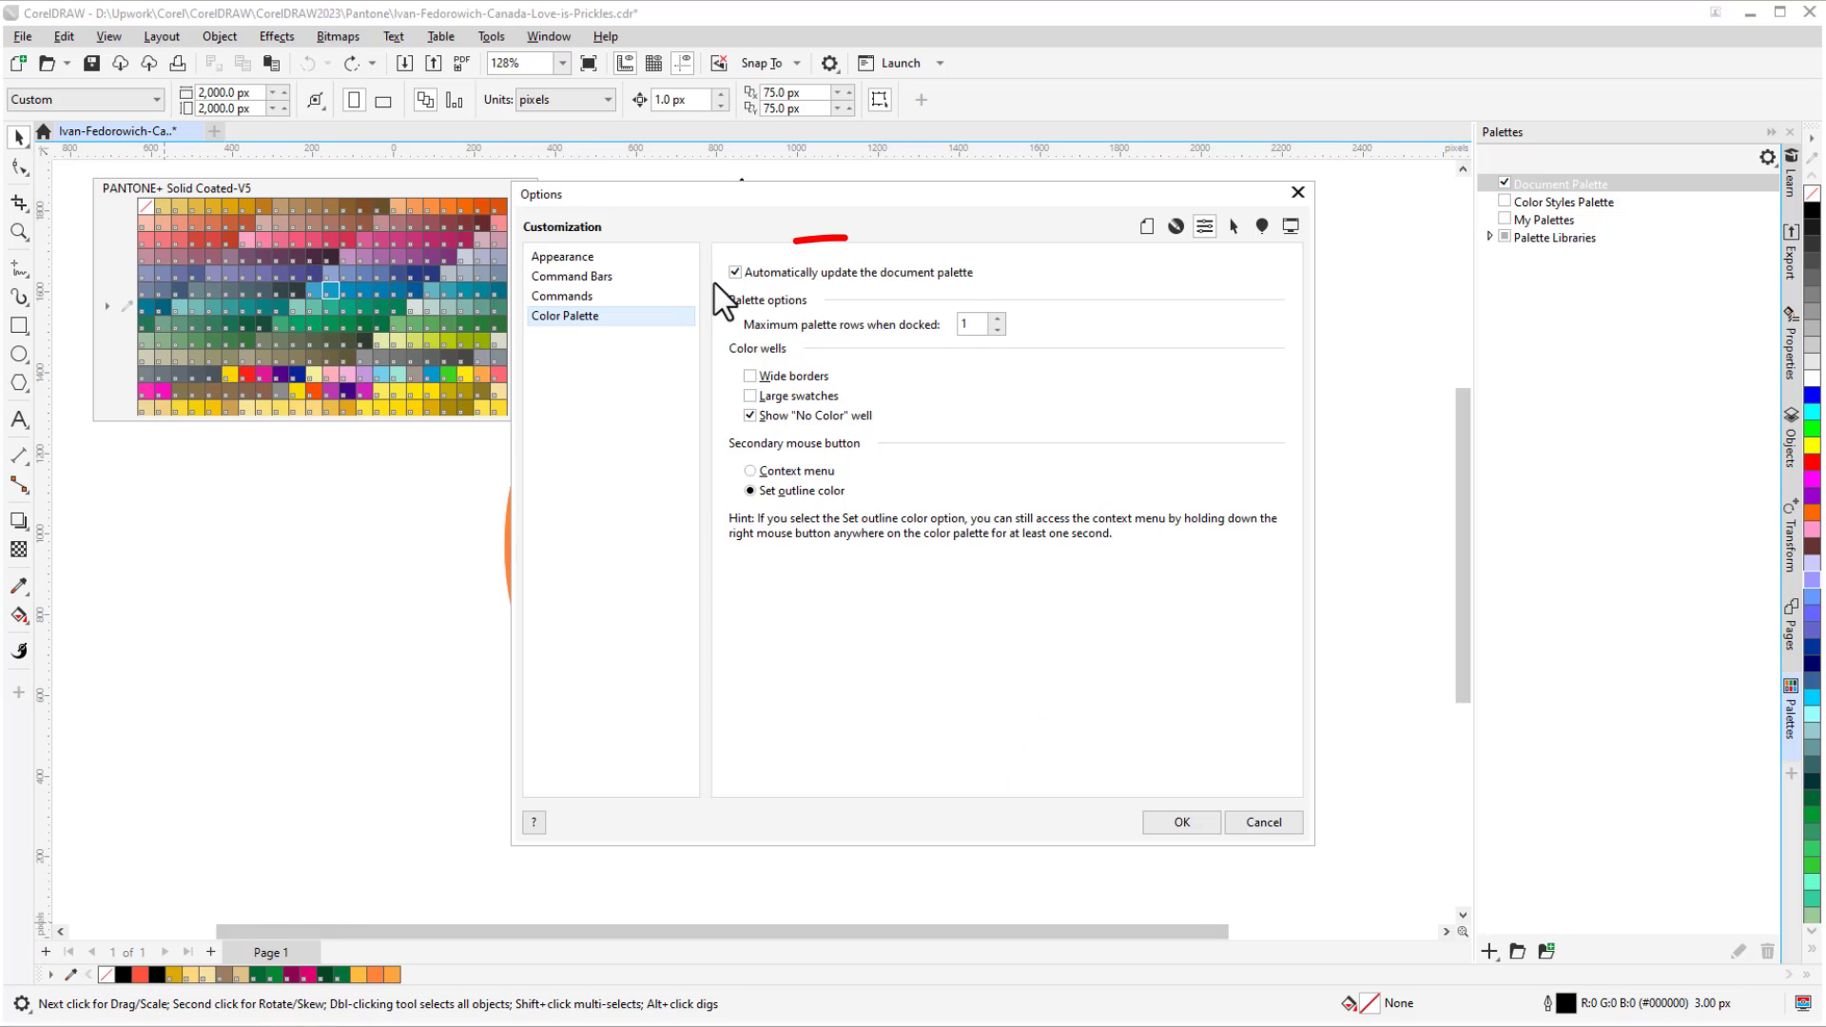
{"action": "left_click", "coordinate": [734, 271]}
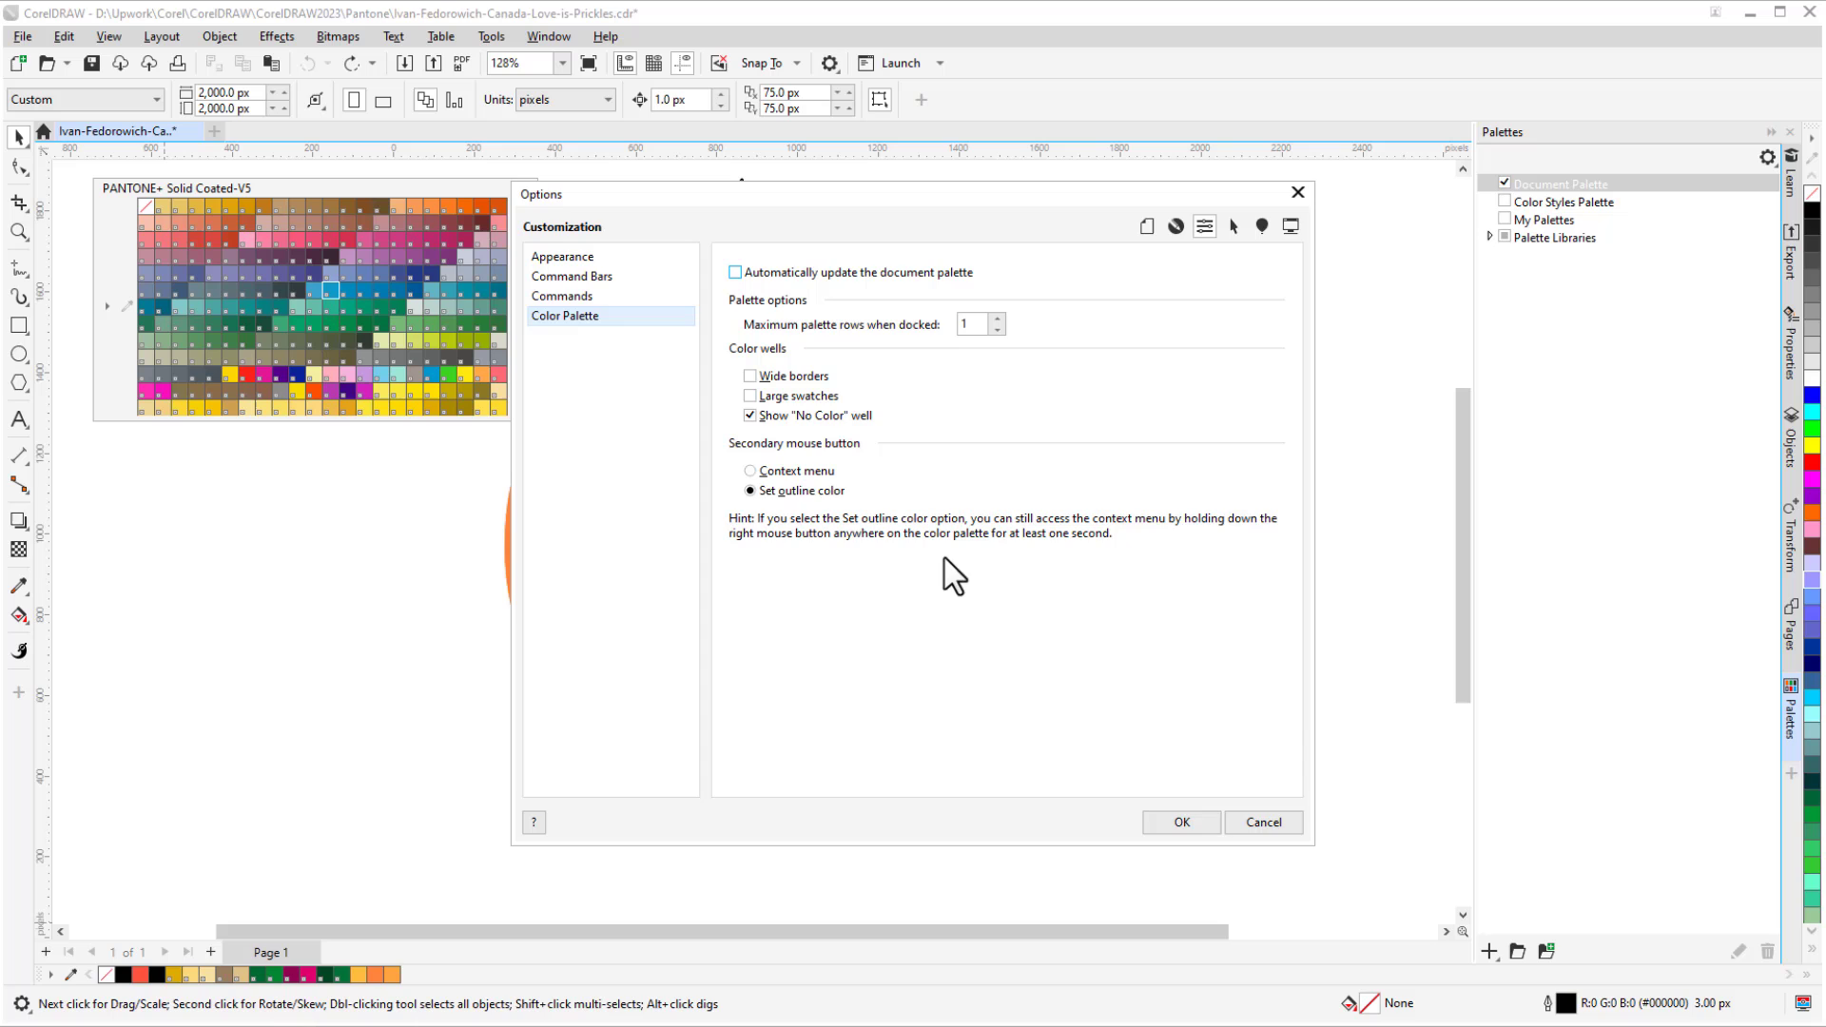
{"action": "left_click", "coordinate": [1178, 822]}
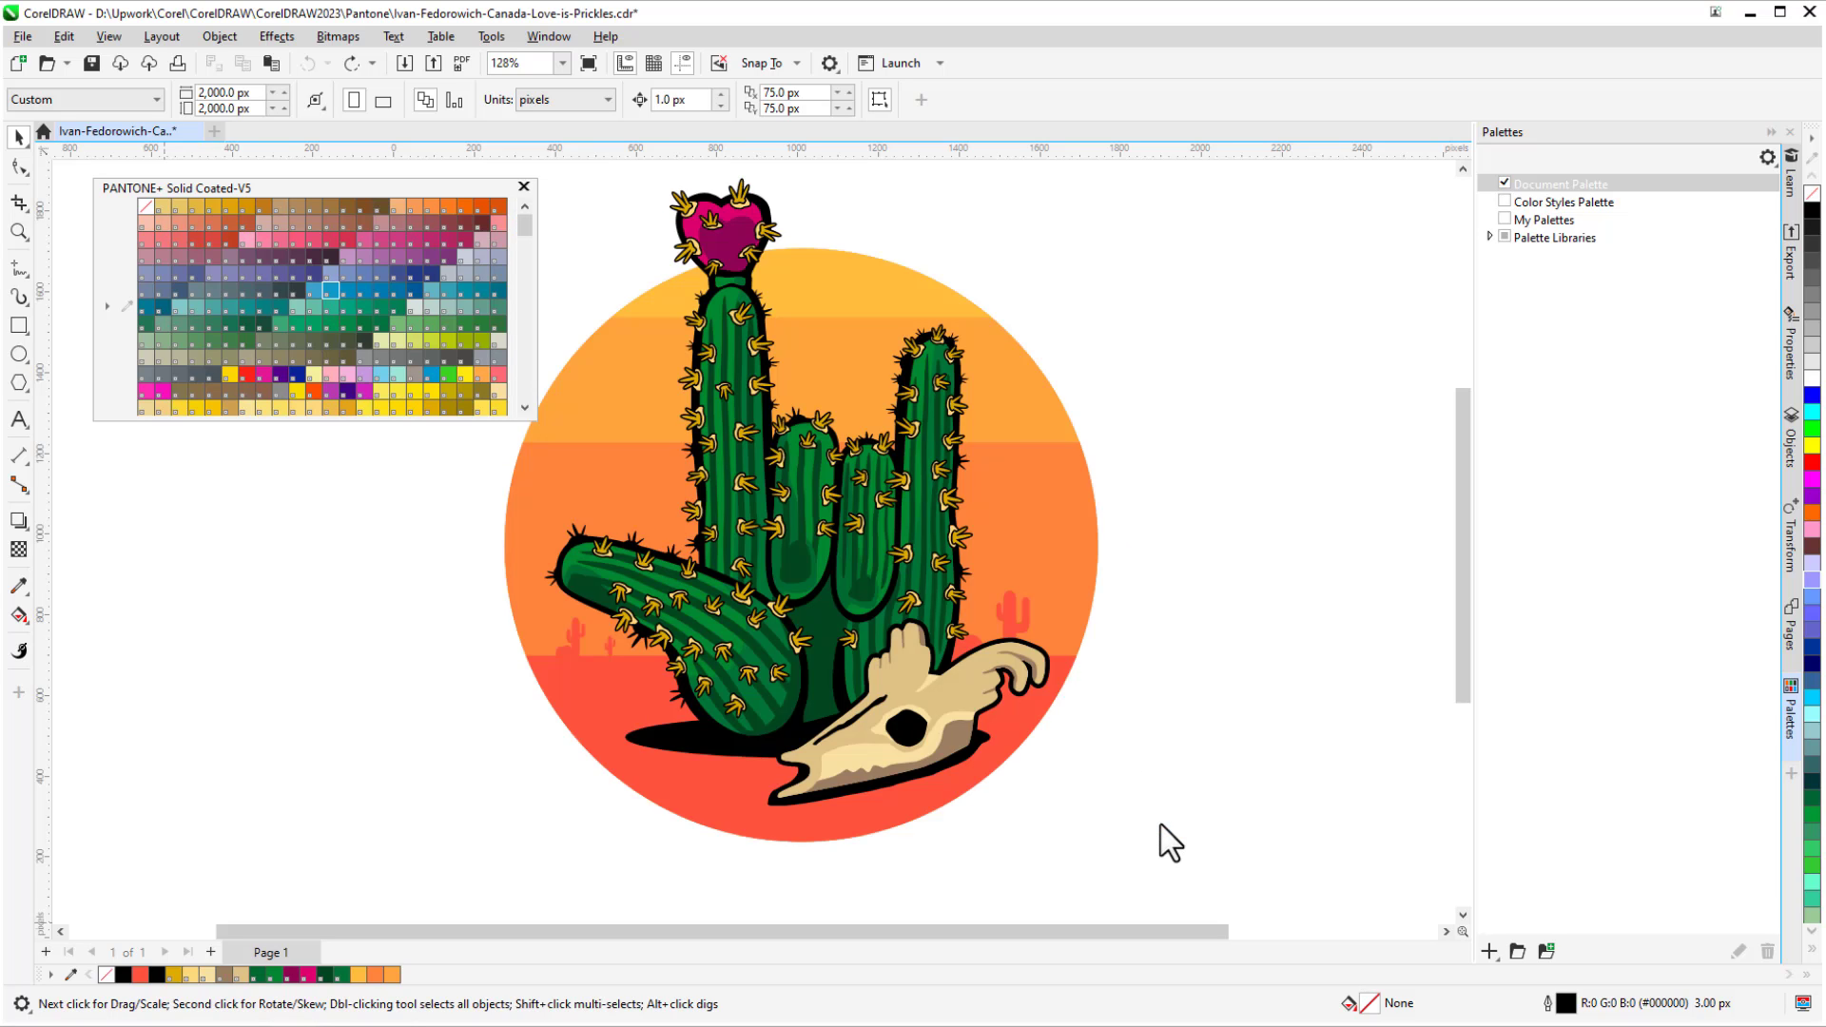
Go to Page 2 and select the dark blue submarine shape to gather its colours.
{"action": "left_click", "coordinate": [370, 951]}
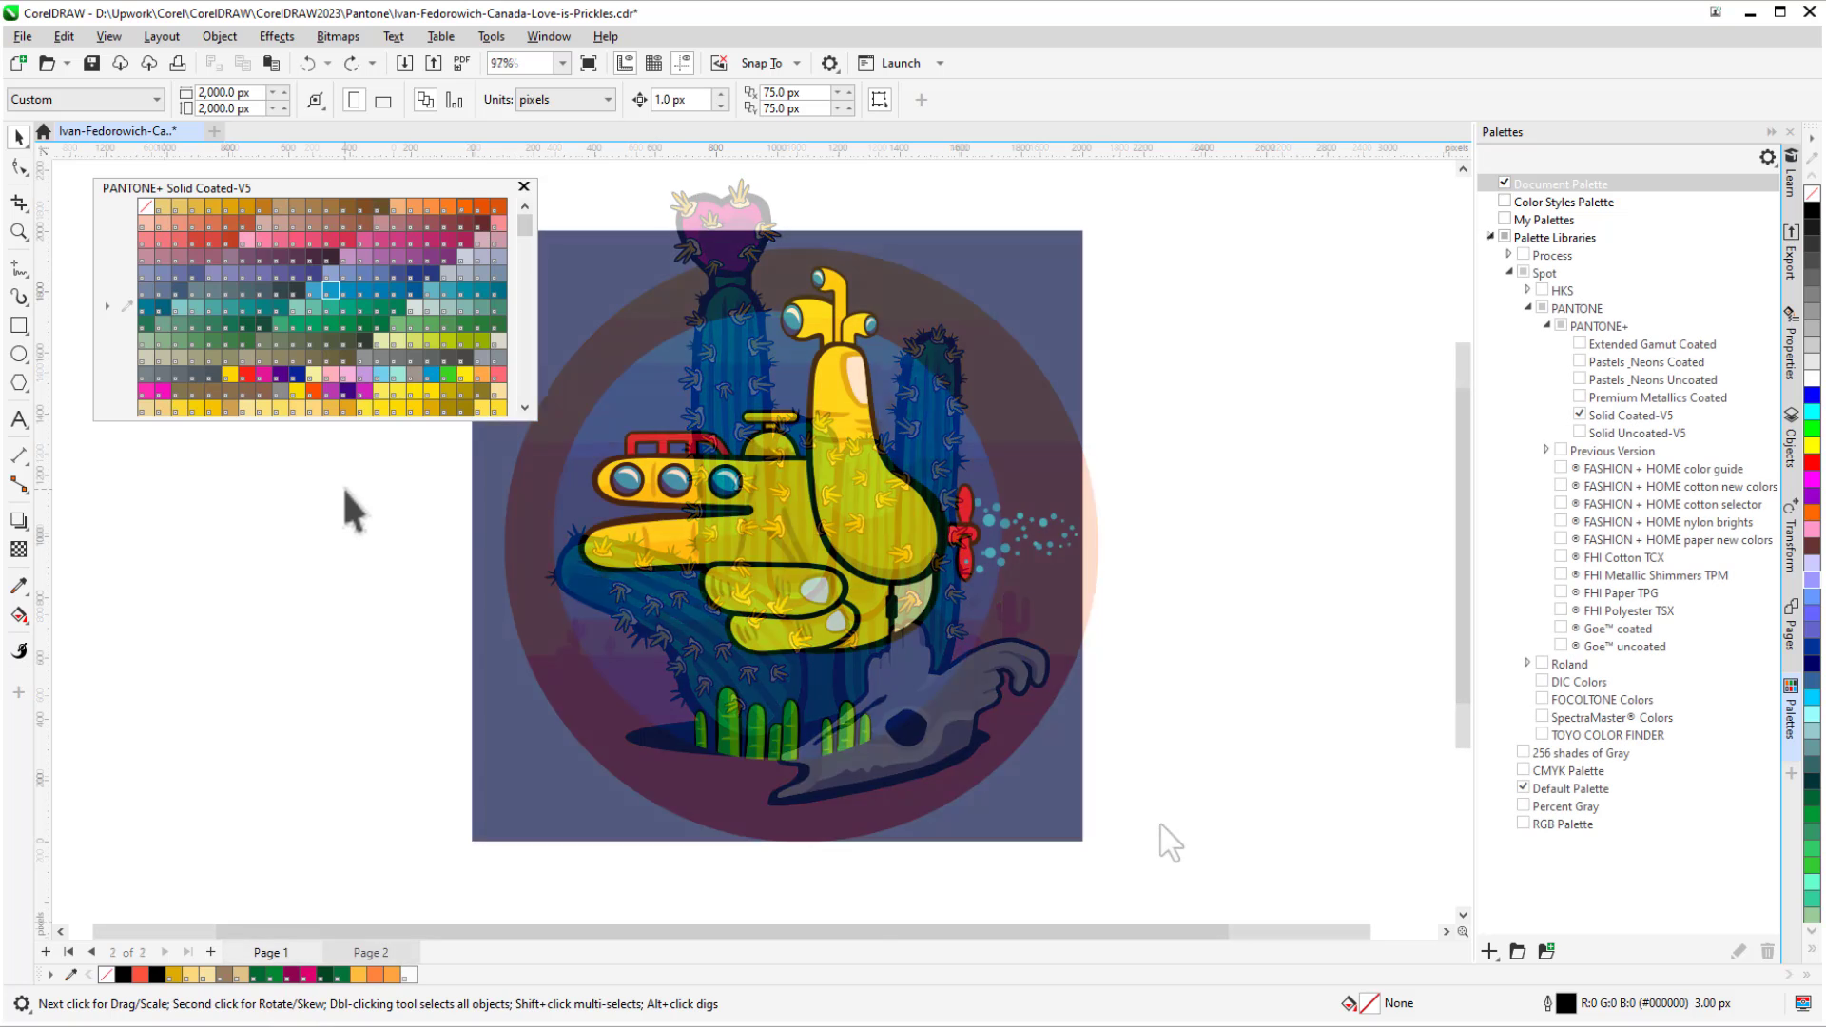
{"action": "left_click", "coordinate": [370, 953]}
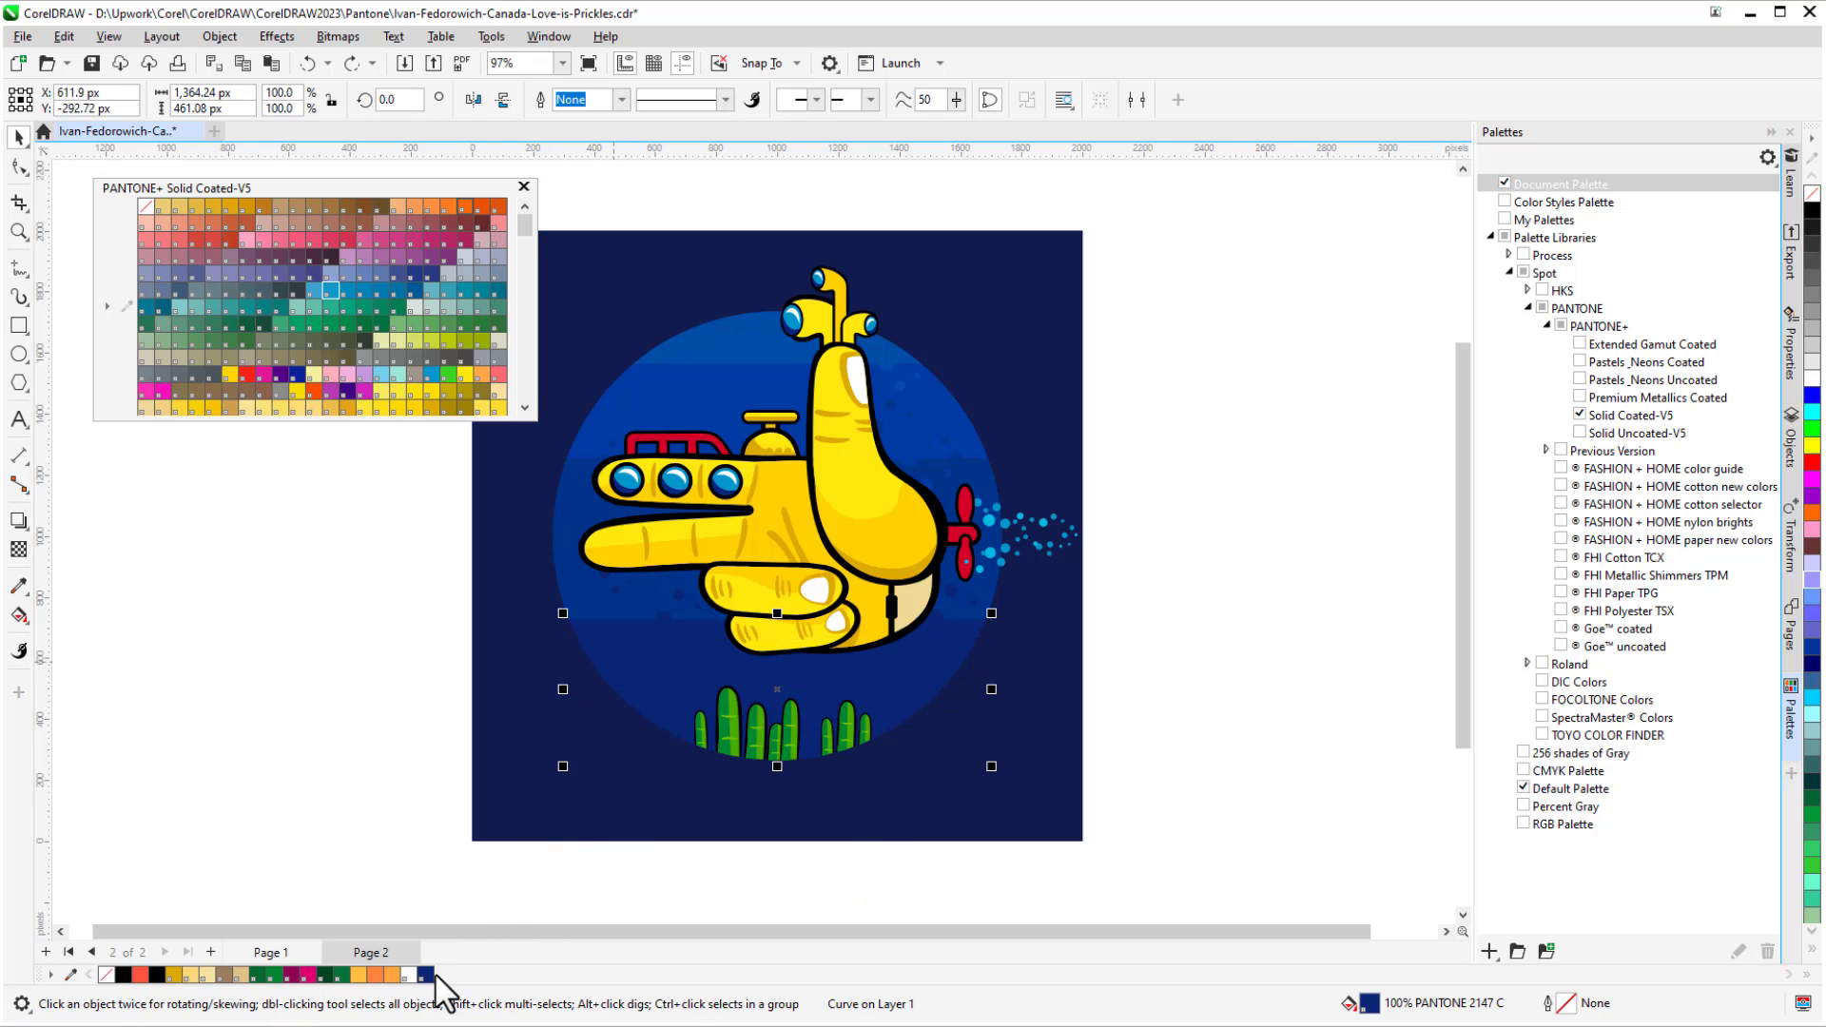
{"action": "mouse_move", "coordinate": [1161, 221]}
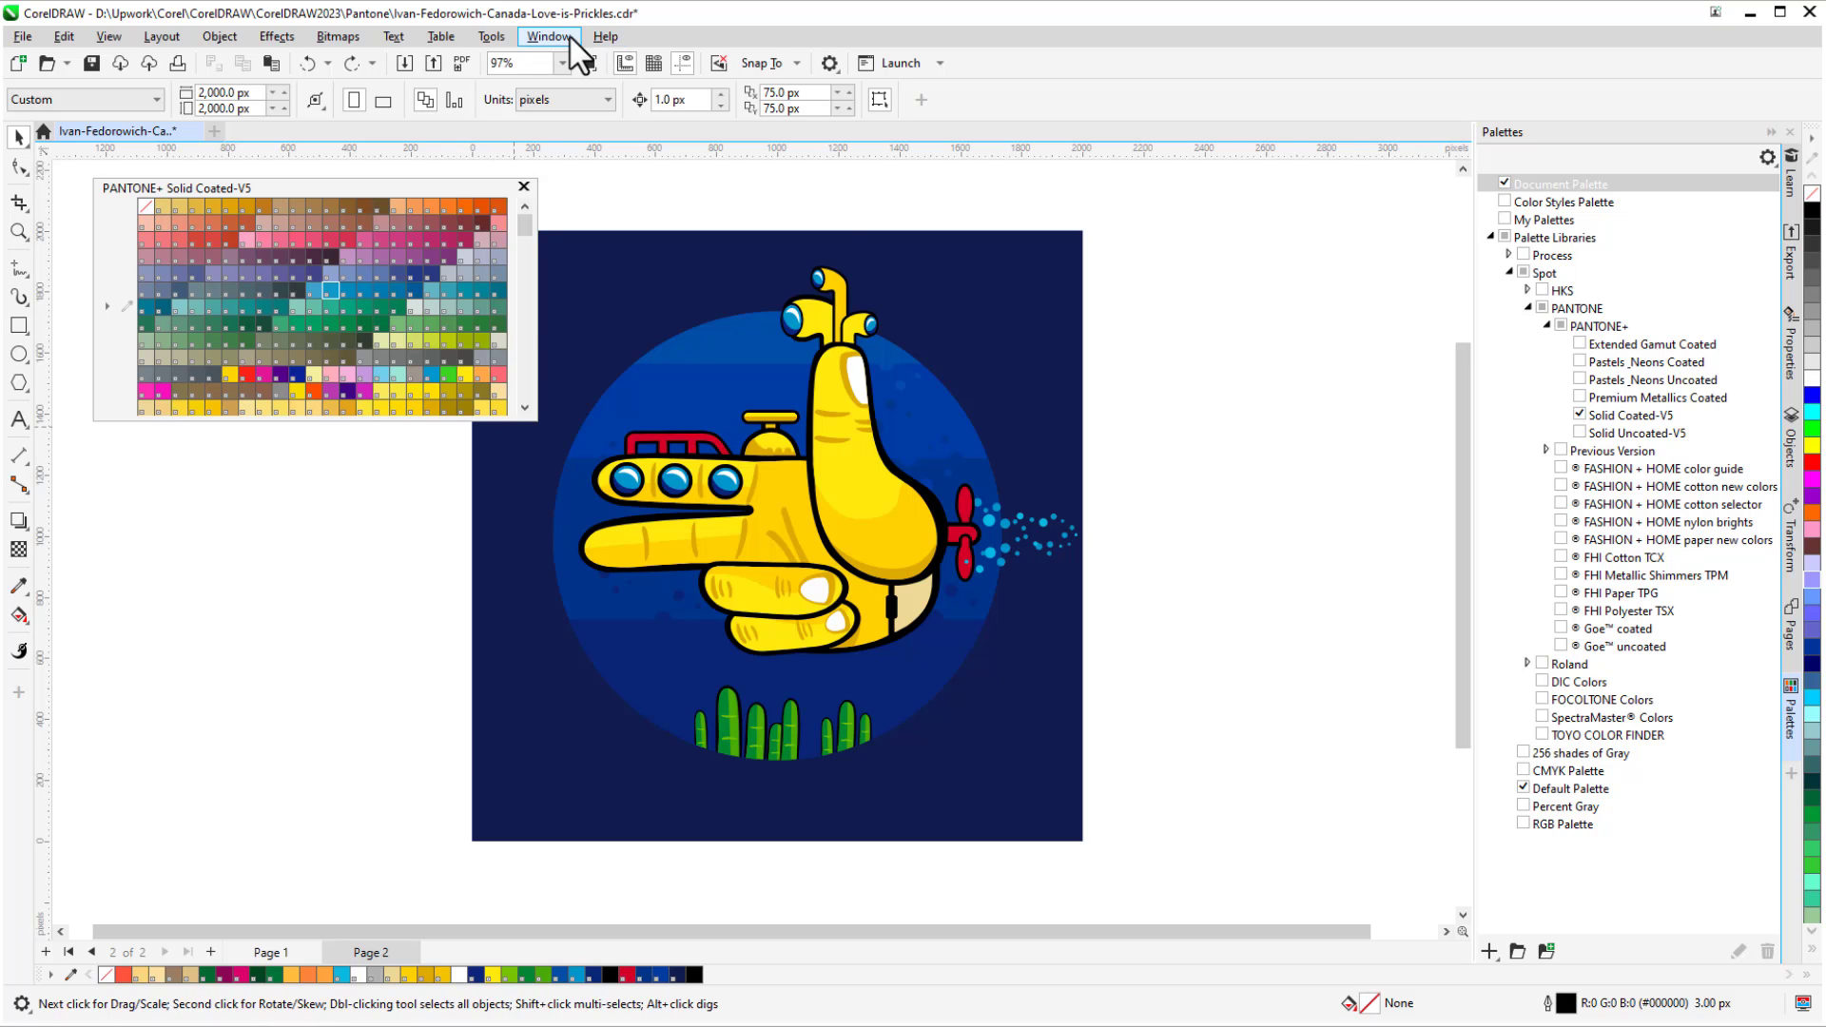
{"action": "left_click", "coordinate": [549, 36]}
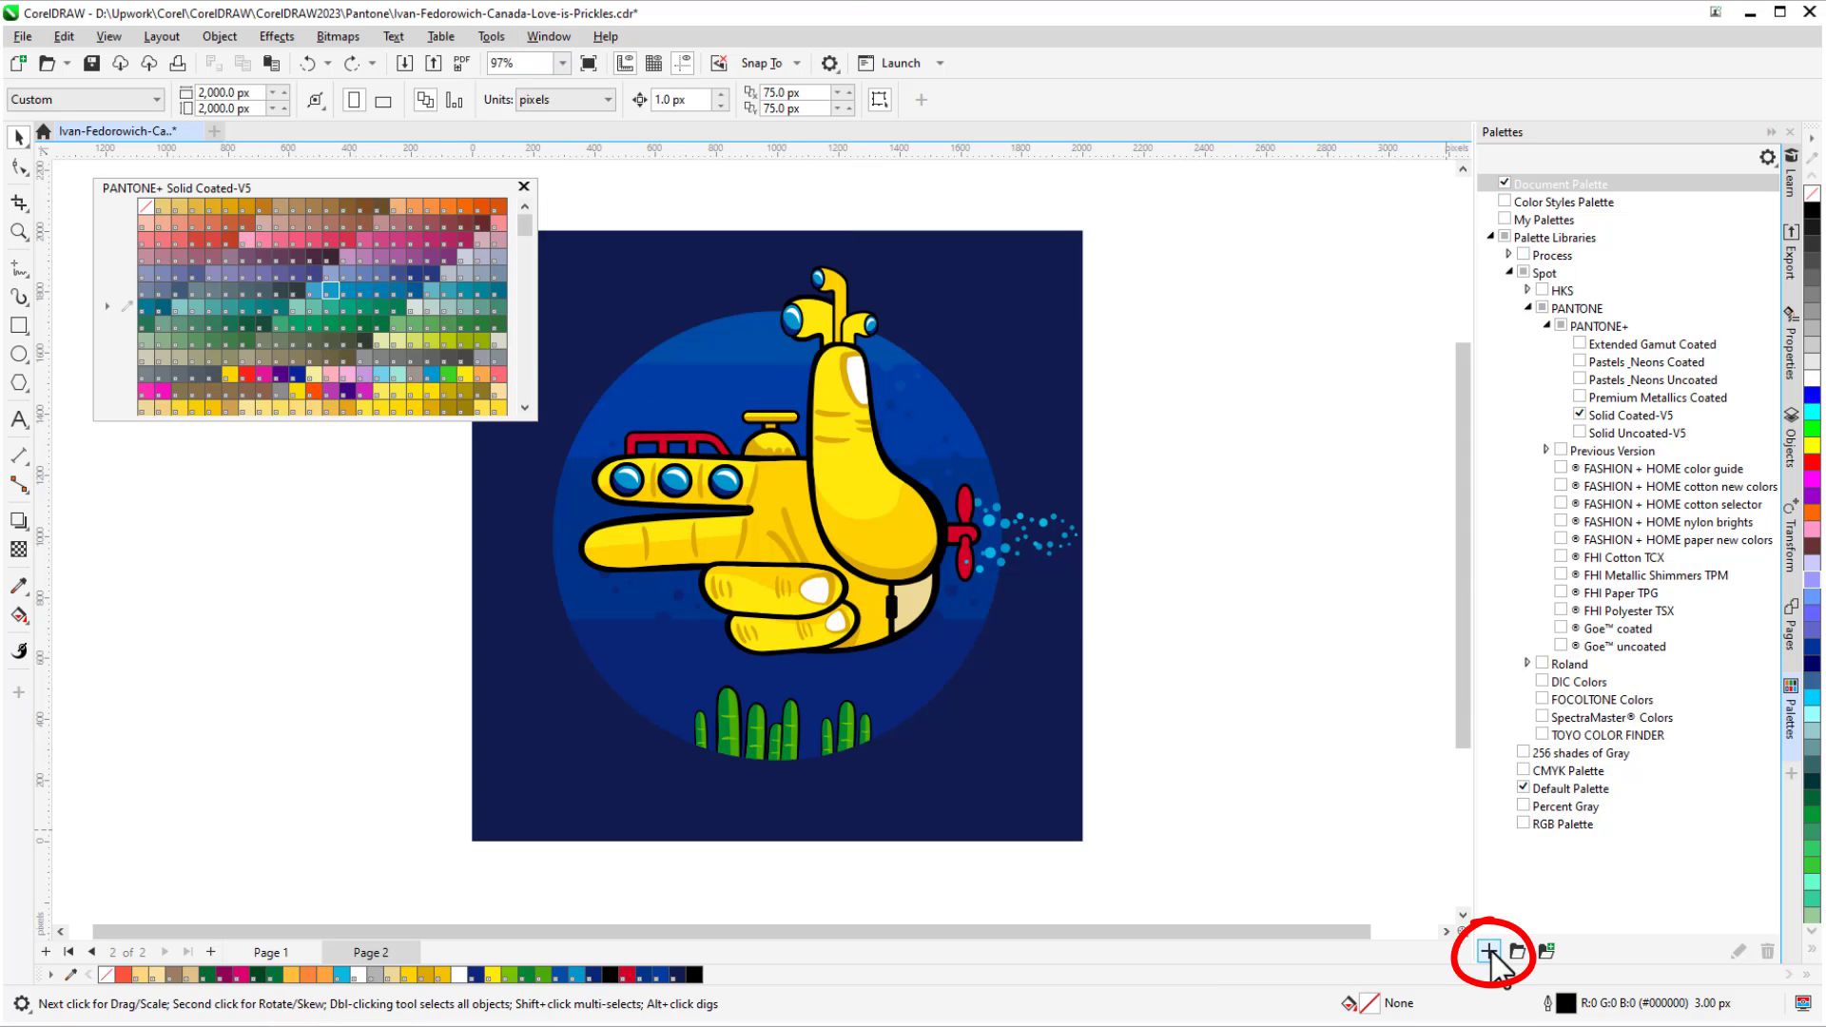
Show the New Palette (+) menu in the Palettes docker.
{"action": "left_click", "coordinate": [1502, 951]}
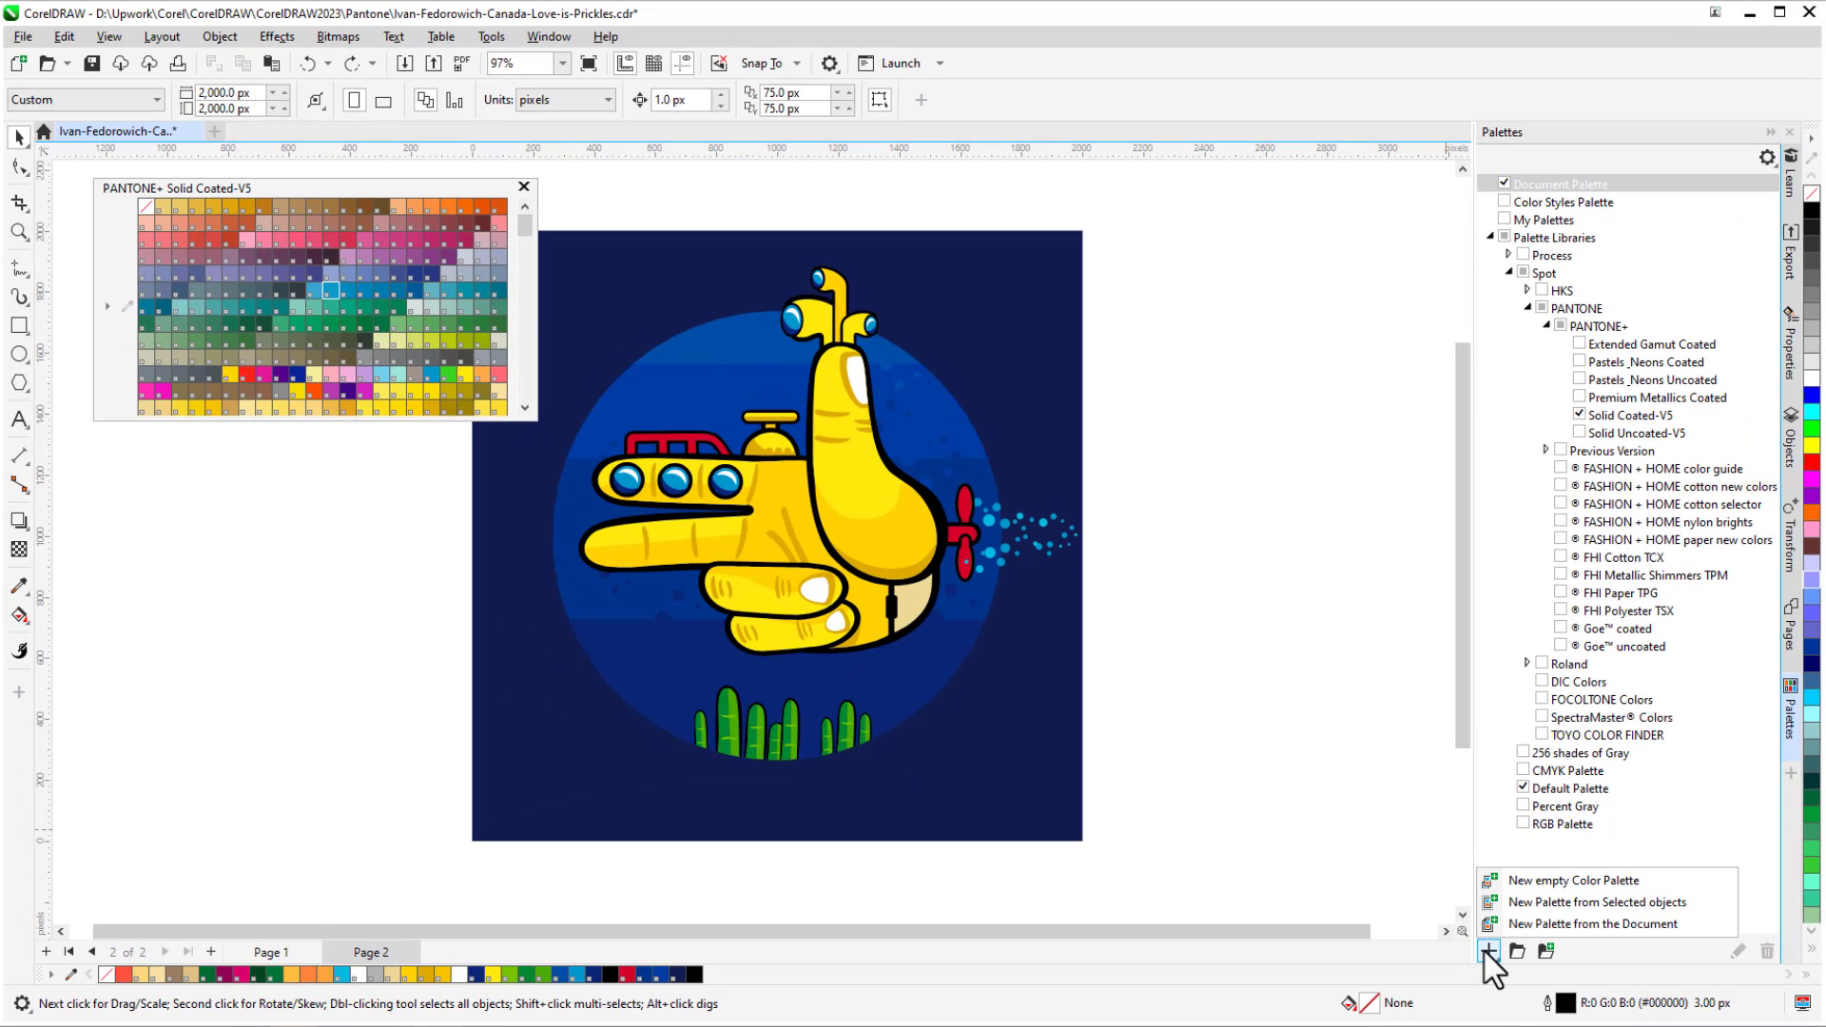
{"action": "mouse_move", "coordinate": [1608, 923]}
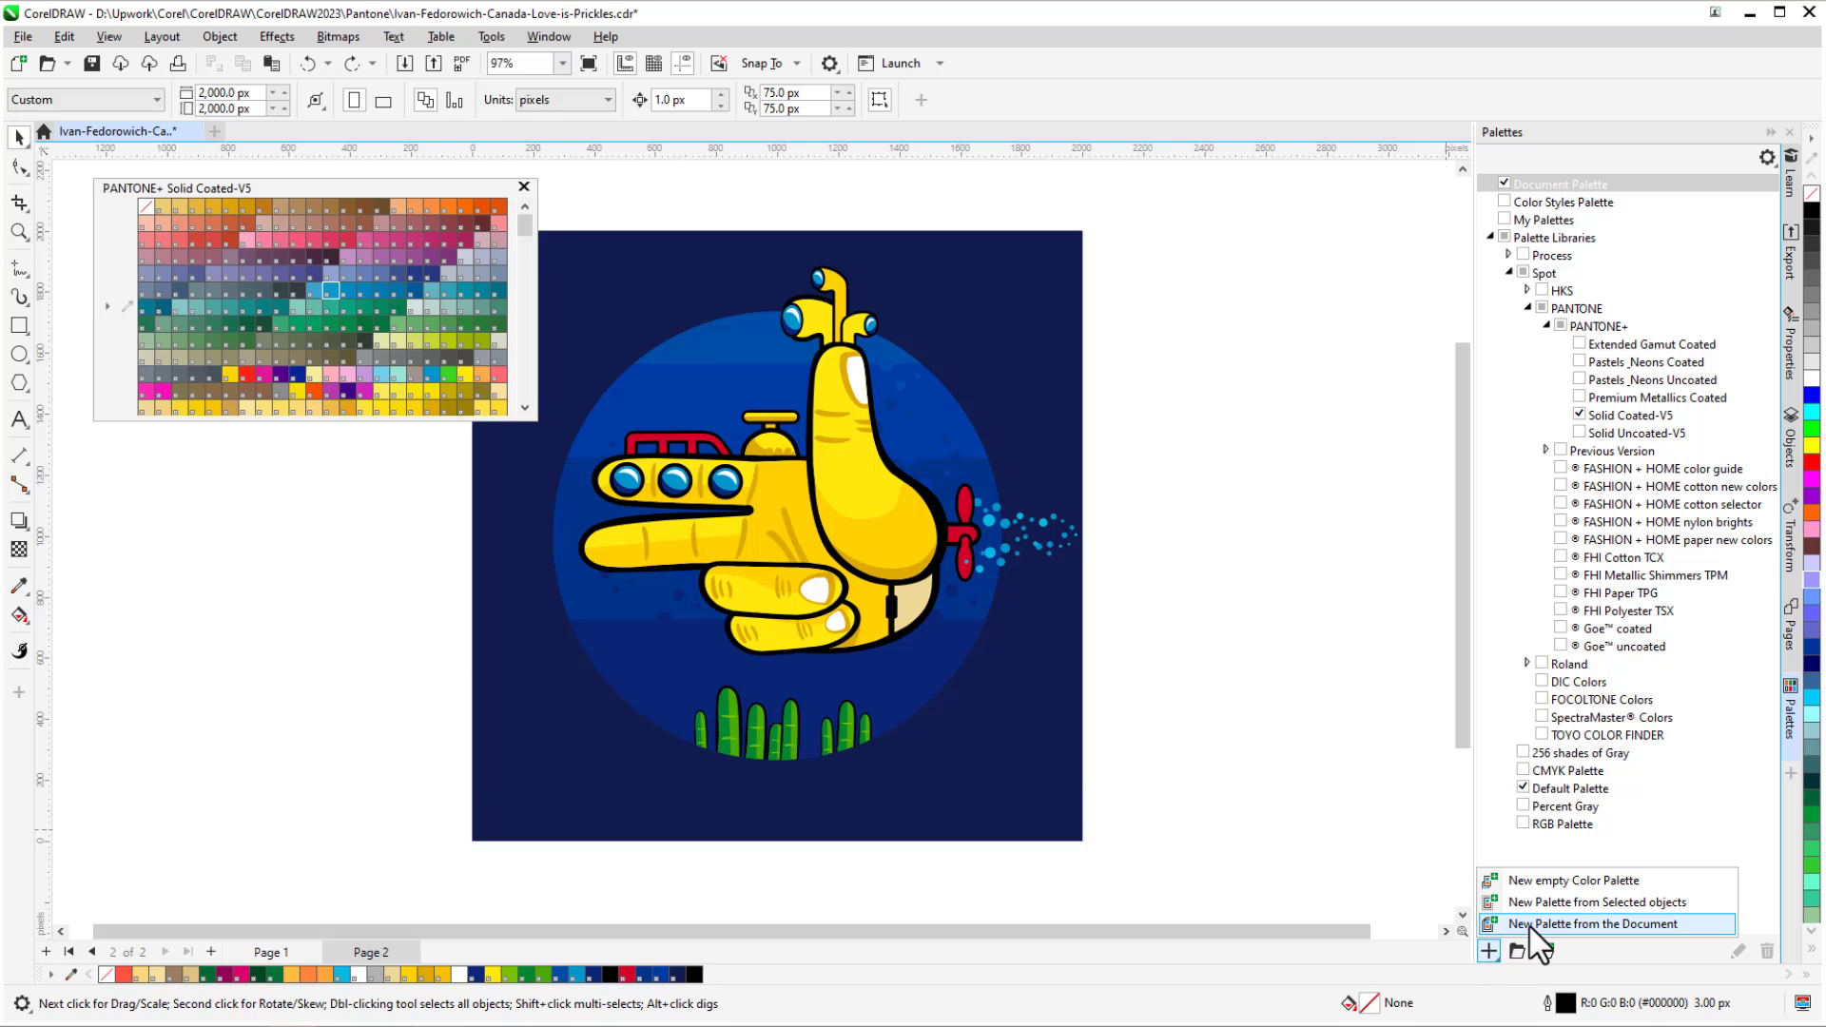
Save a palette from the document named 'Prickles' and reveal it under My Palettes.
{"action": "left_click", "coordinate": [1605, 923]}
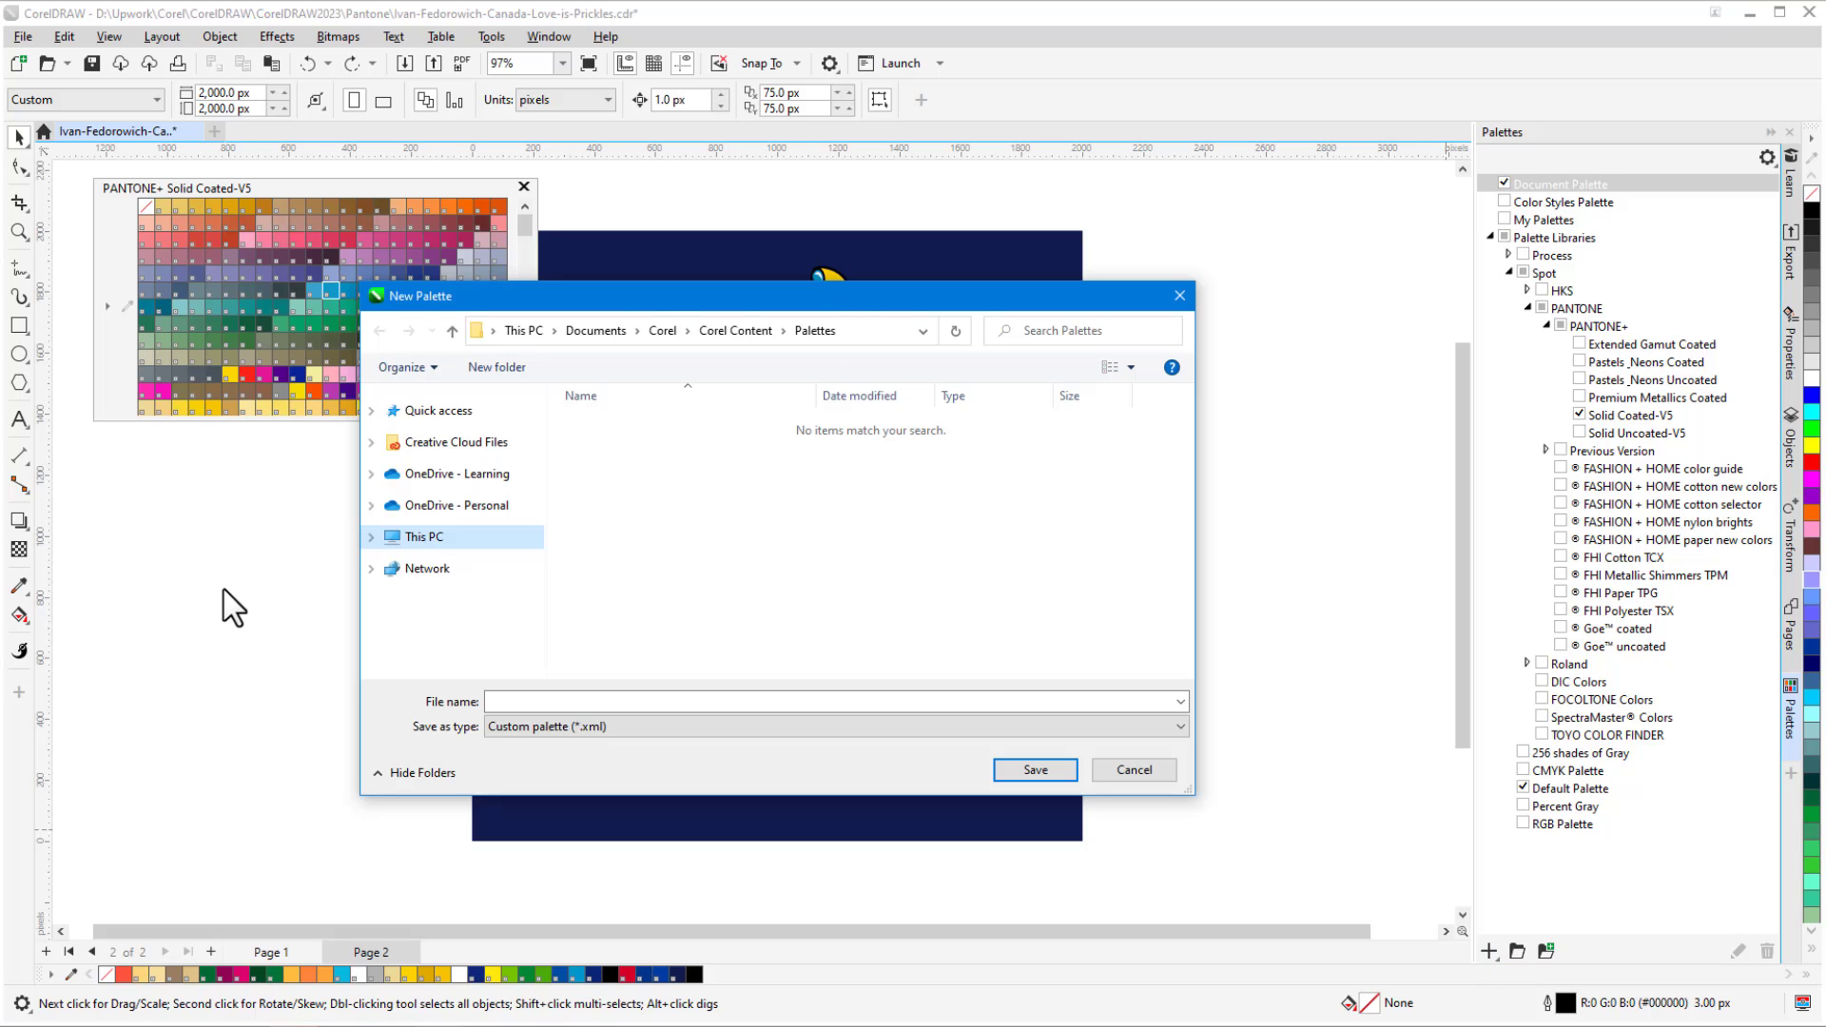
{"action": "left_click", "coordinate": [834, 701]}
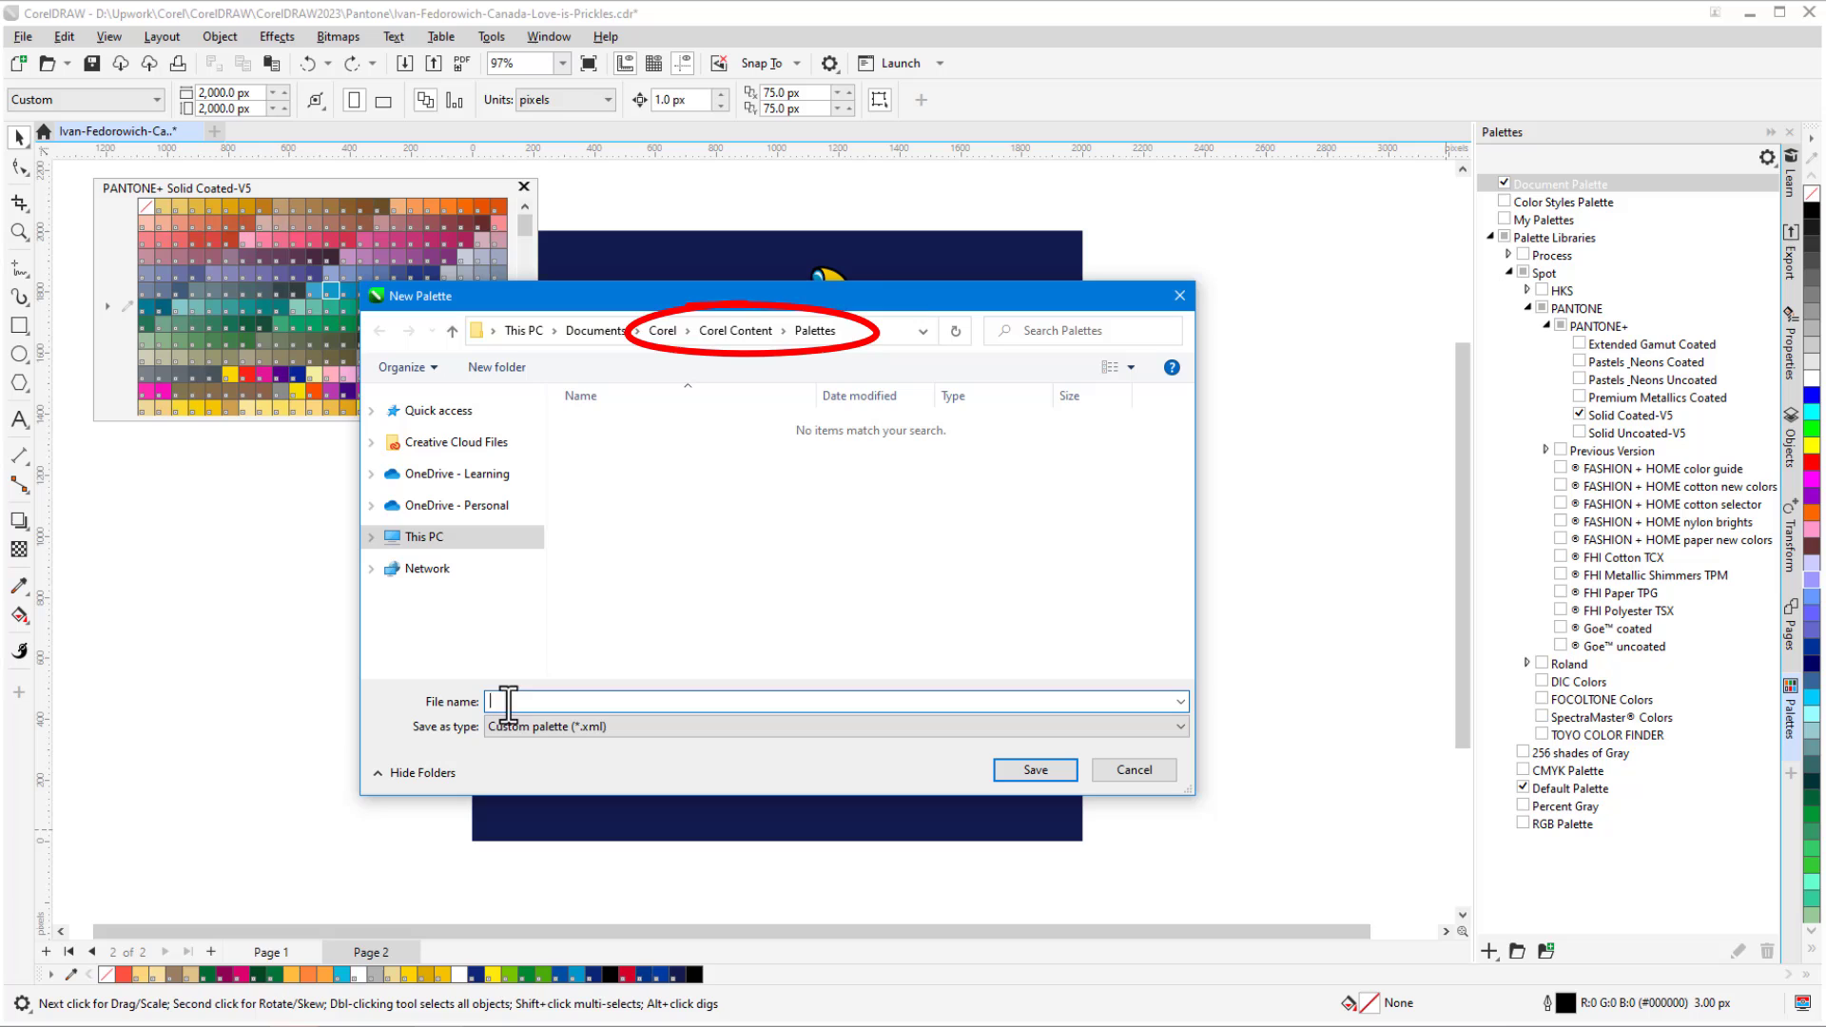
{"action": "type", "text": "Prickles"}
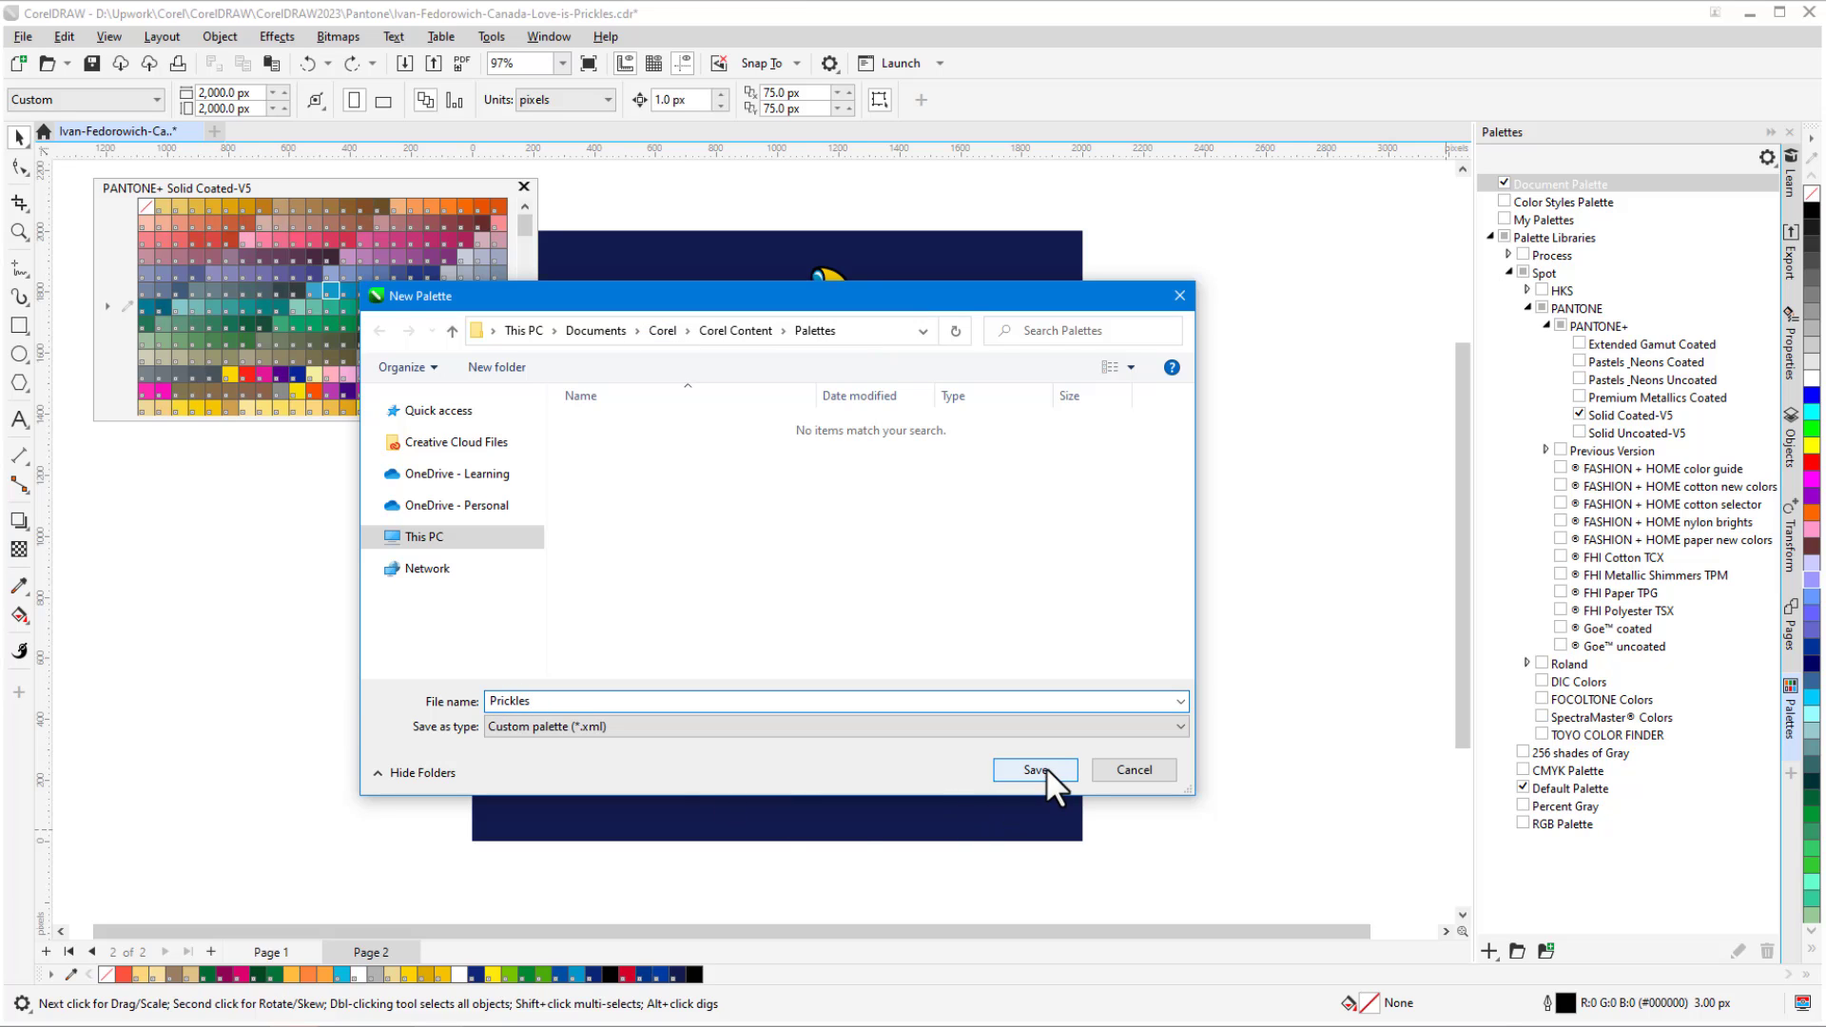
{"action": "left_click", "coordinate": [1032, 770]}
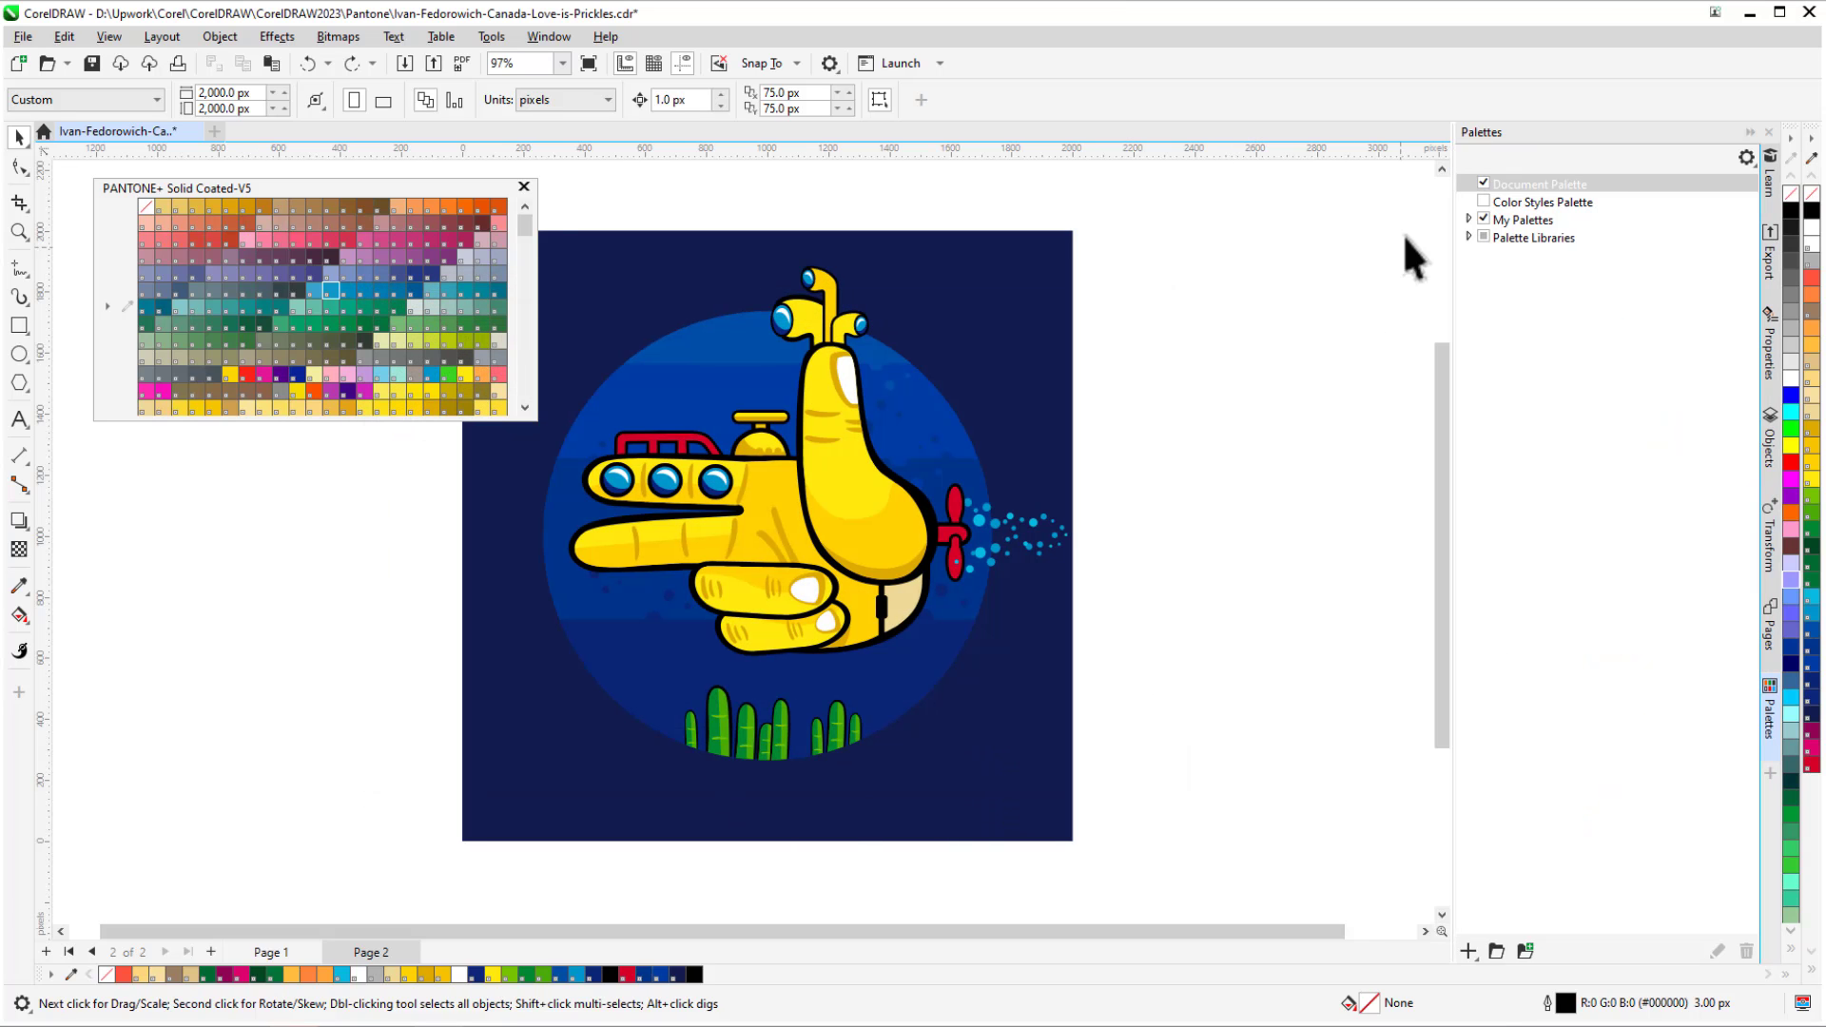
{"action": "left_click", "coordinate": [1470, 219]}
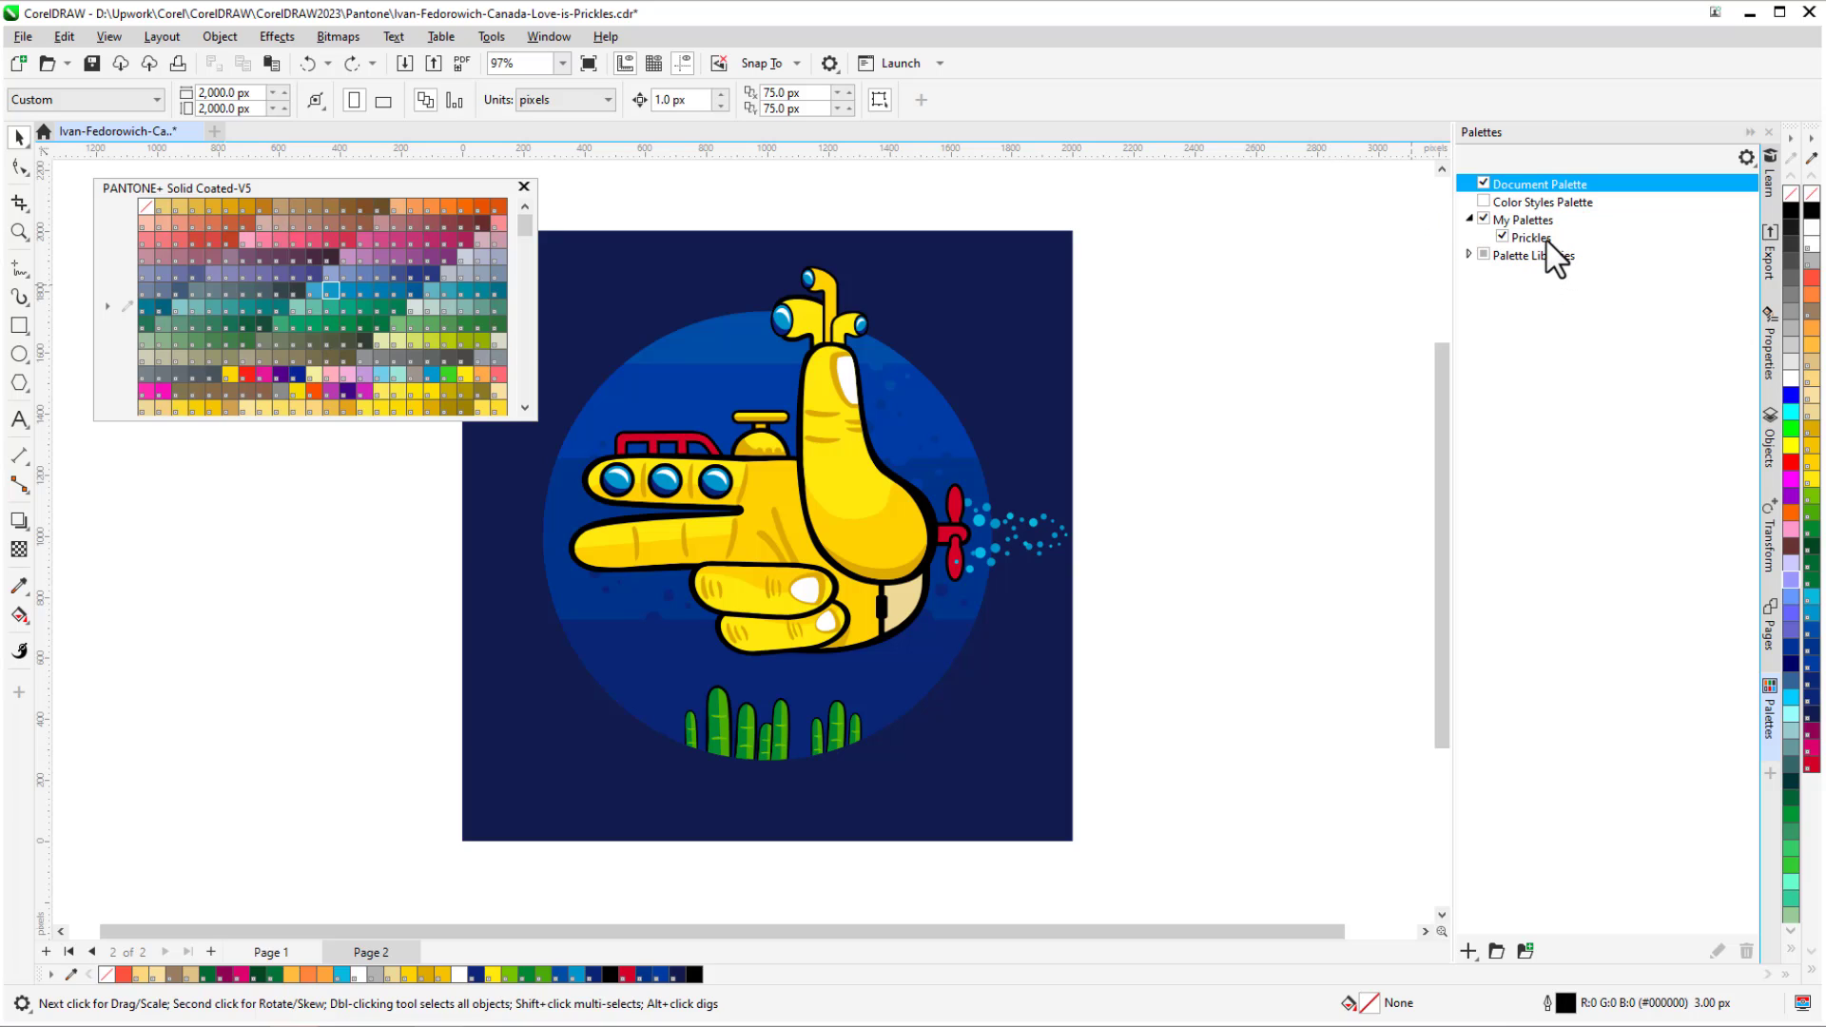
Choose Edit Palette on Prickles and apply Sort Colors > RGB value.
{"action": "right_click", "coordinate": [1531, 238]}
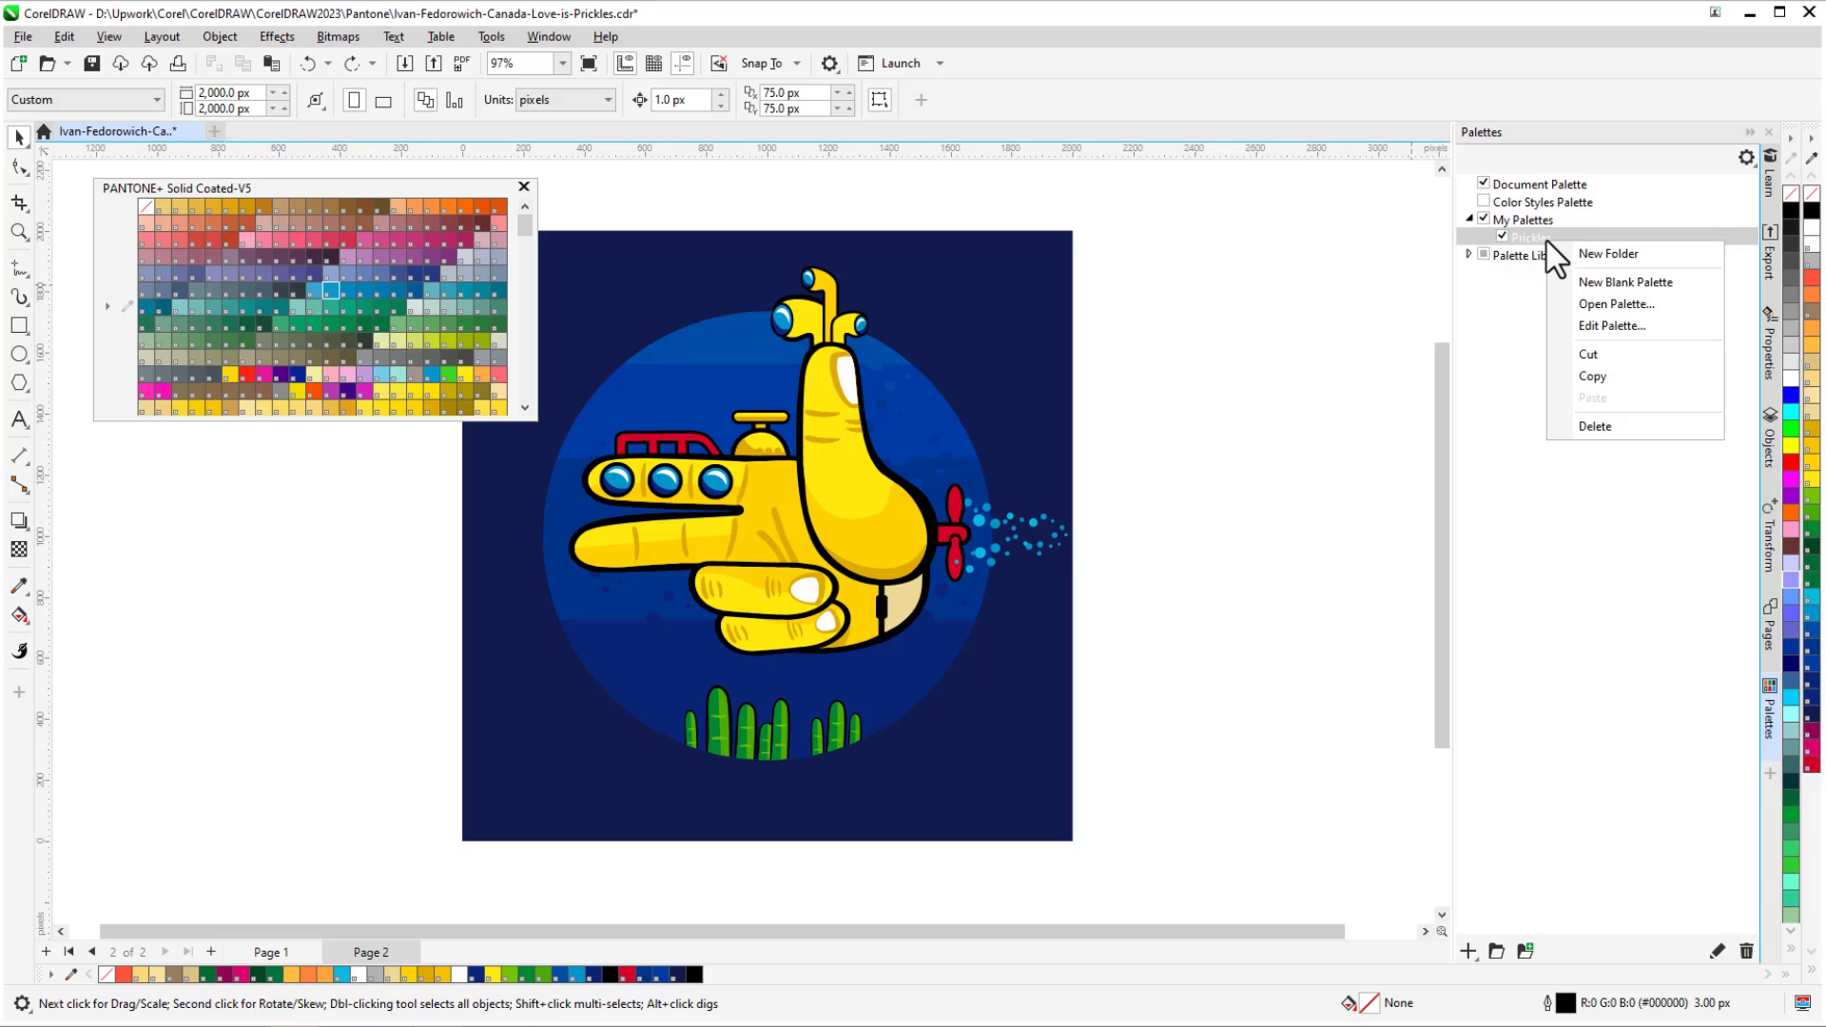
{"action": "mouse_move", "coordinate": [1630, 325]}
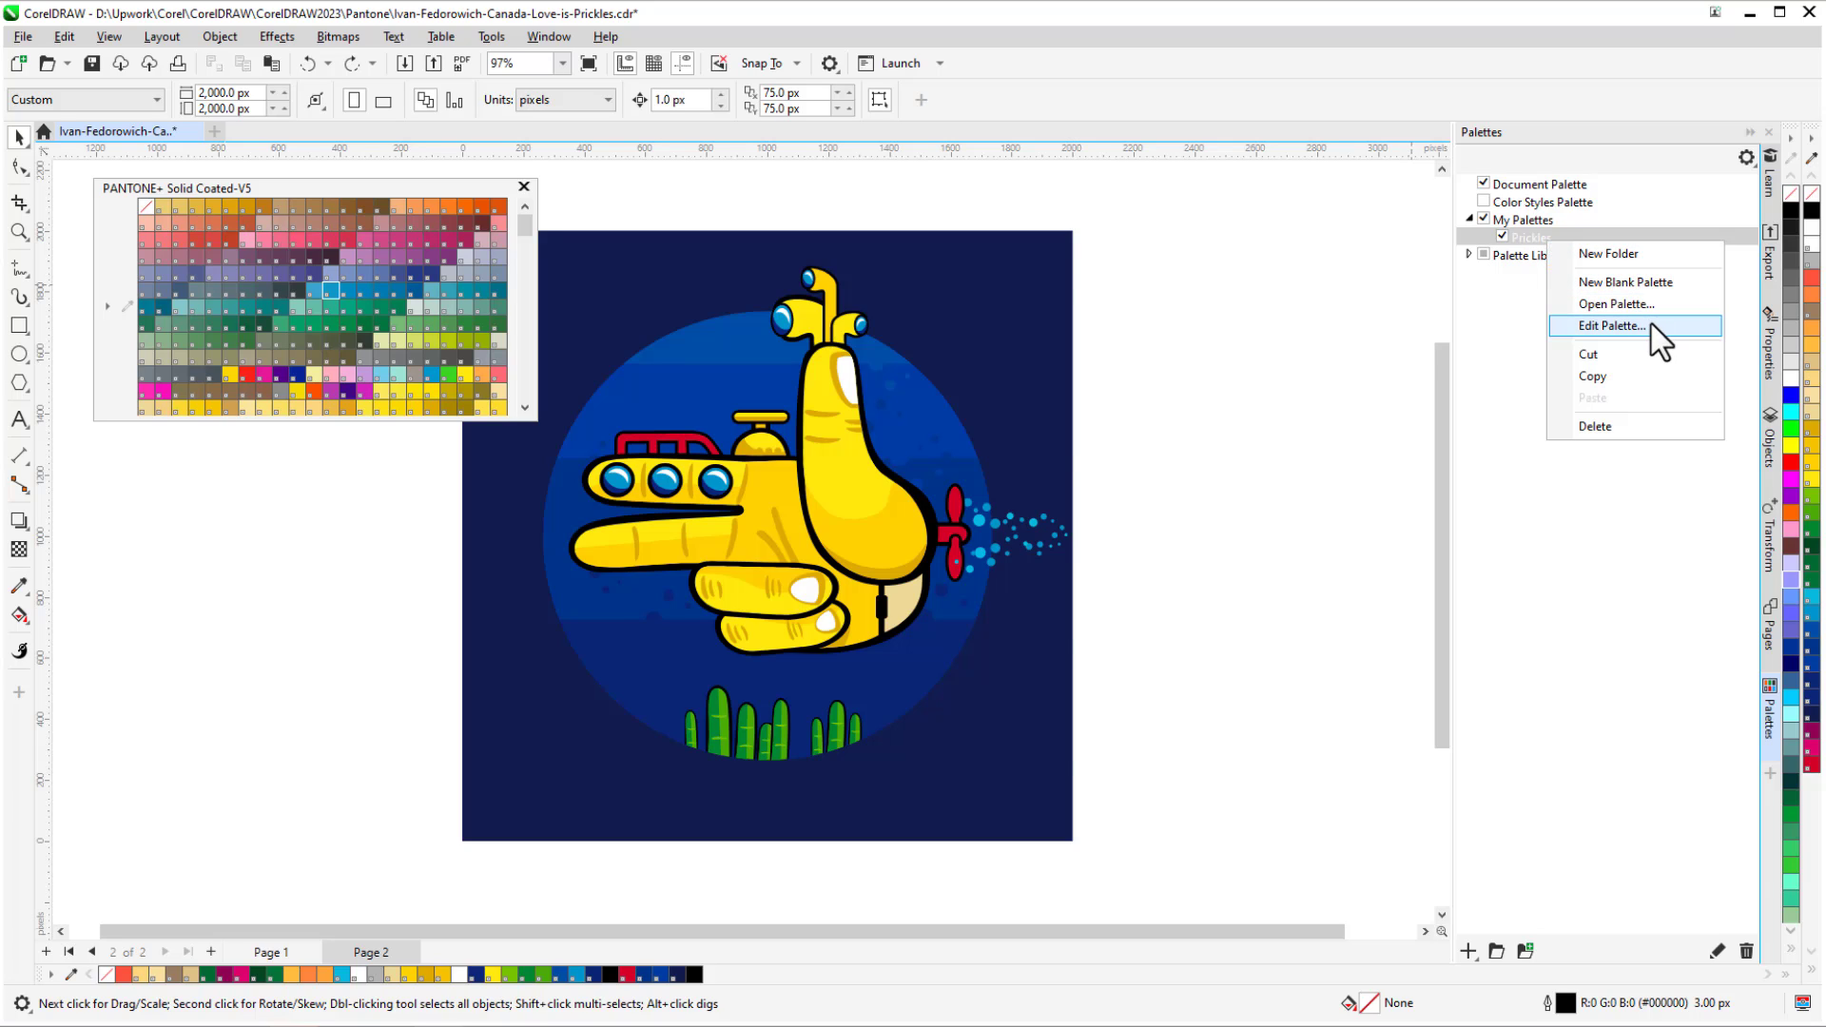
{"action": "left_click", "coordinate": [1613, 326]}
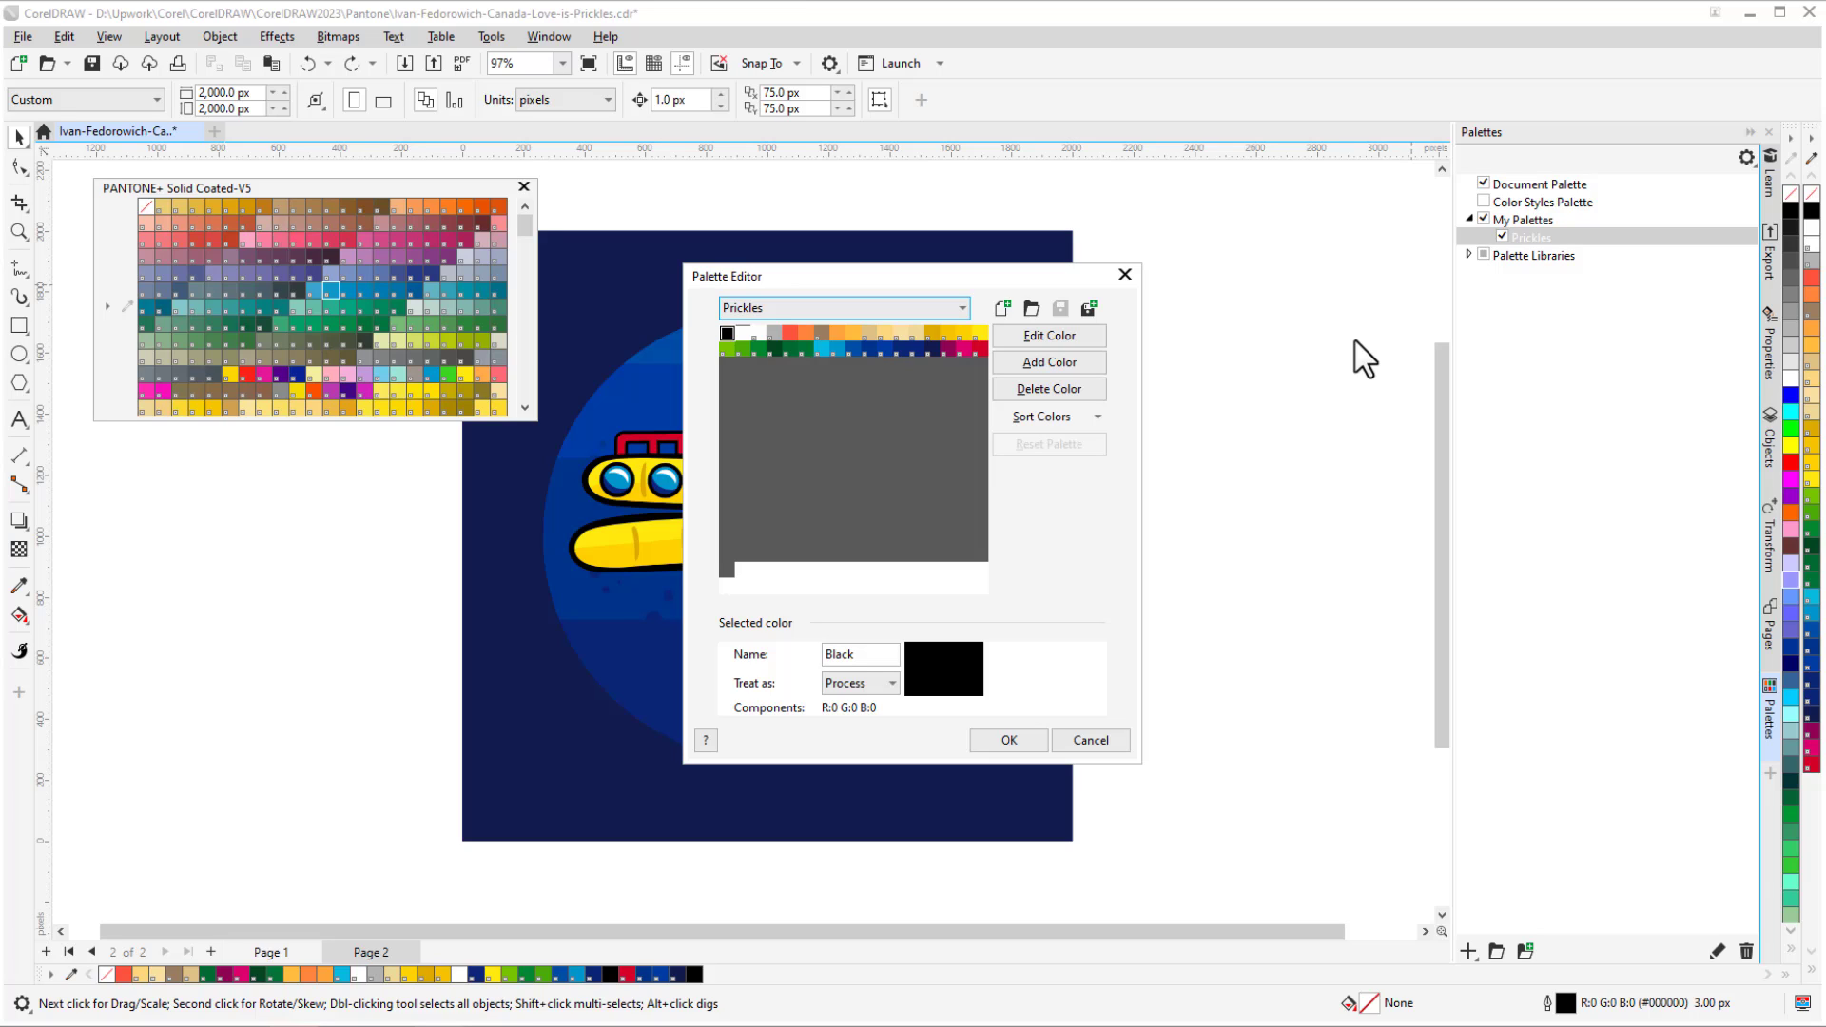
{"action": "left_click", "coordinate": [1042, 416]}
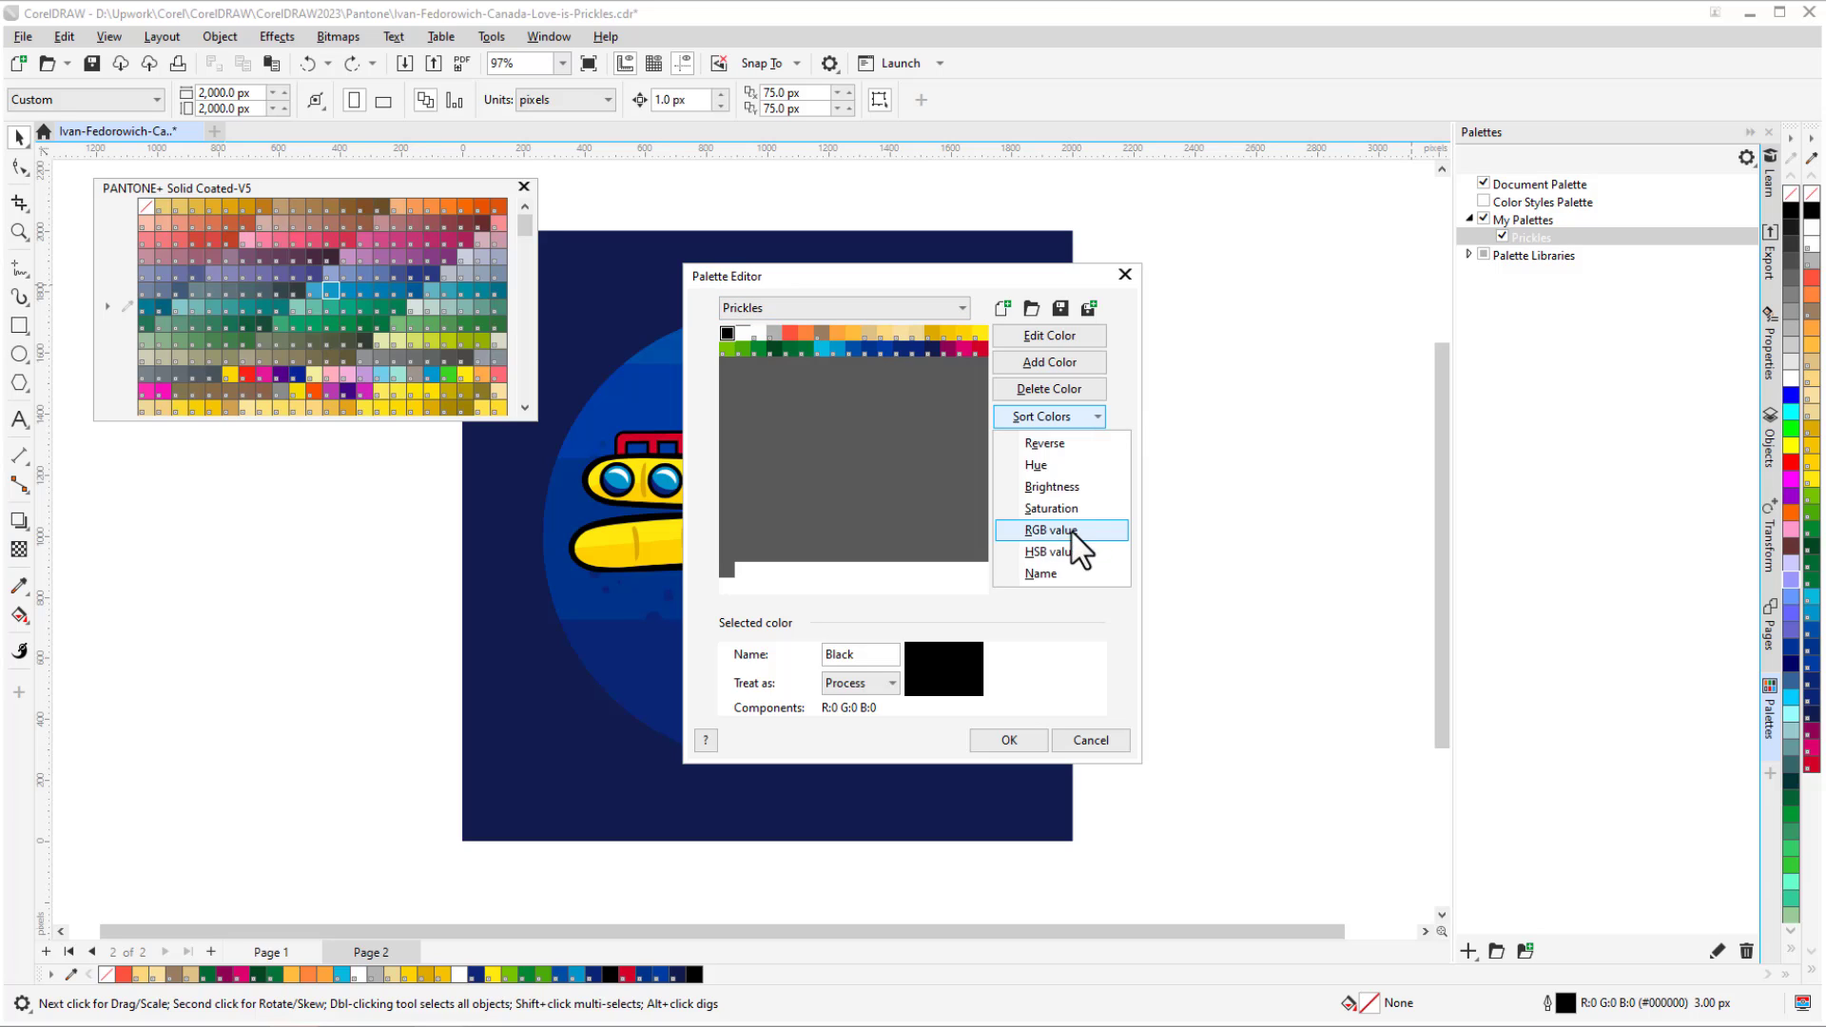
{"action": "left_click", "coordinate": [1049, 531]}
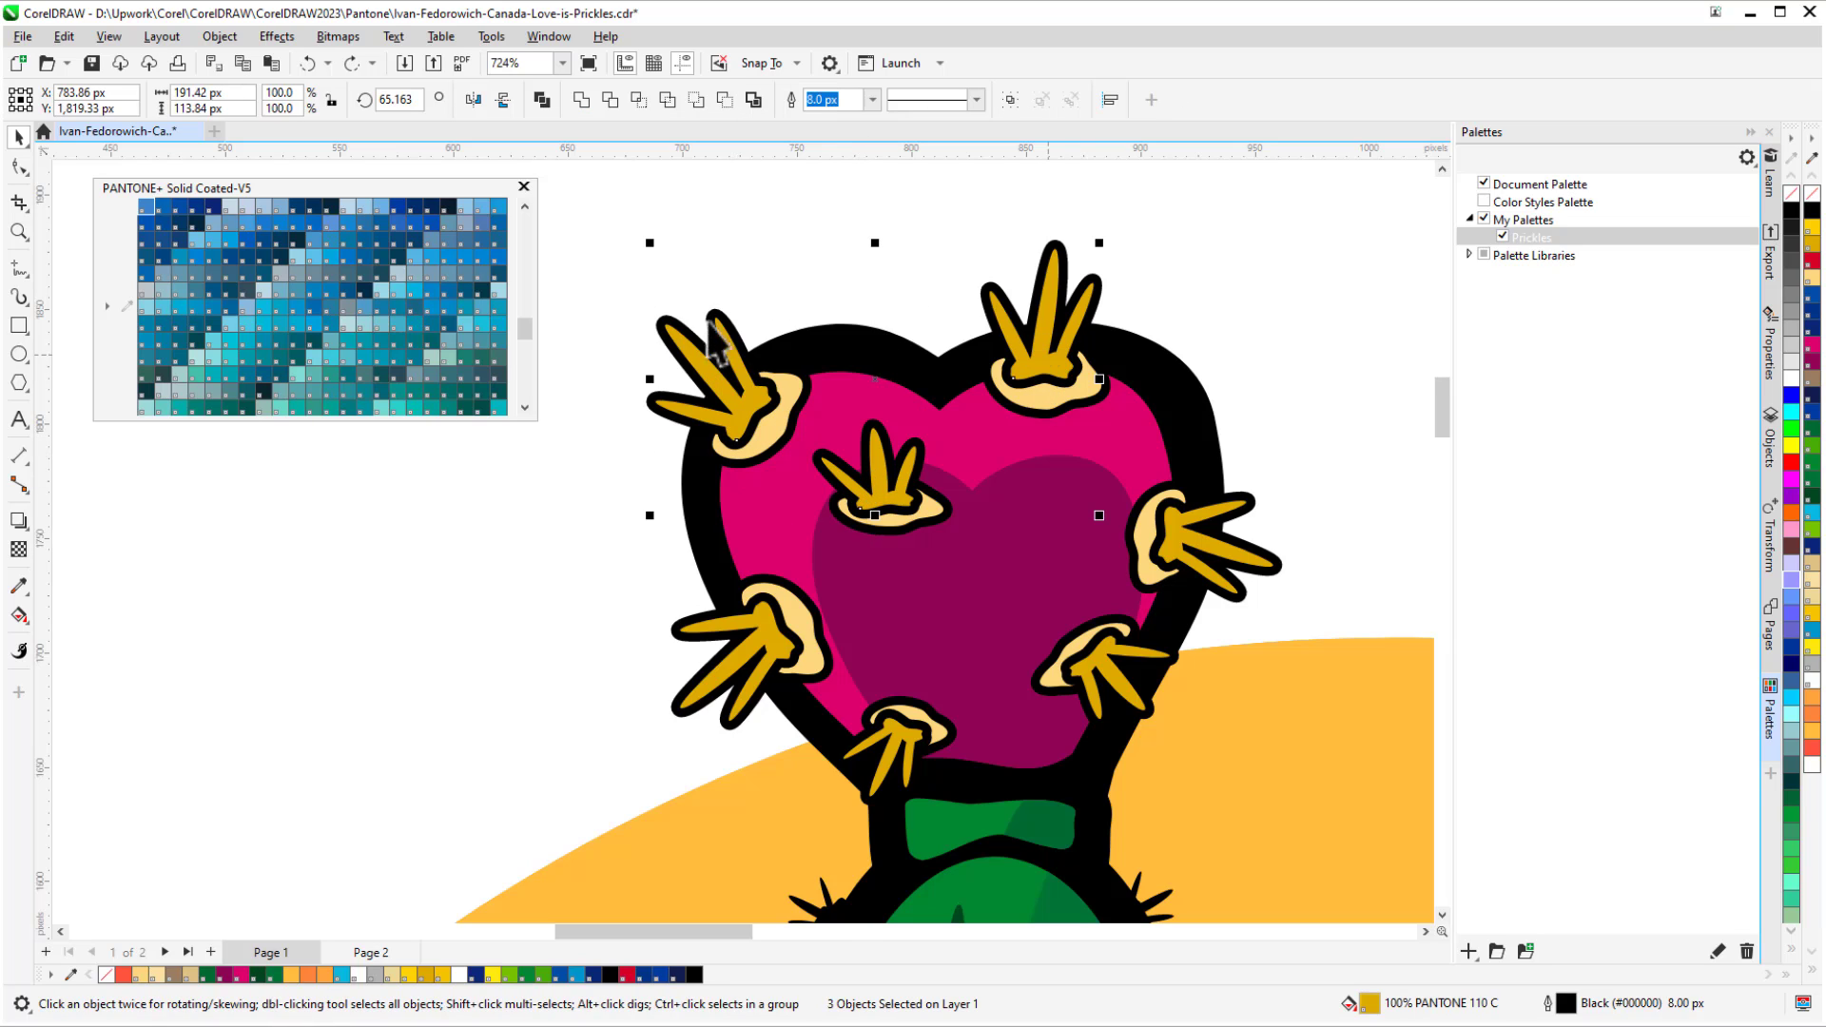
Fill the upper prickles with Pantone blue and outline them in a deeper blue.
{"action": "left_click", "coordinate": [482, 328]}
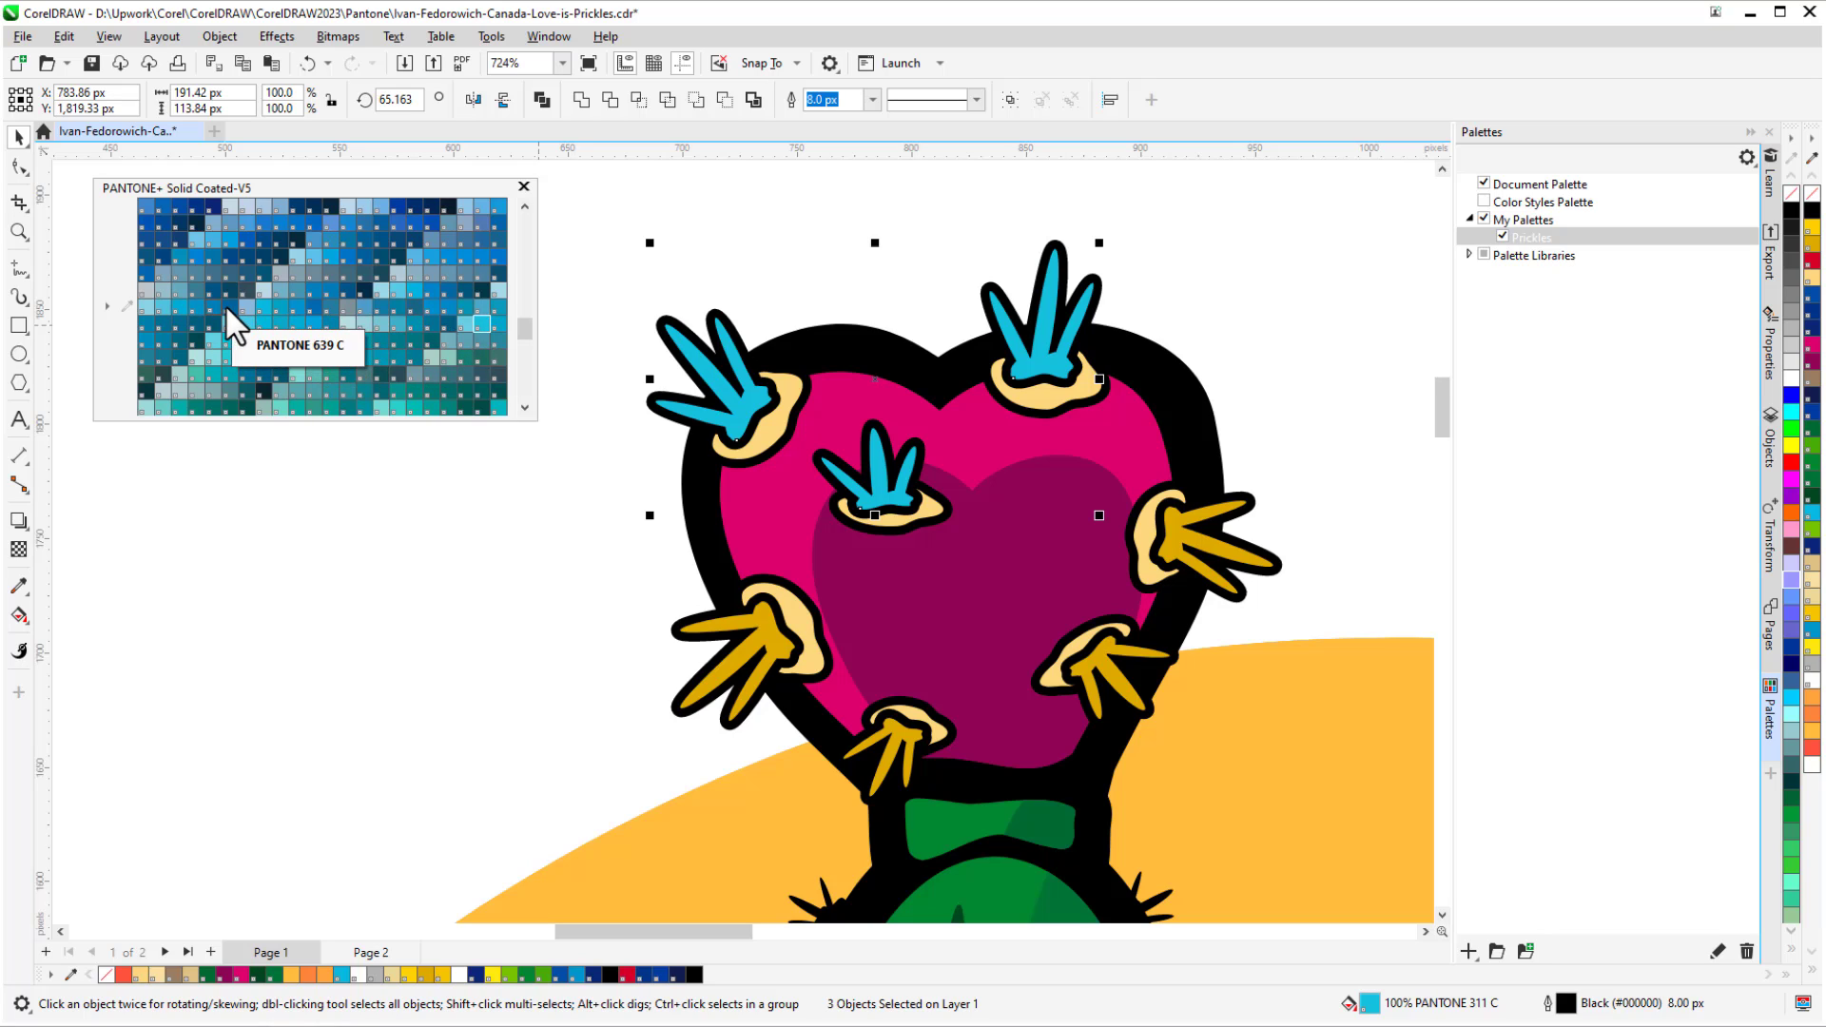
{"action": "left_click", "coordinate": [228, 305]}
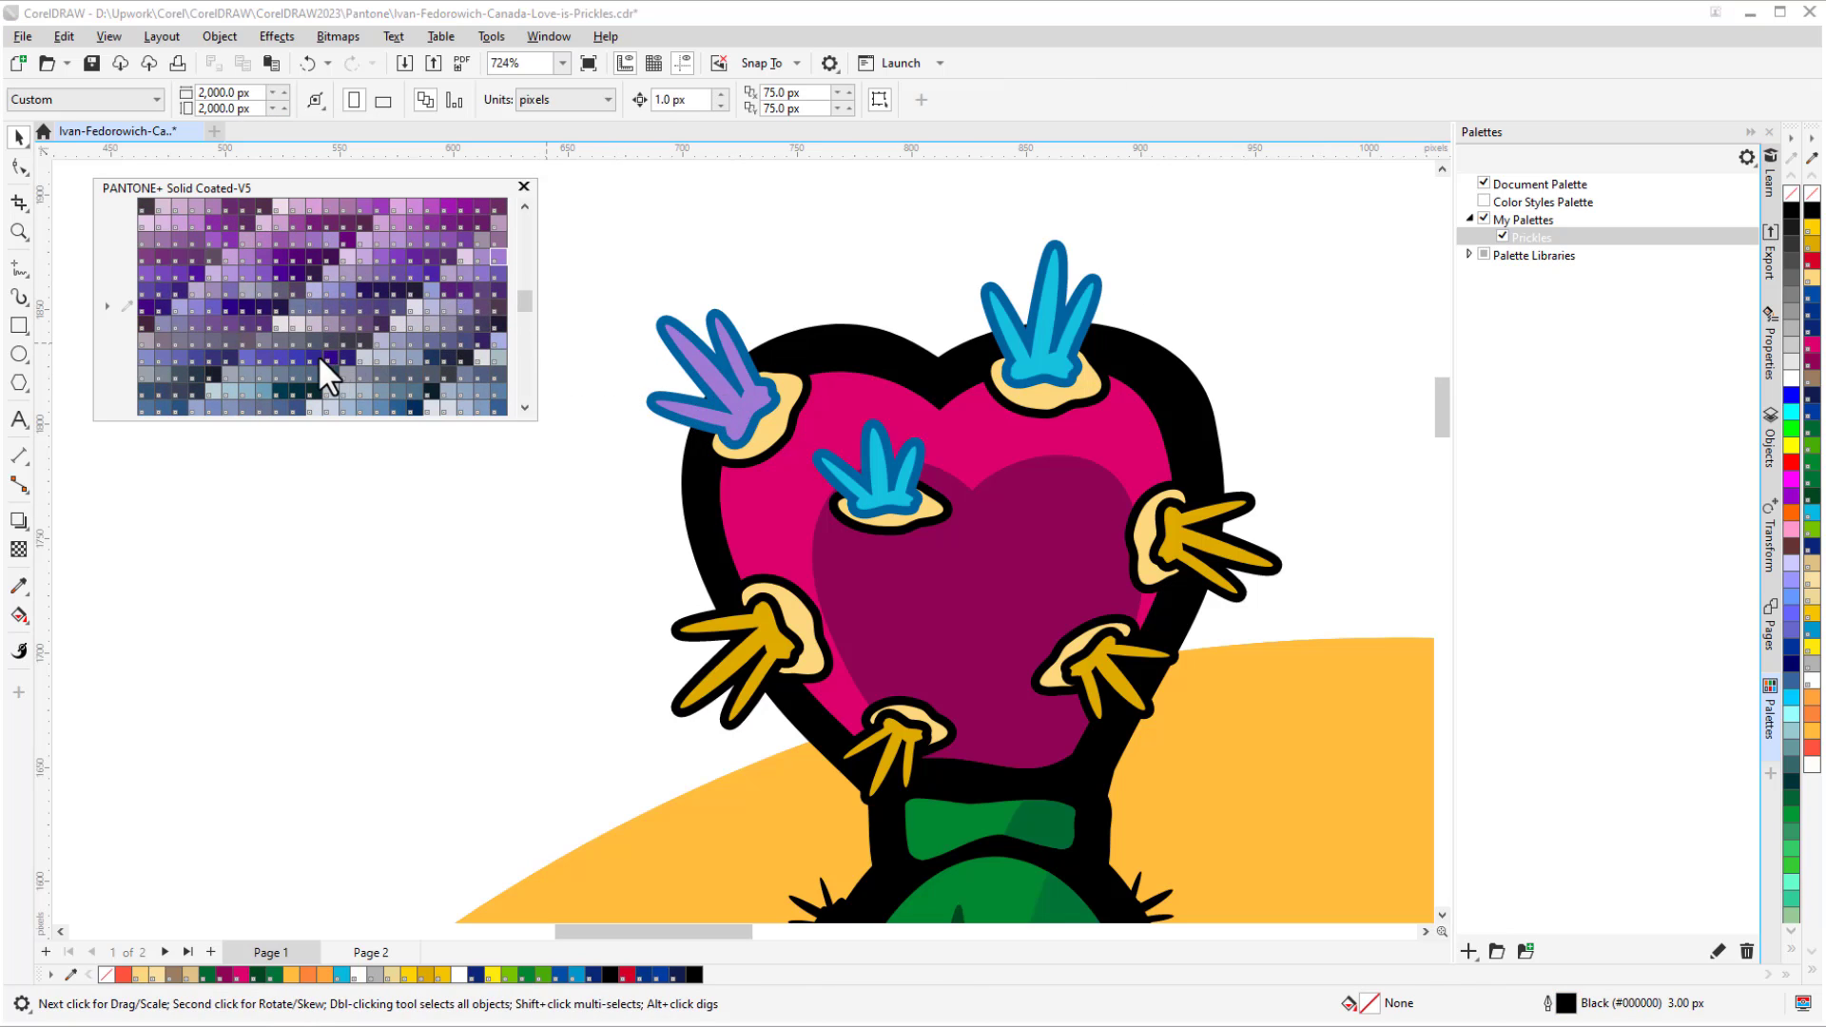
Copy all properties from the purple upper-left prickle onto the top prickle.
{"action": "left_click", "coordinate": [312, 358]}
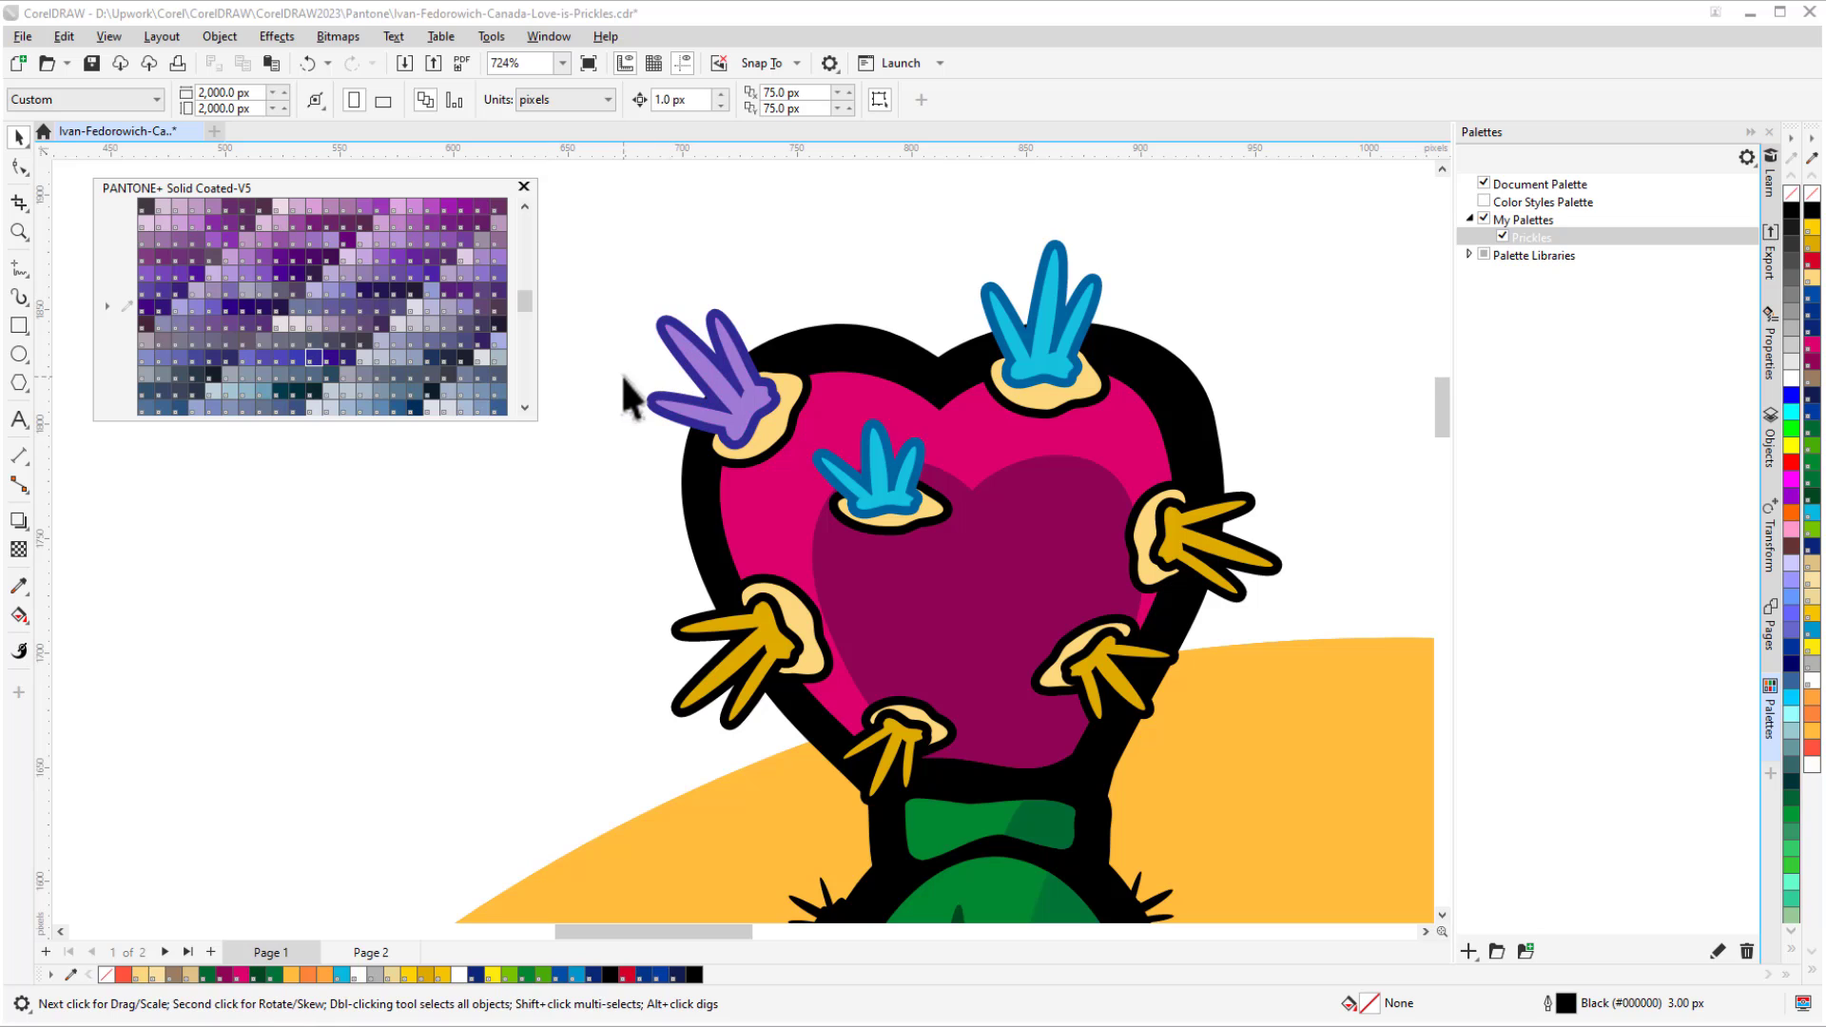
{"action": "left_click", "coordinate": [728, 414]}
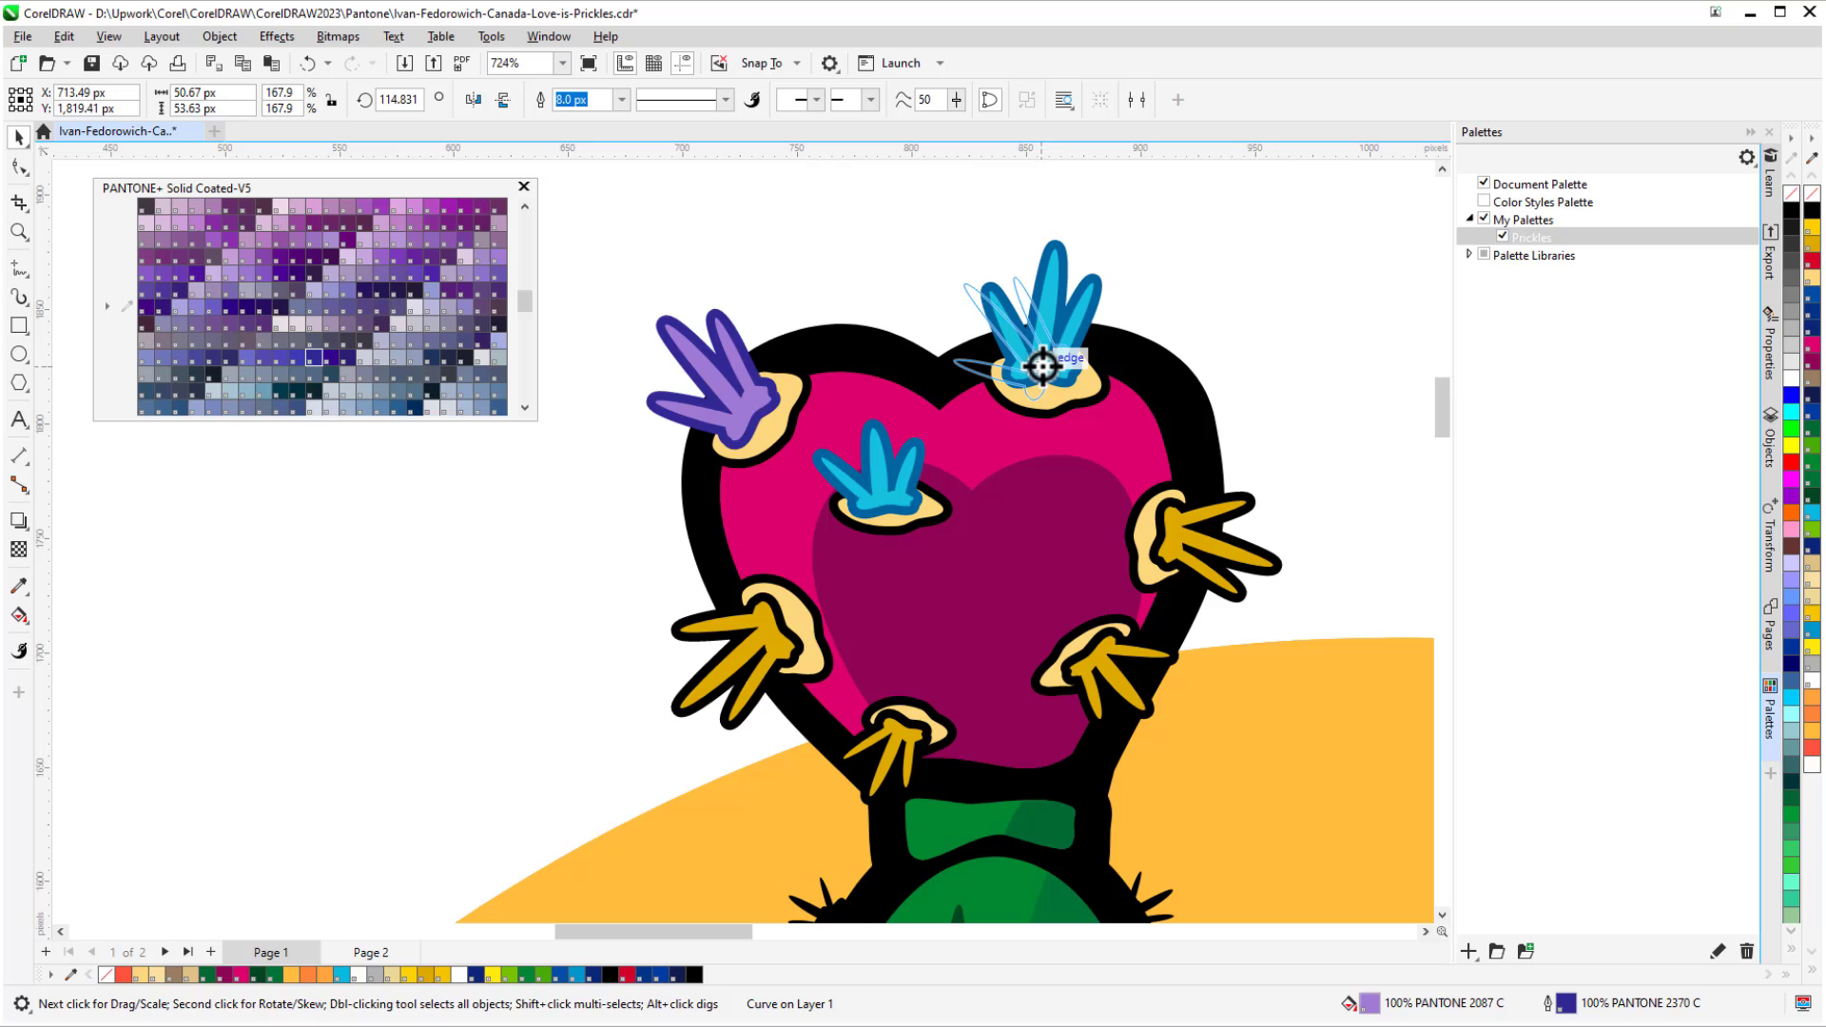
{"action": "right_click", "coordinate": [1047, 365]}
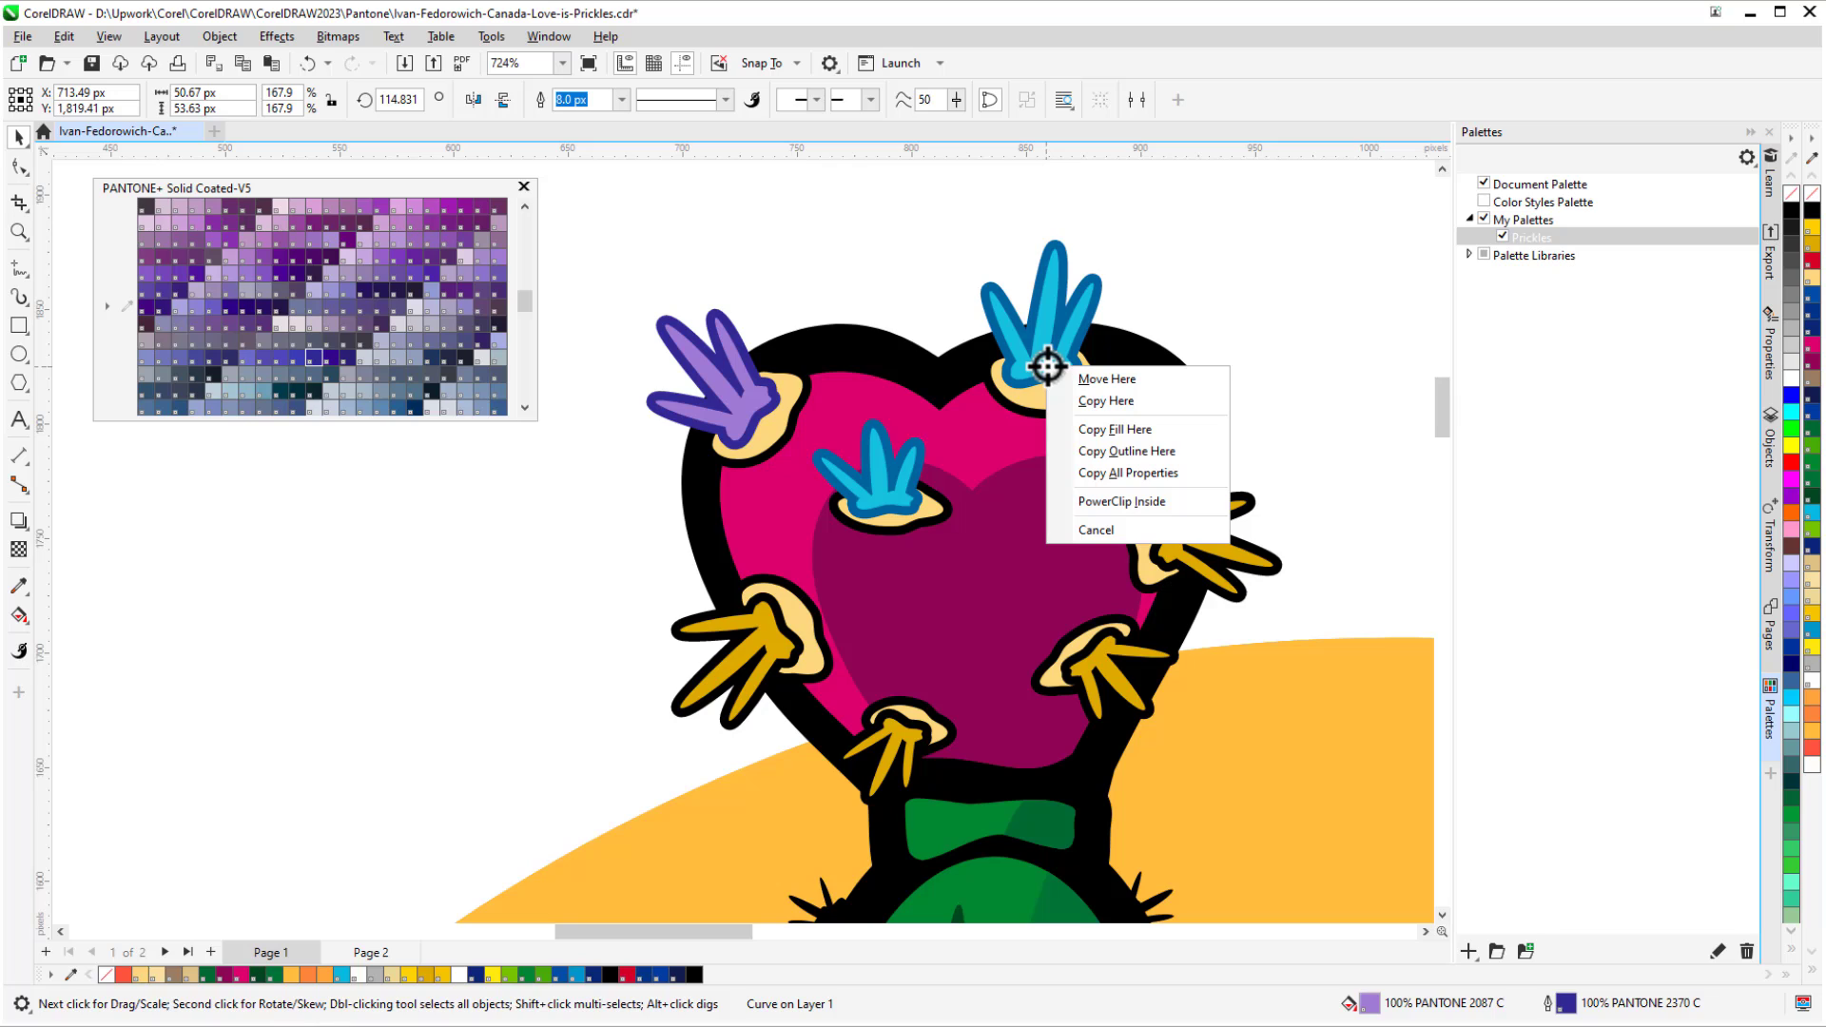
{"action": "mouse_move", "coordinate": [1182, 478]}
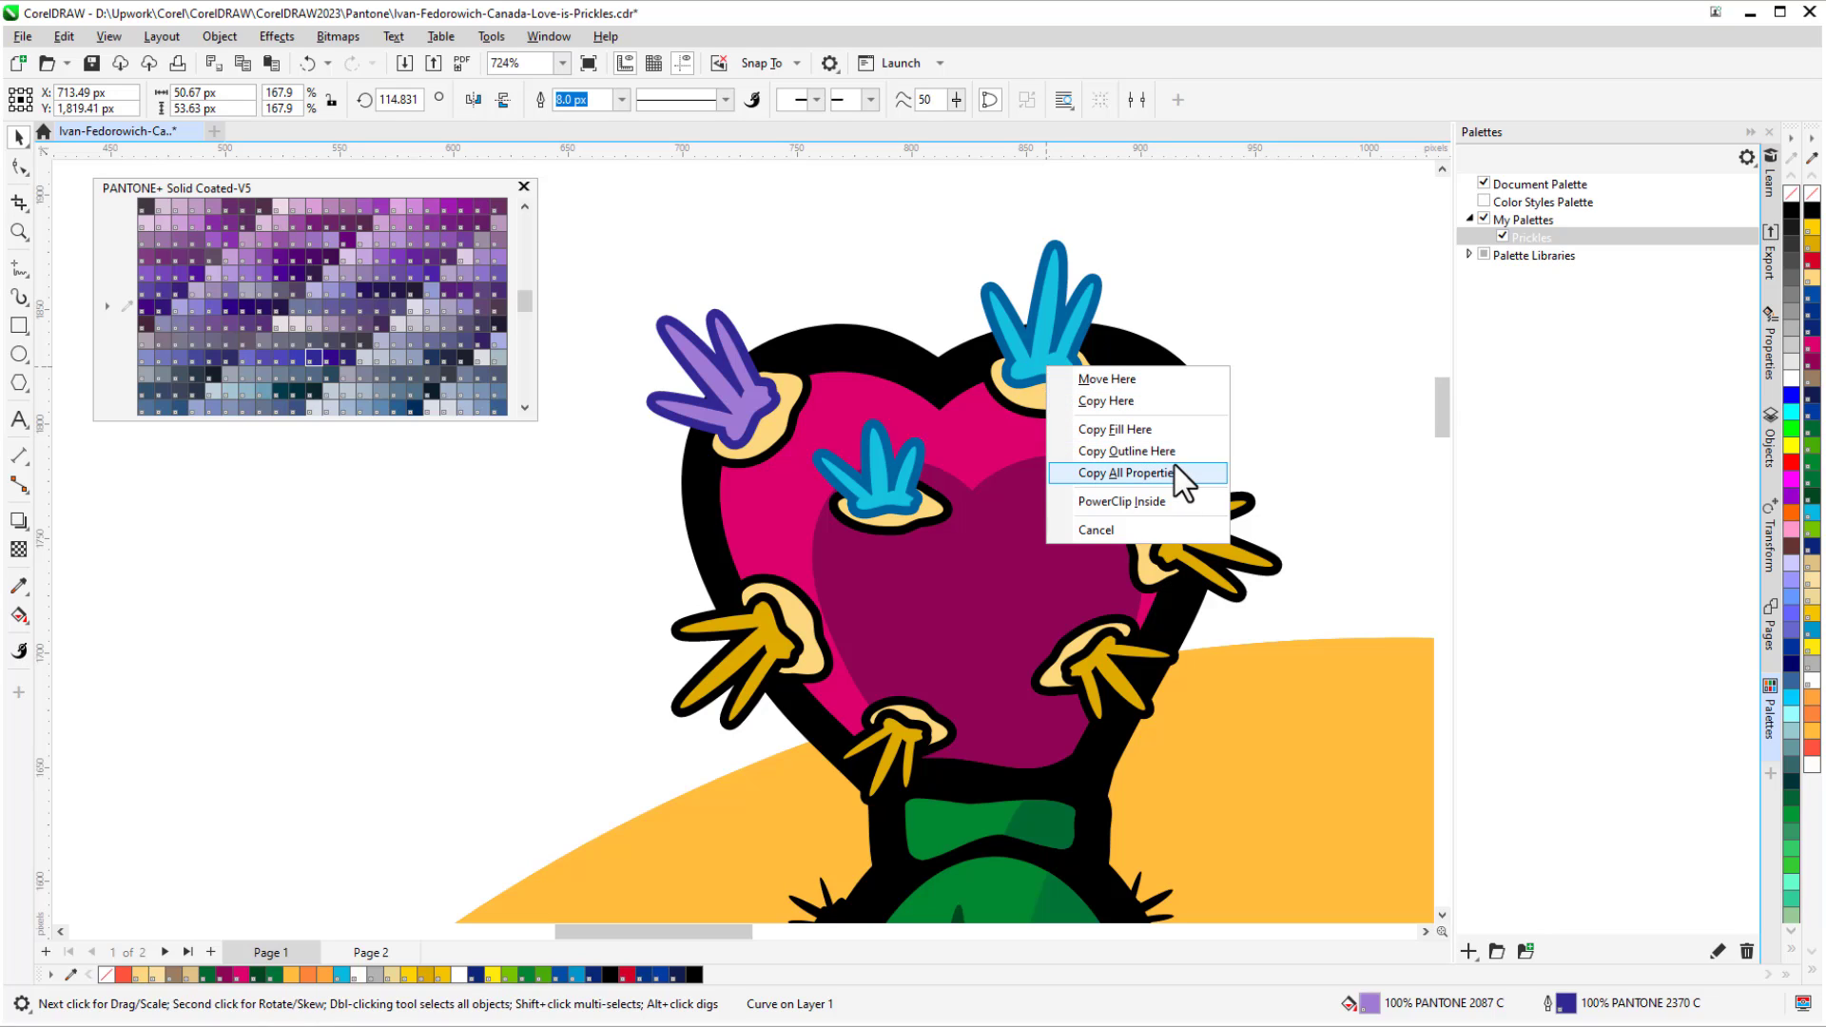
{"action": "left_click", "coordinate": [1127, 473]}
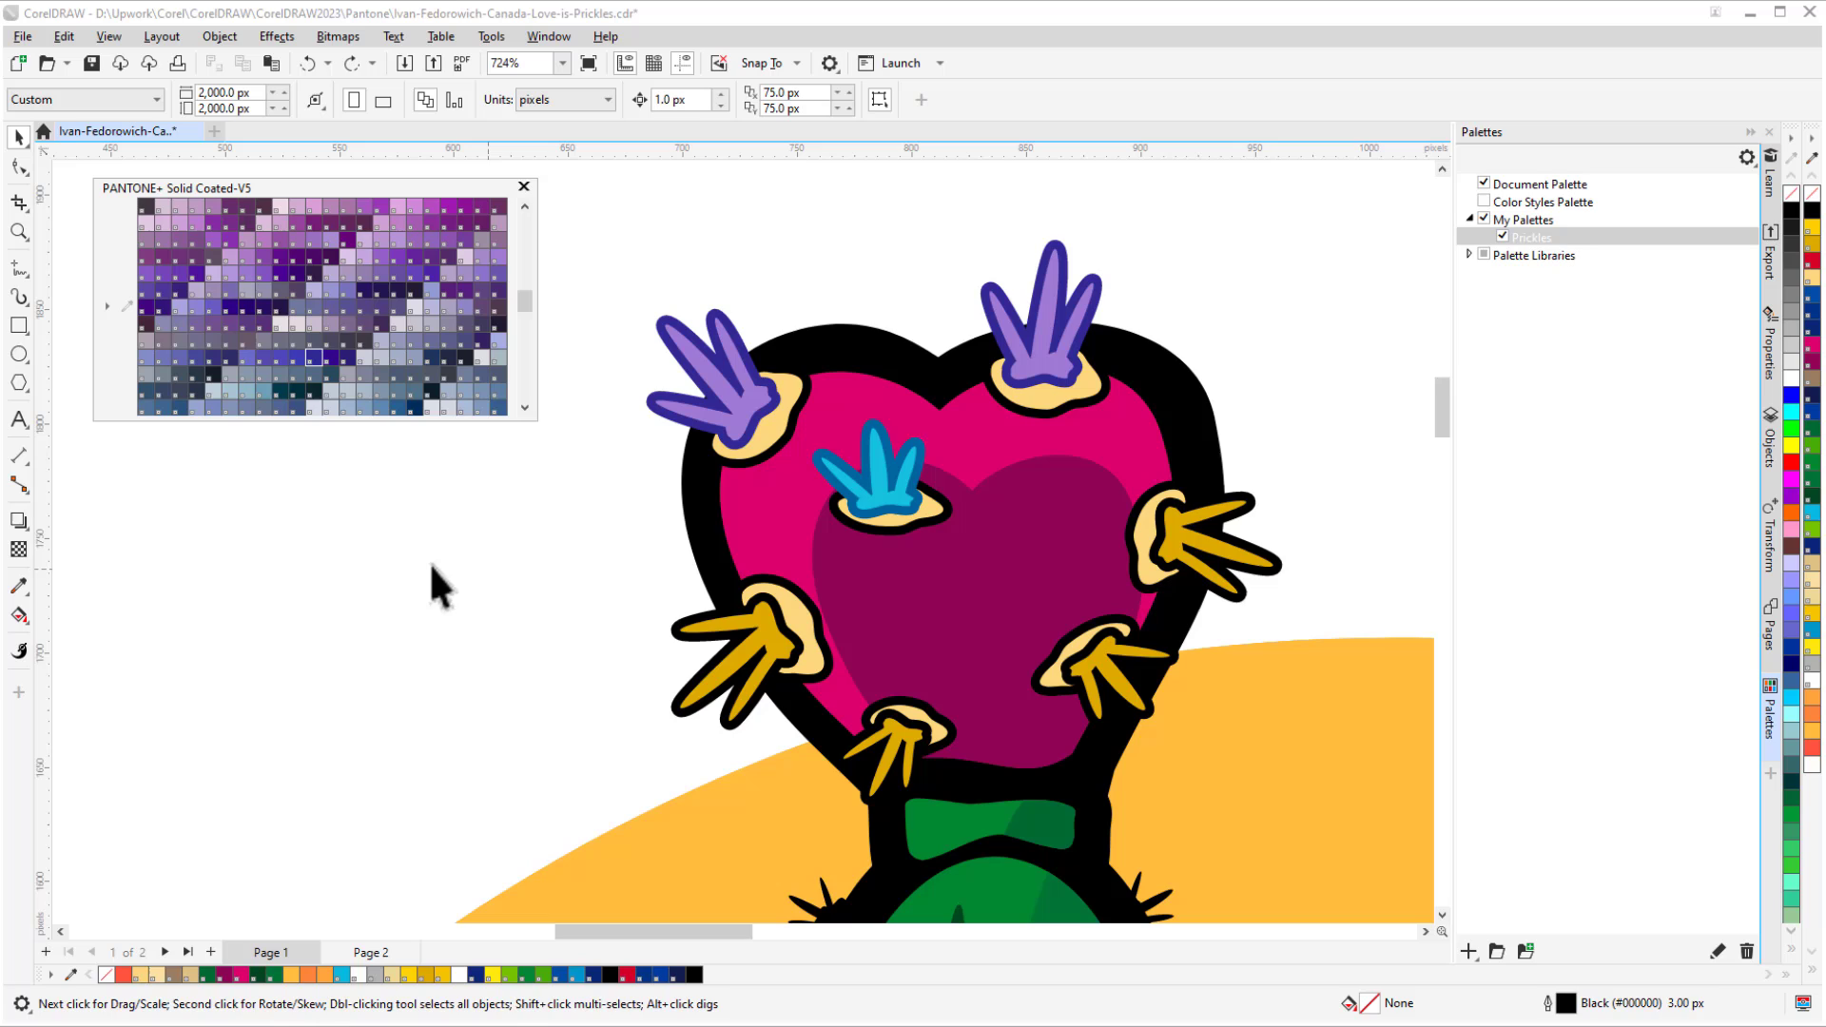
Eyedrop the purple fill and outline and apply them to the right prickle.
{"action": "left_click", "coordinate": [20, 593]}
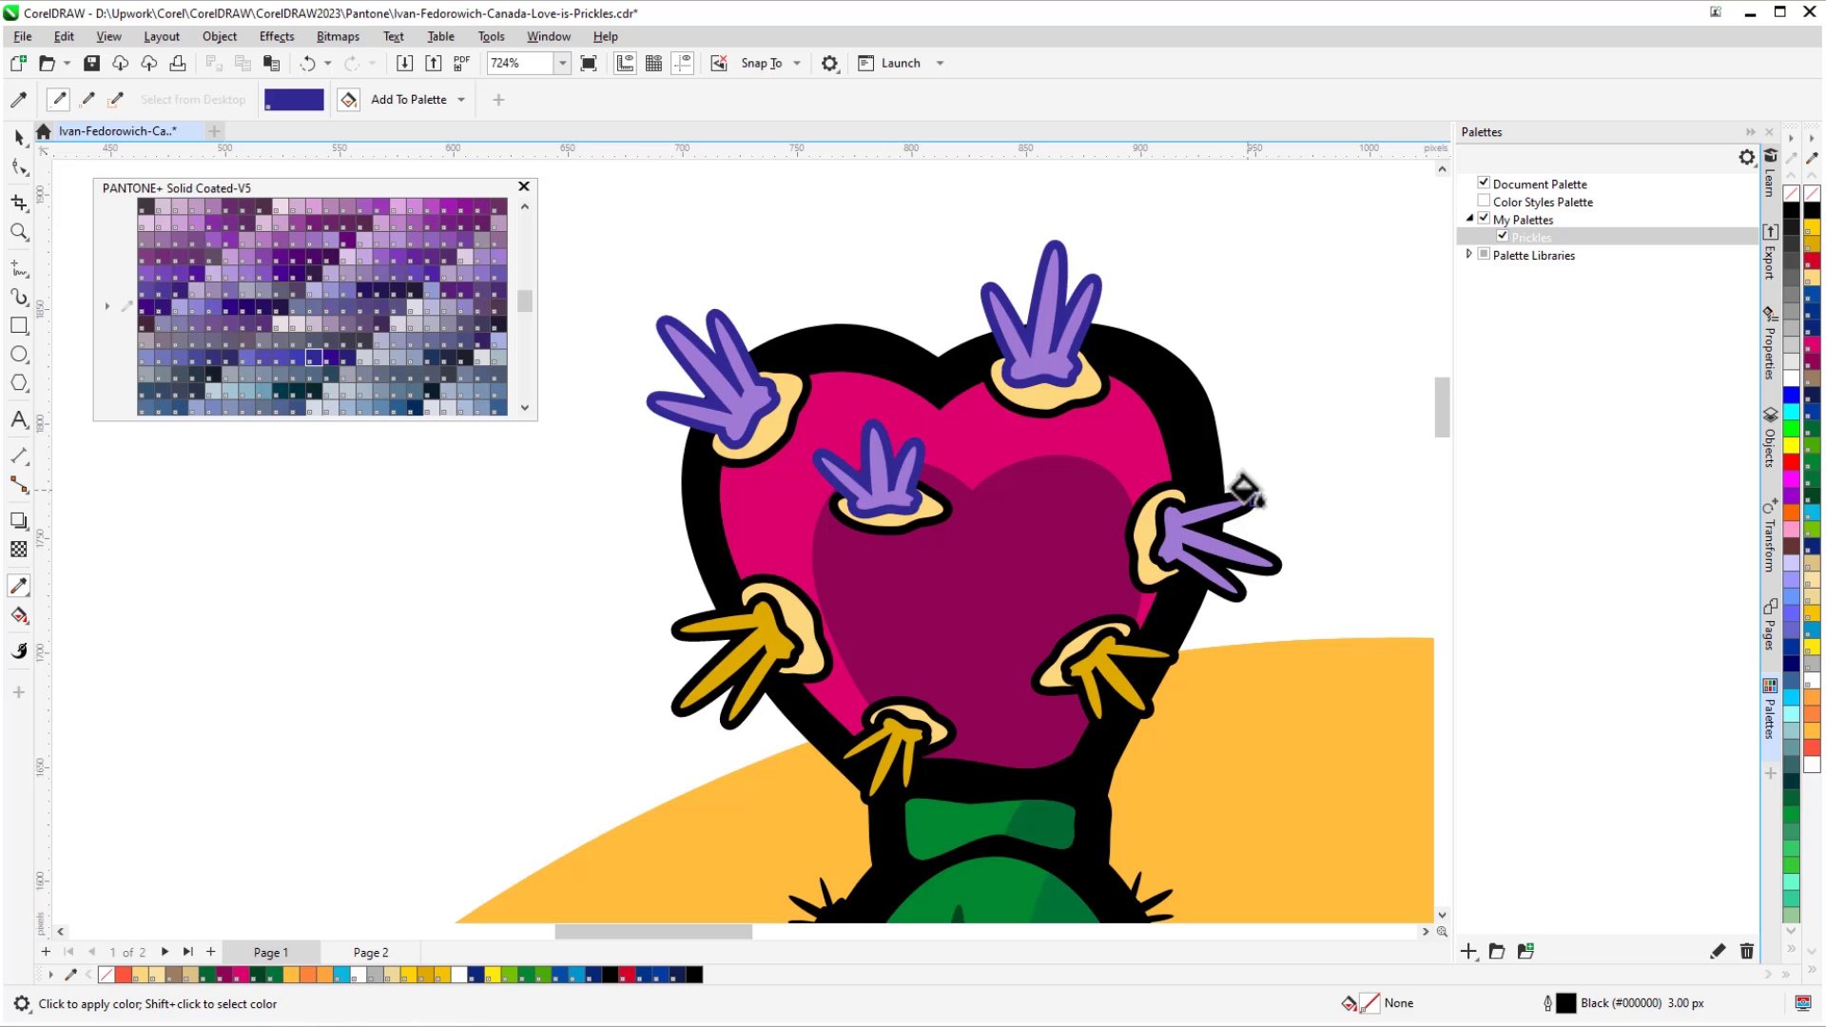
{"action": "left_click", "coordinate": [722, 401]}
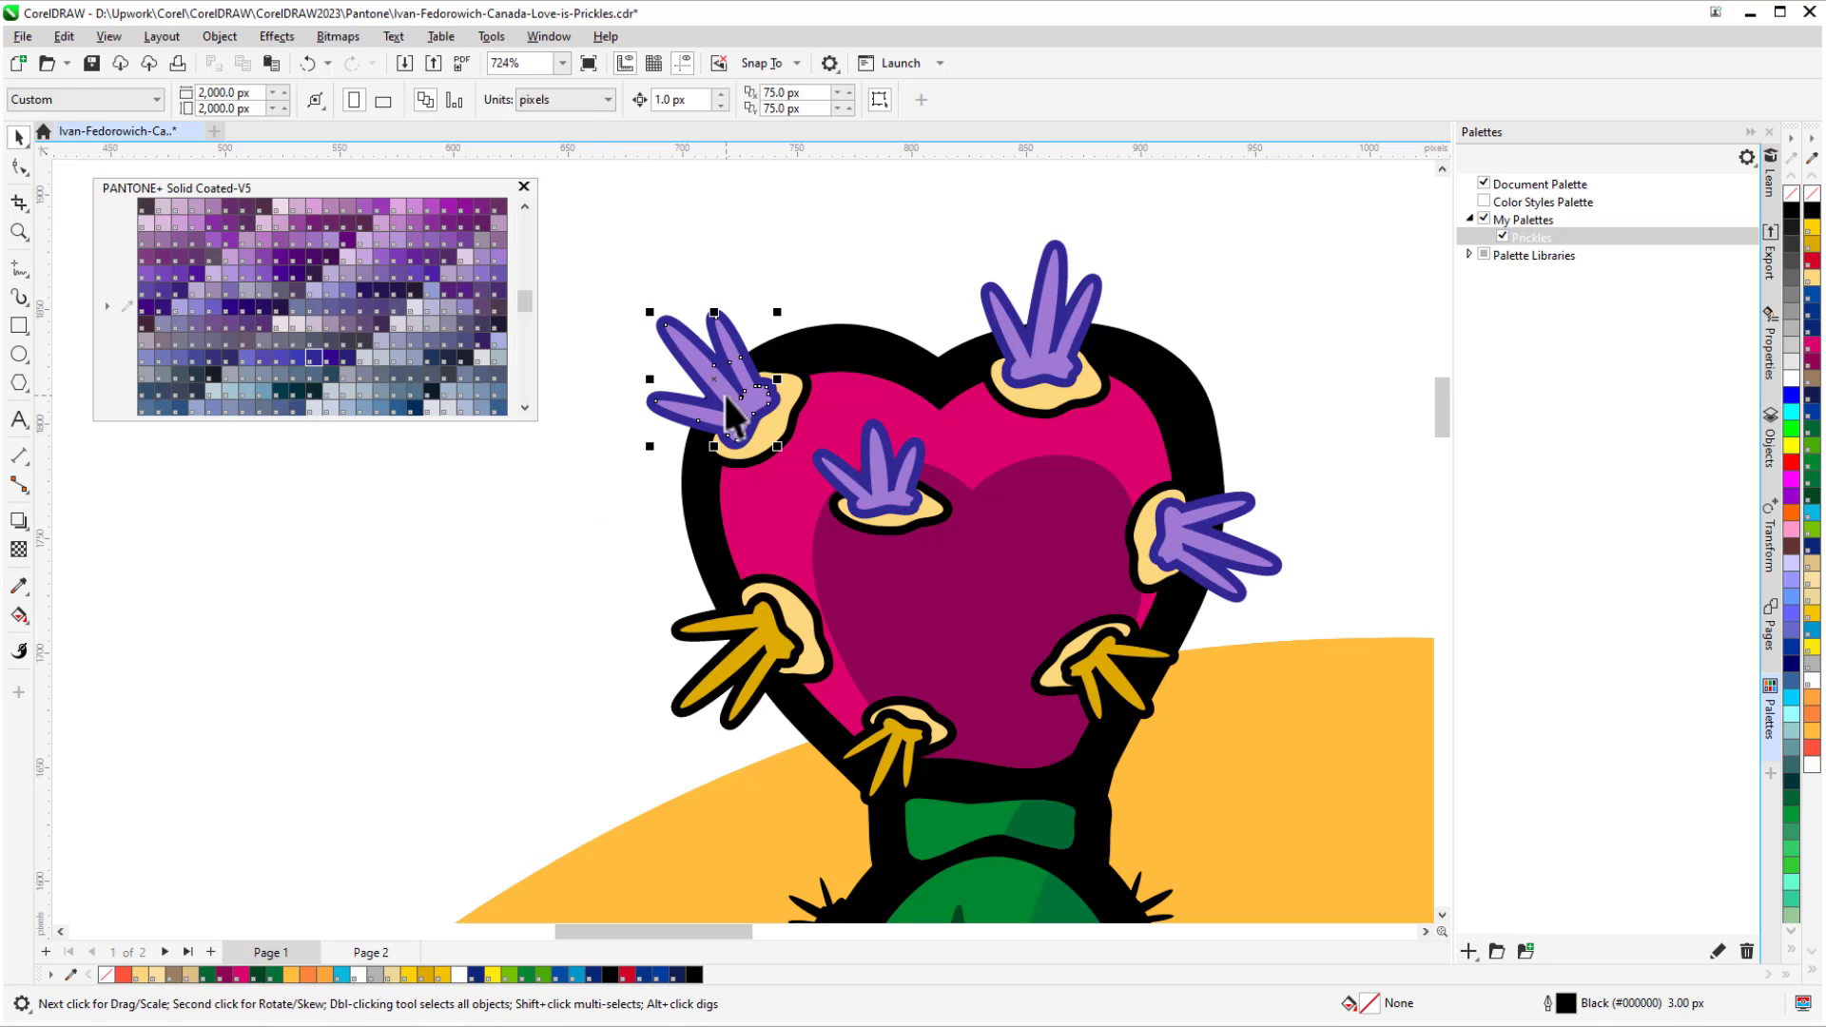
Give the upper-left prickle a PANTONE 199 U fill and PANTONE 2128 U outline.
{"action": "left_click", "coordinate": [717, 401]}
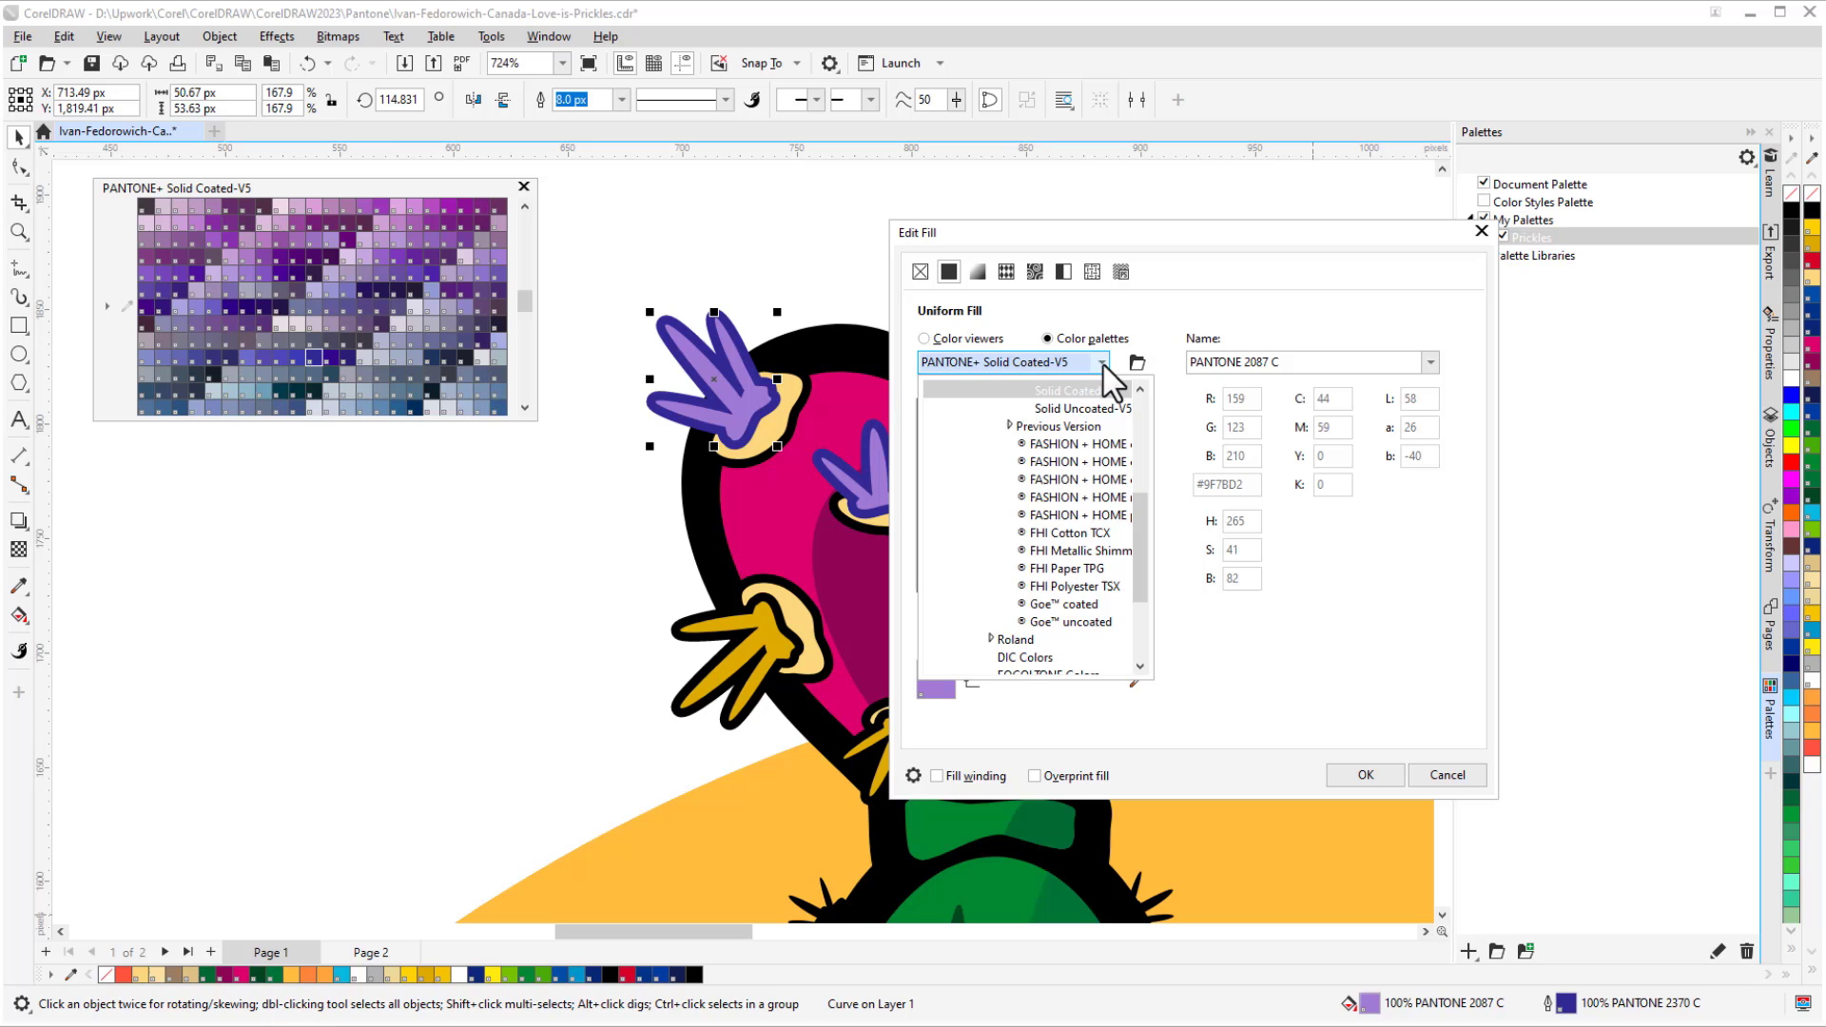
{"action": "left_click", "coordinate": [1080, 408]}
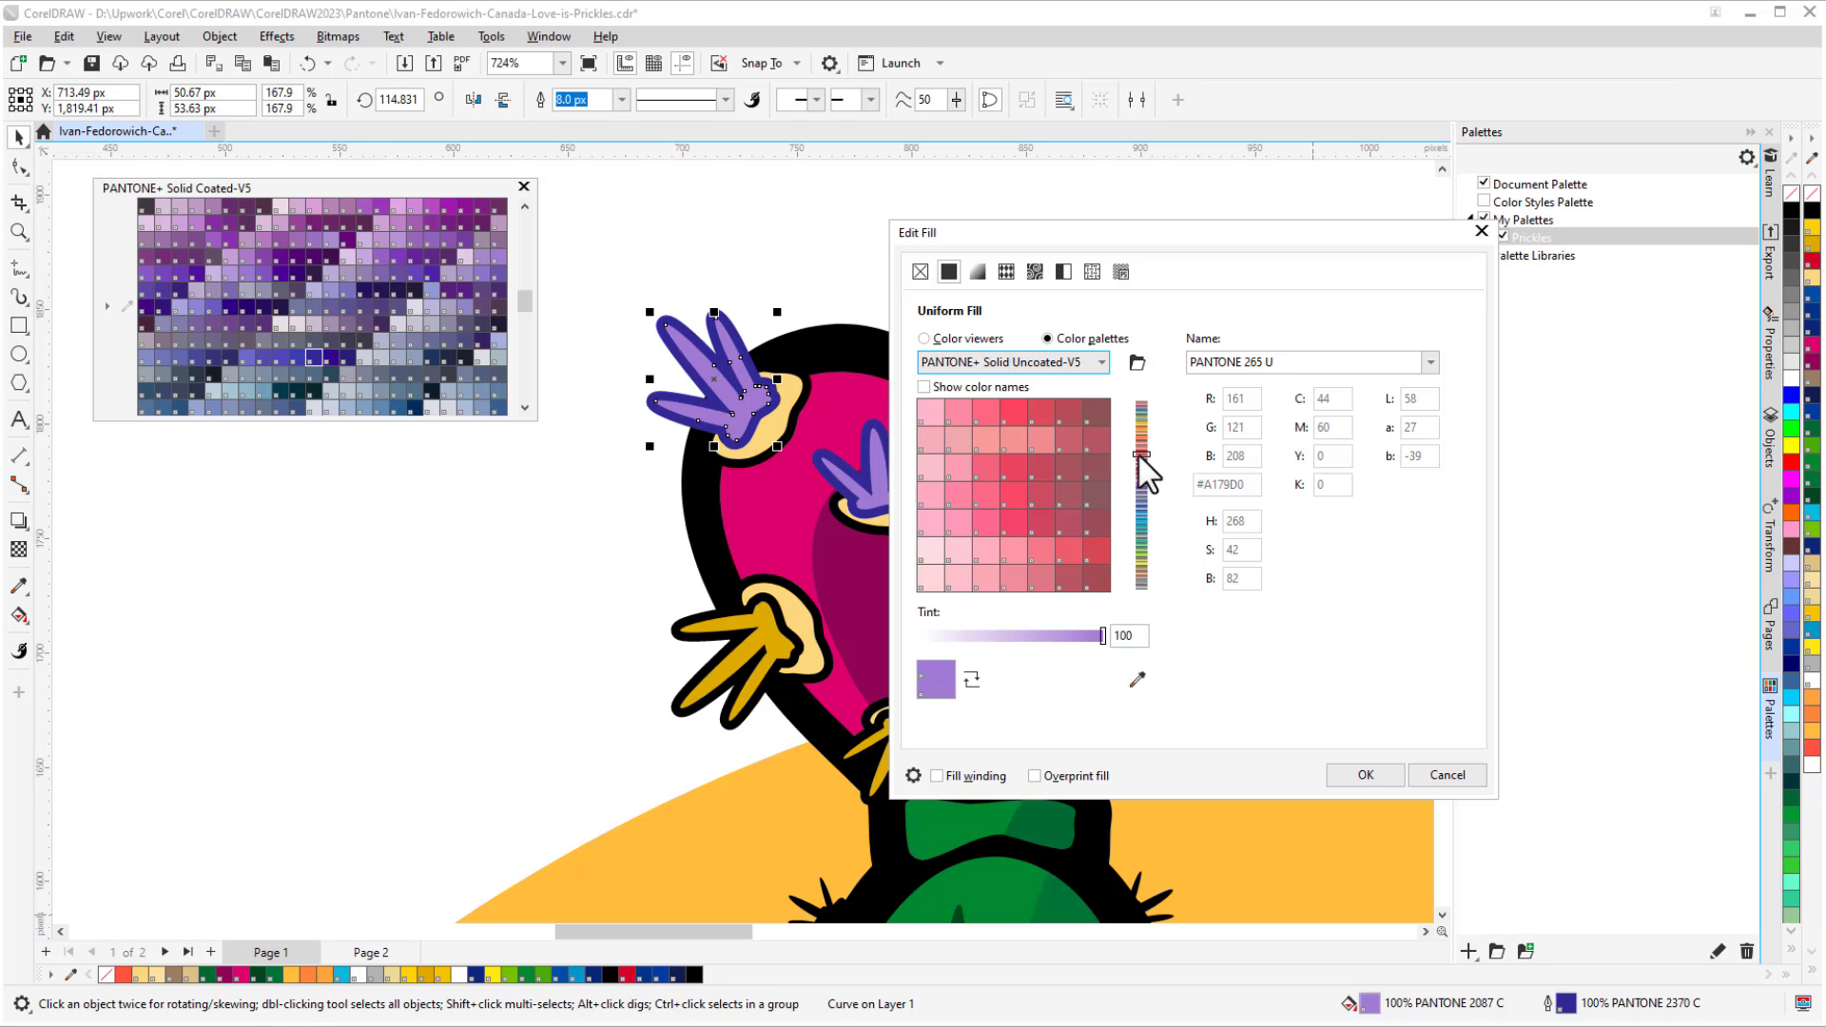
{"action": "left_click", "coordinate": [1364, 774]}
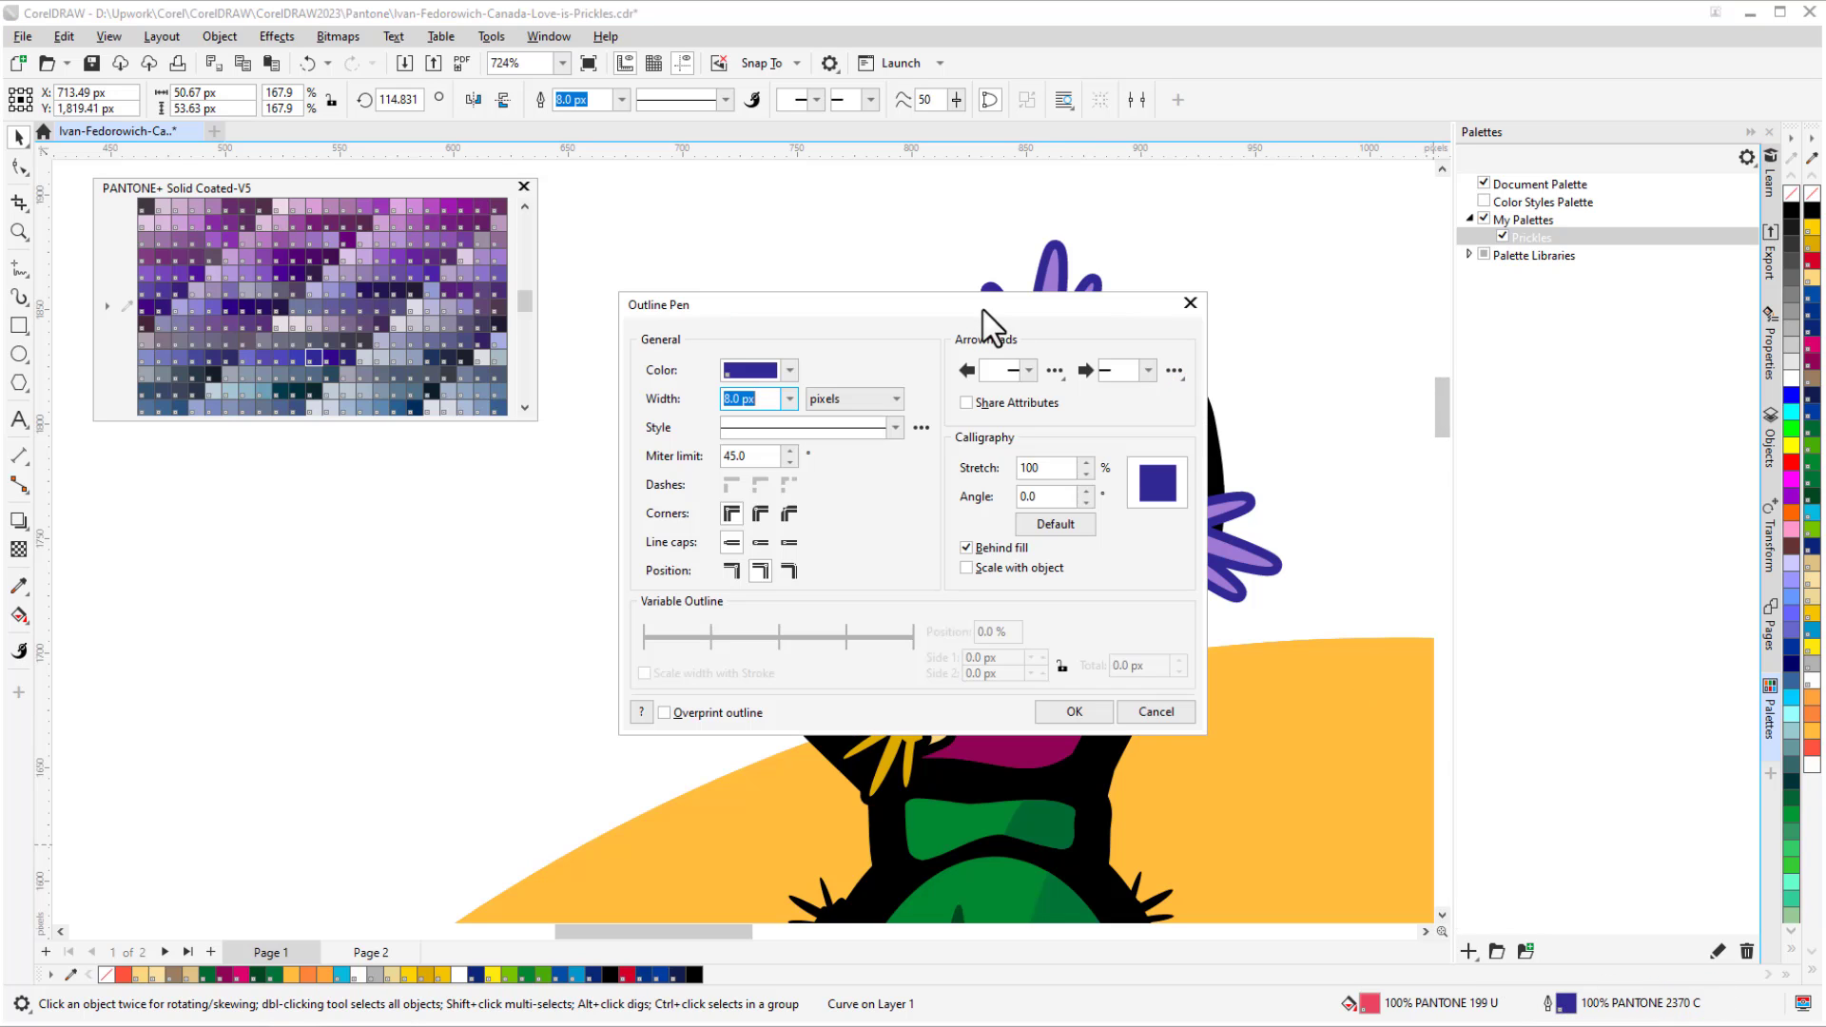
{"action": "left_click", "coordinate": [788, 369]}
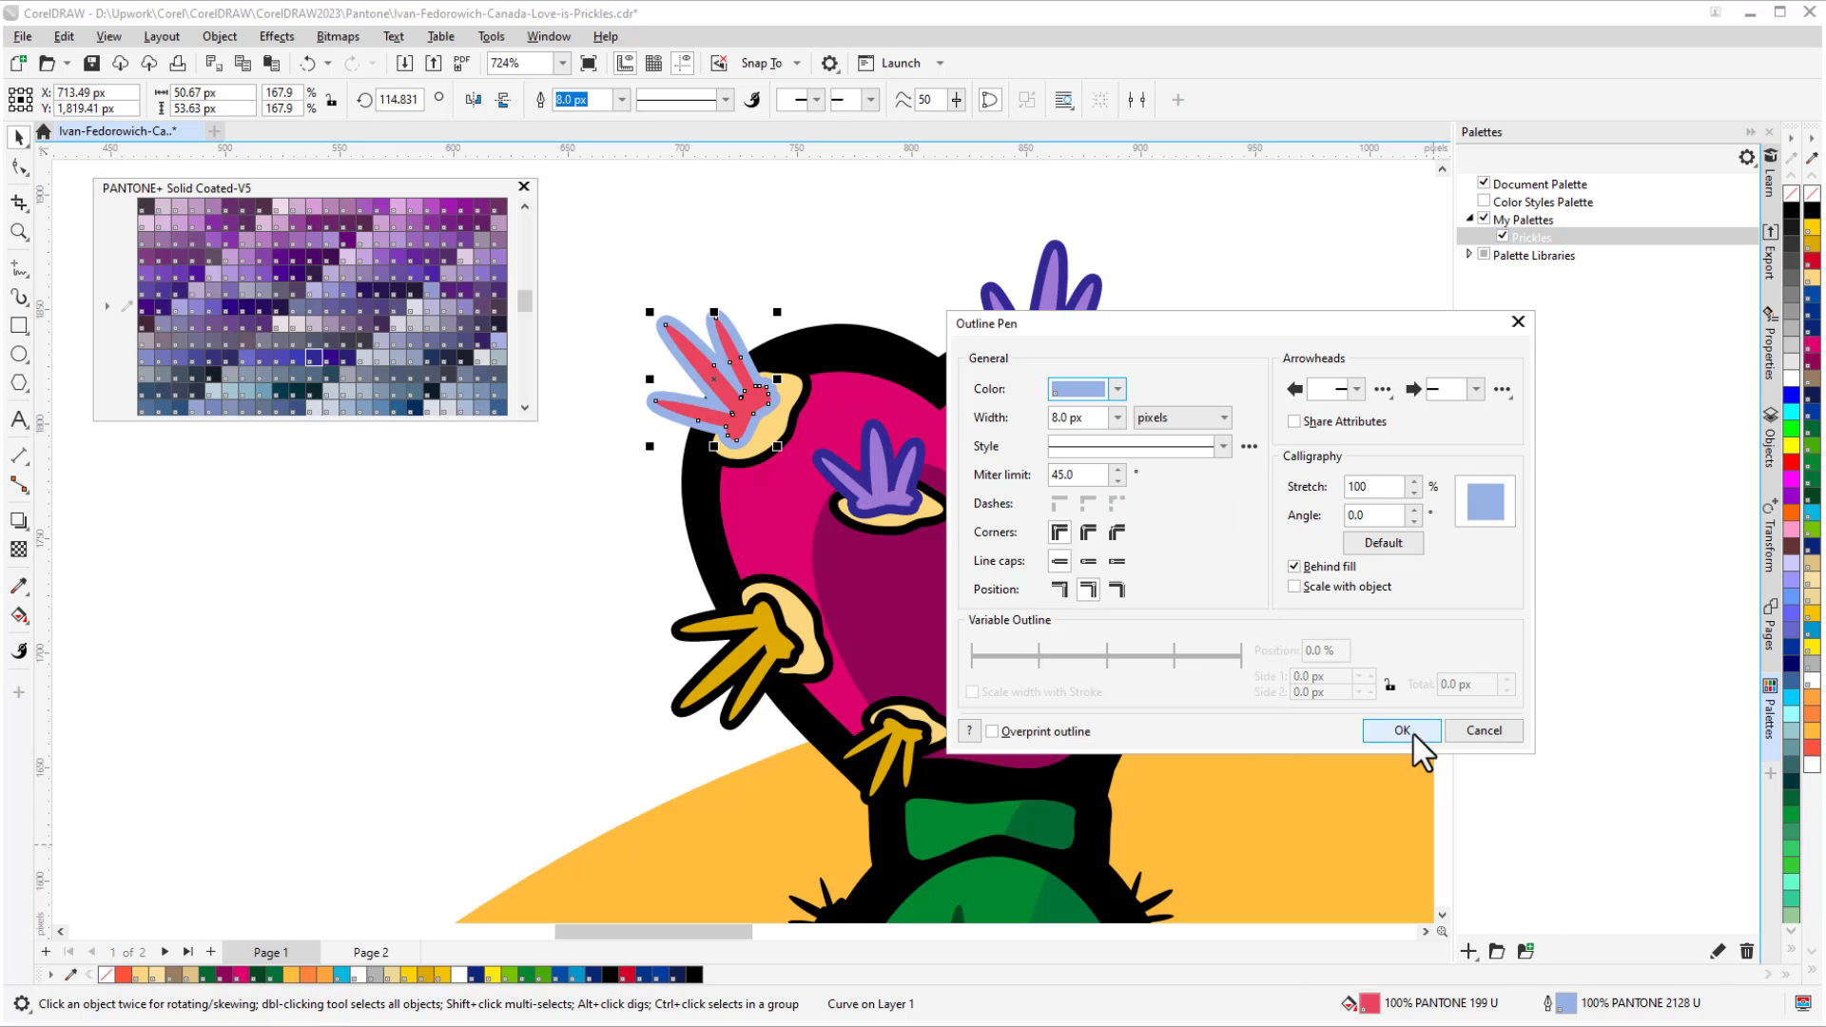
{"action": "left_click", "coordinate": [1401, 730]}
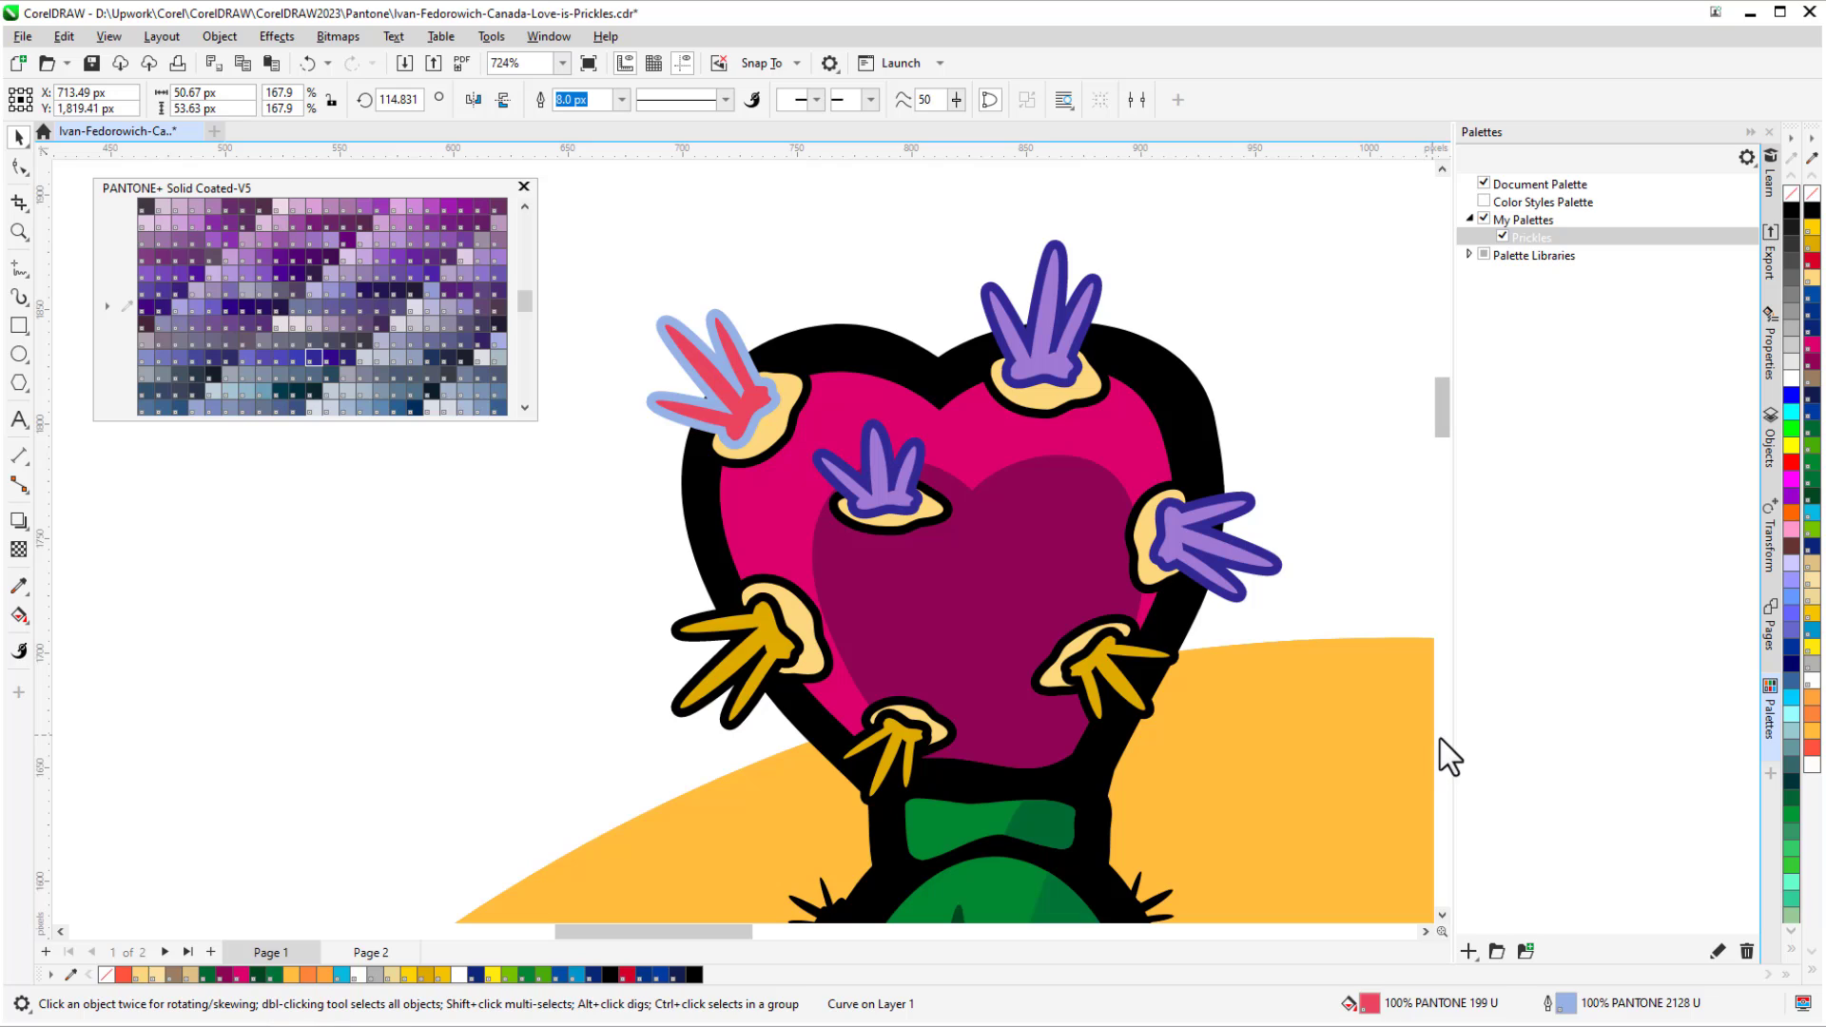
Fill the upper-left prickle with the PANTONE 226 C 60% swatch.
{"action": "left_click", "coordinate": [713, 378]}
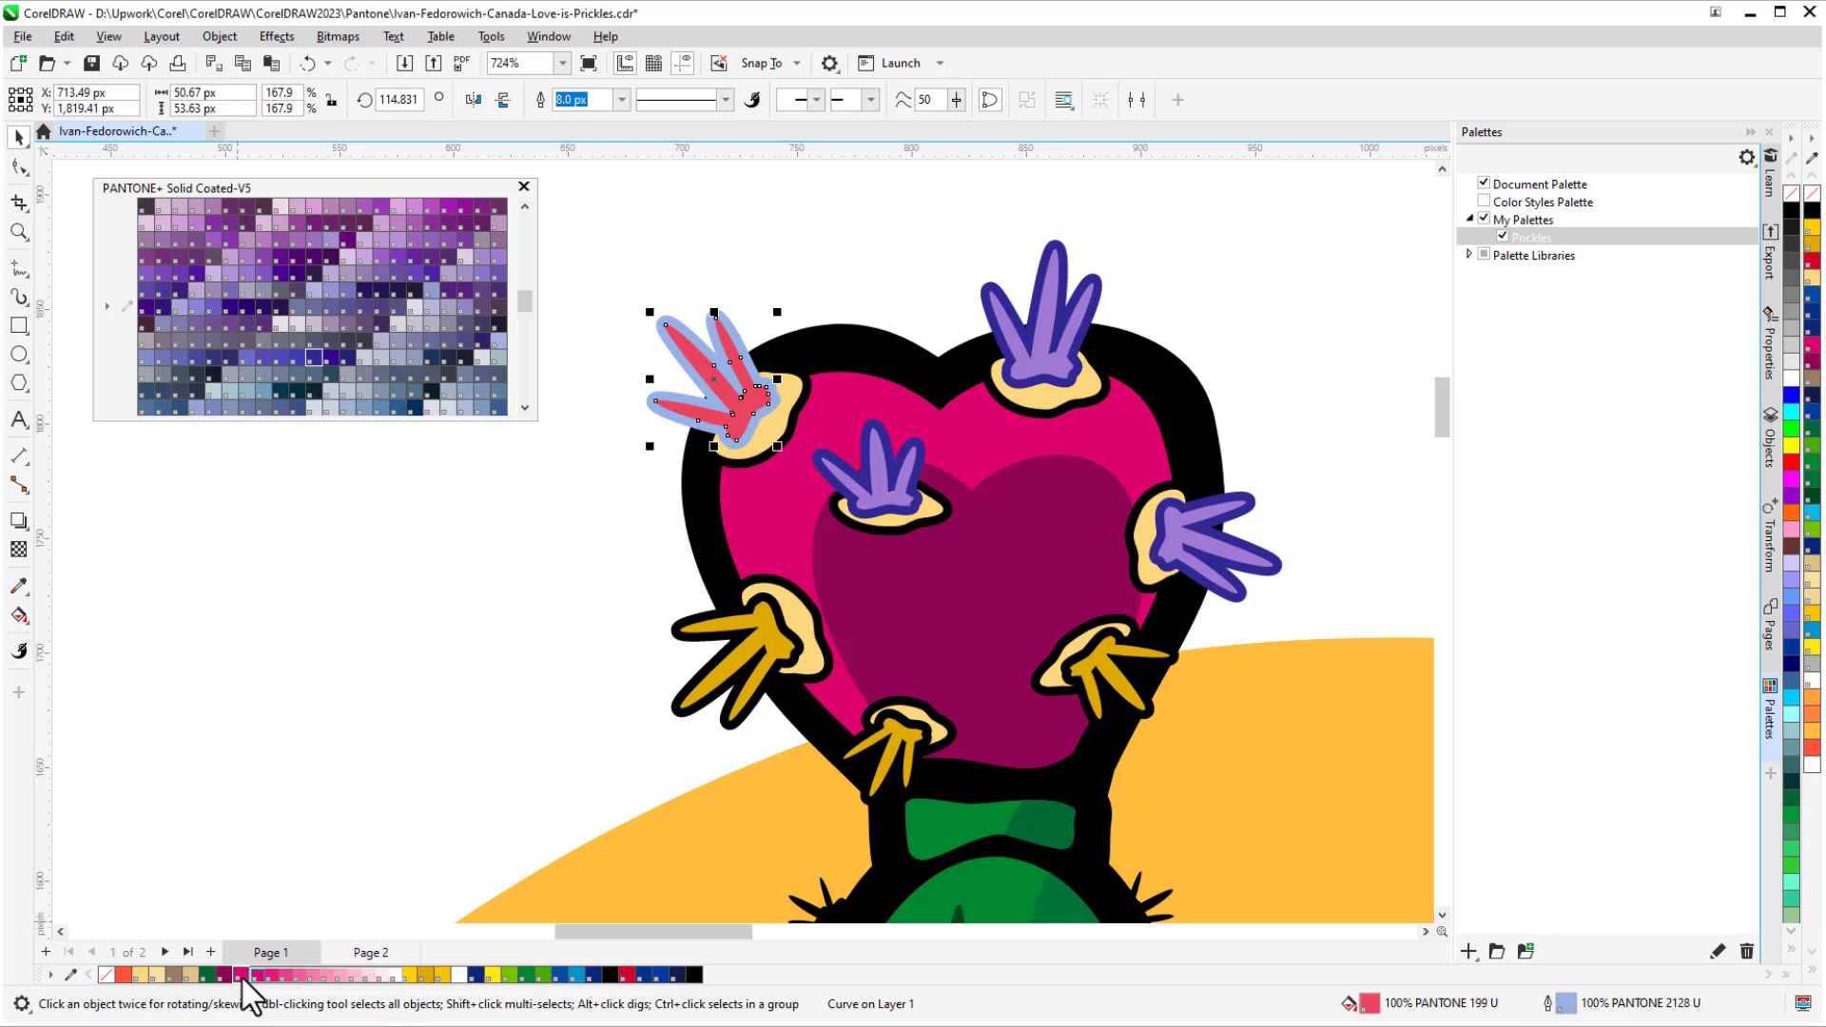
{"action": "left_click", "coordinate": [312, 975]}
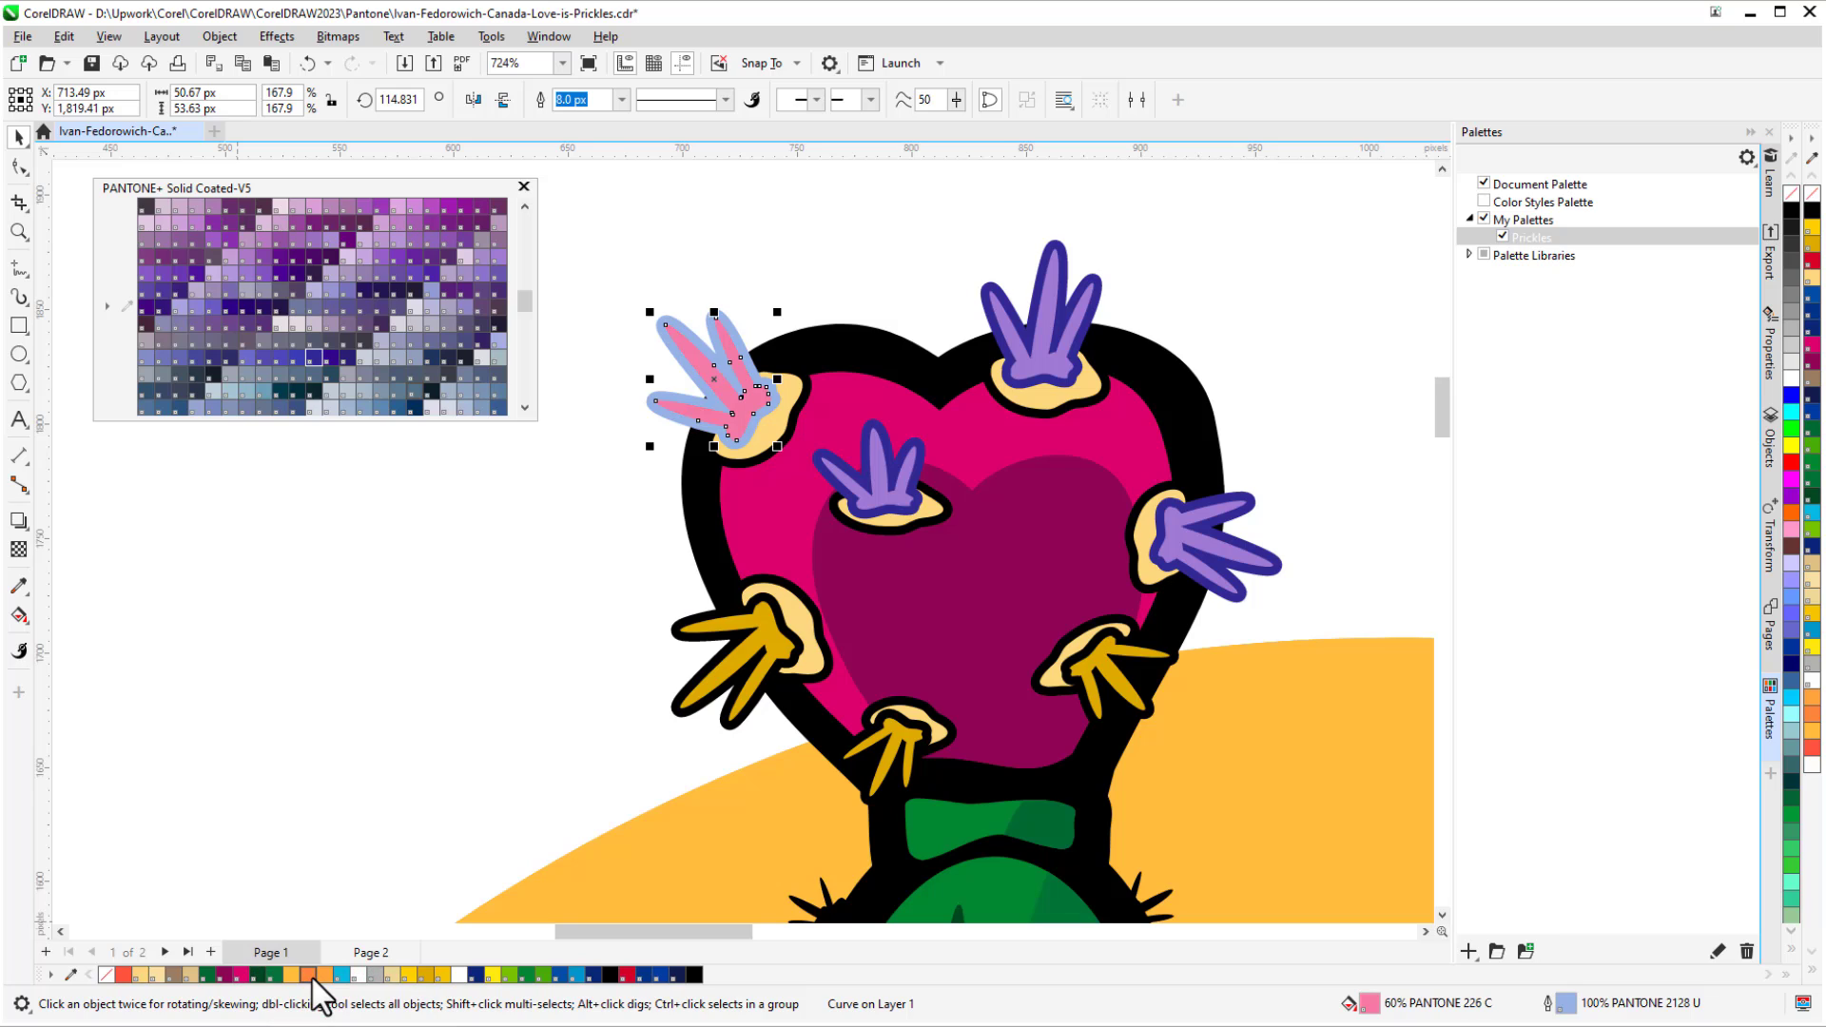
{"action": "mouse_move", "coordinate": [321, 920]}
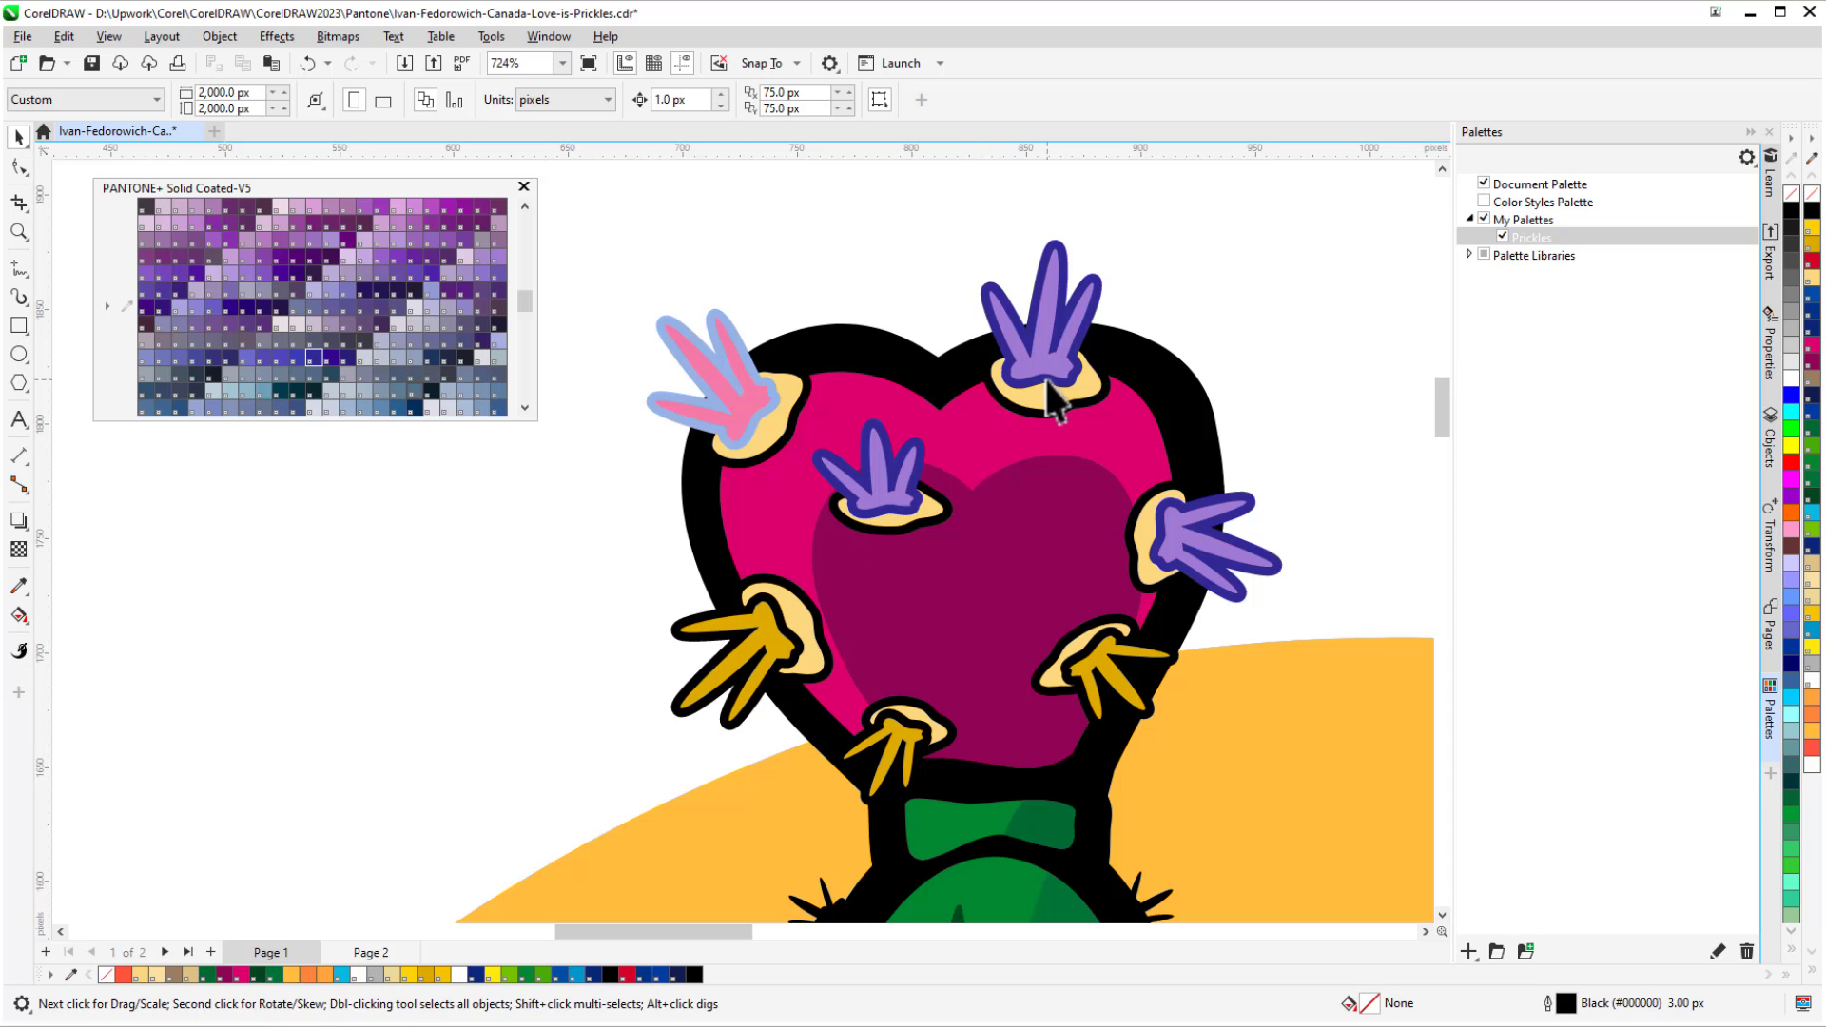
Select the top prickle and give the right prickle a deeper violet fill.
{"action": "left_click", "coordinate": [867, 469]}
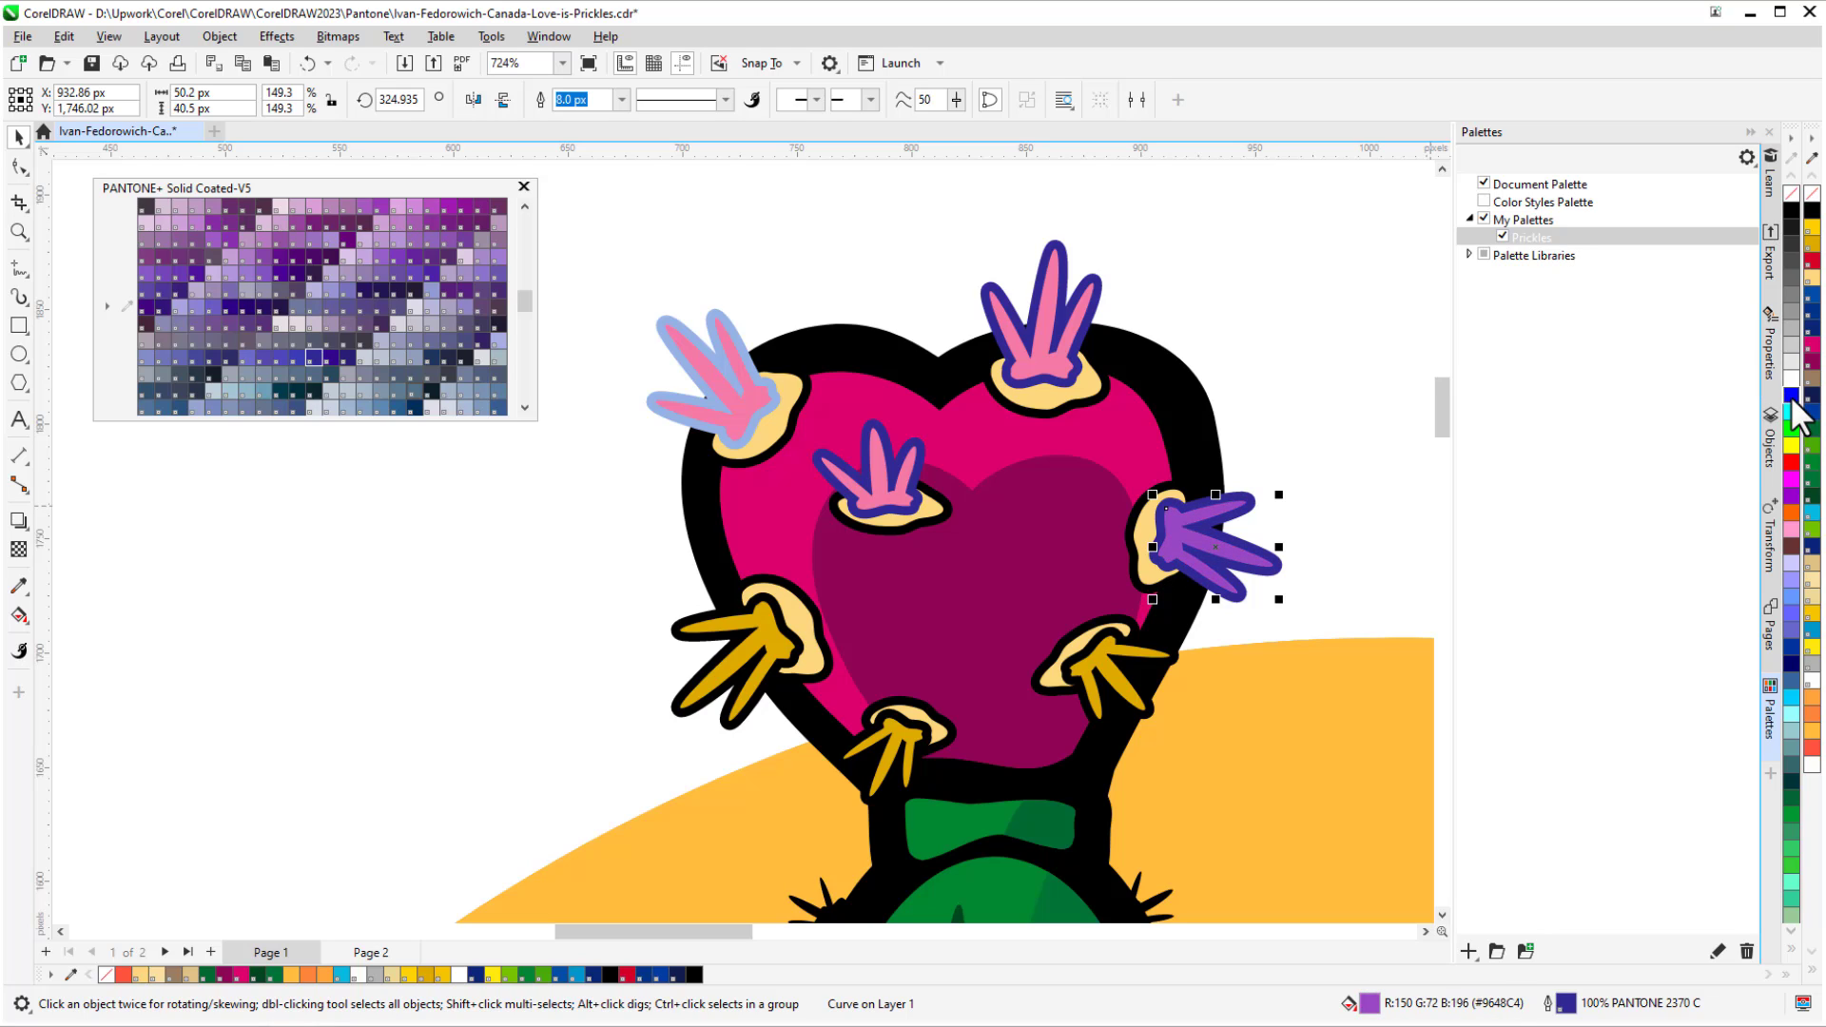
{"action": "left_click", "coordinate": [1808, 414]}
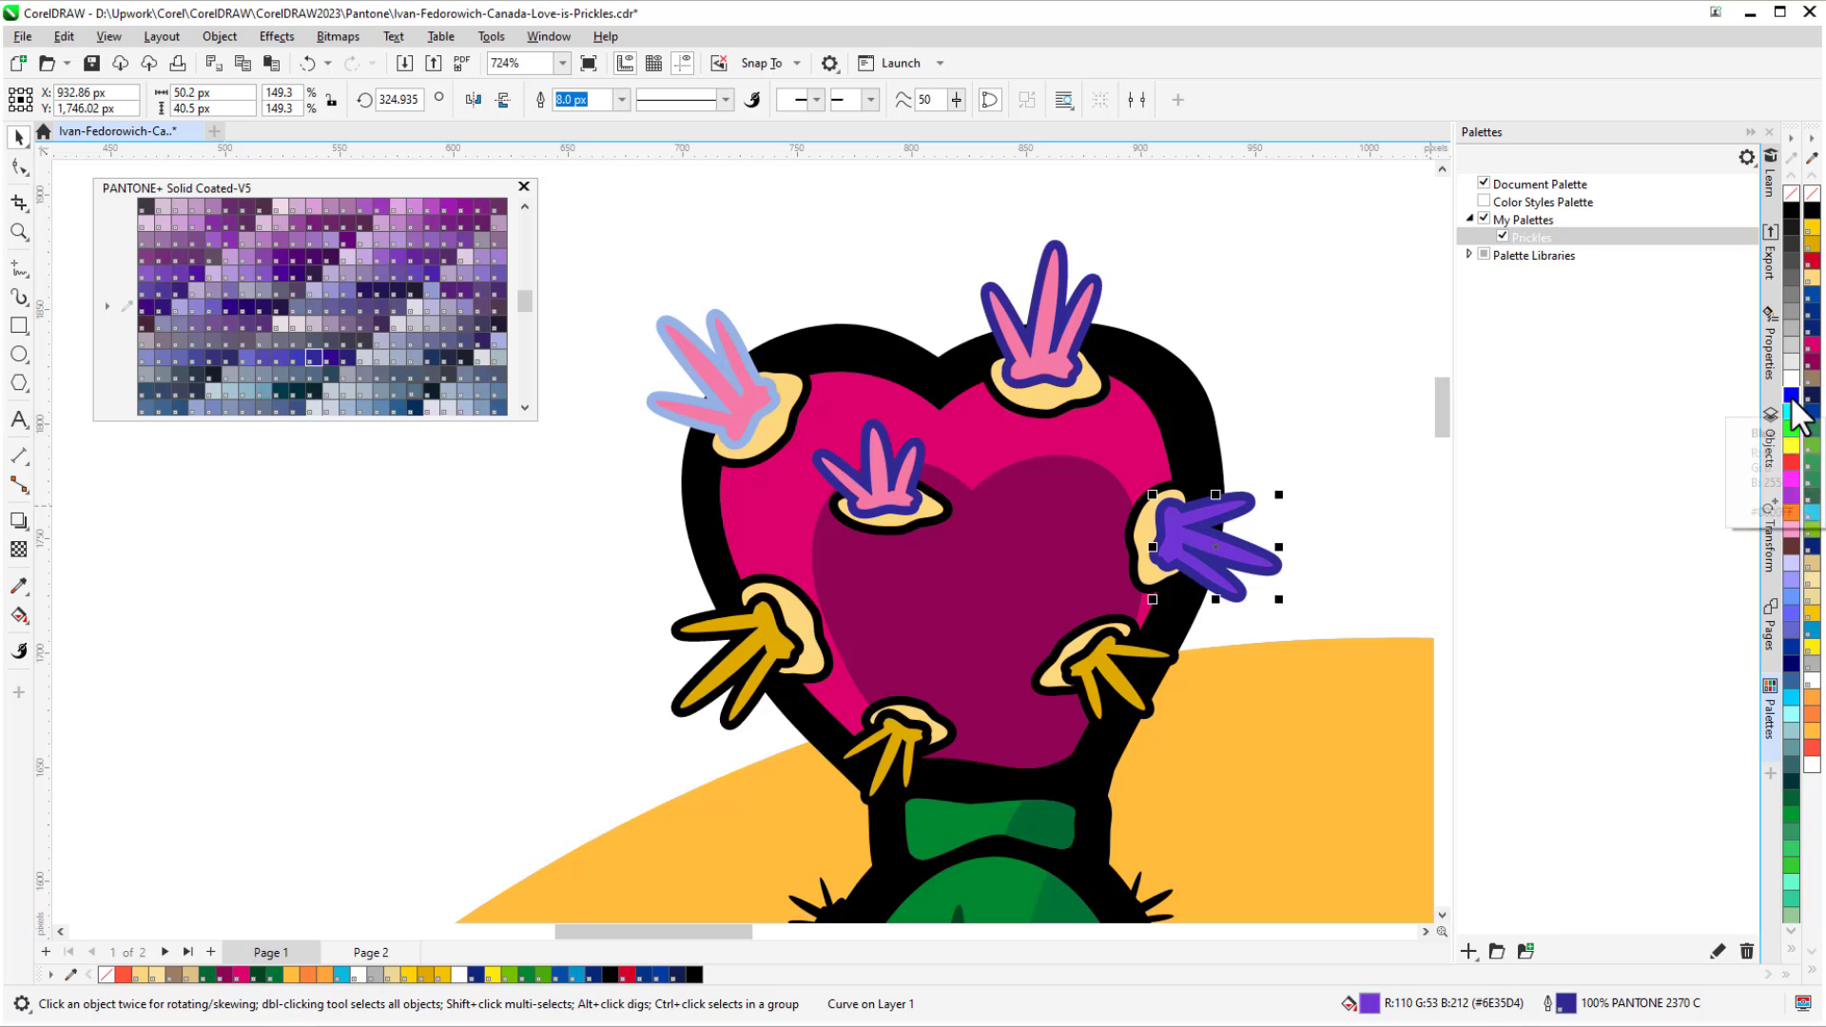
{"action": "mouse_move", "coordinate": [1794, 728]}
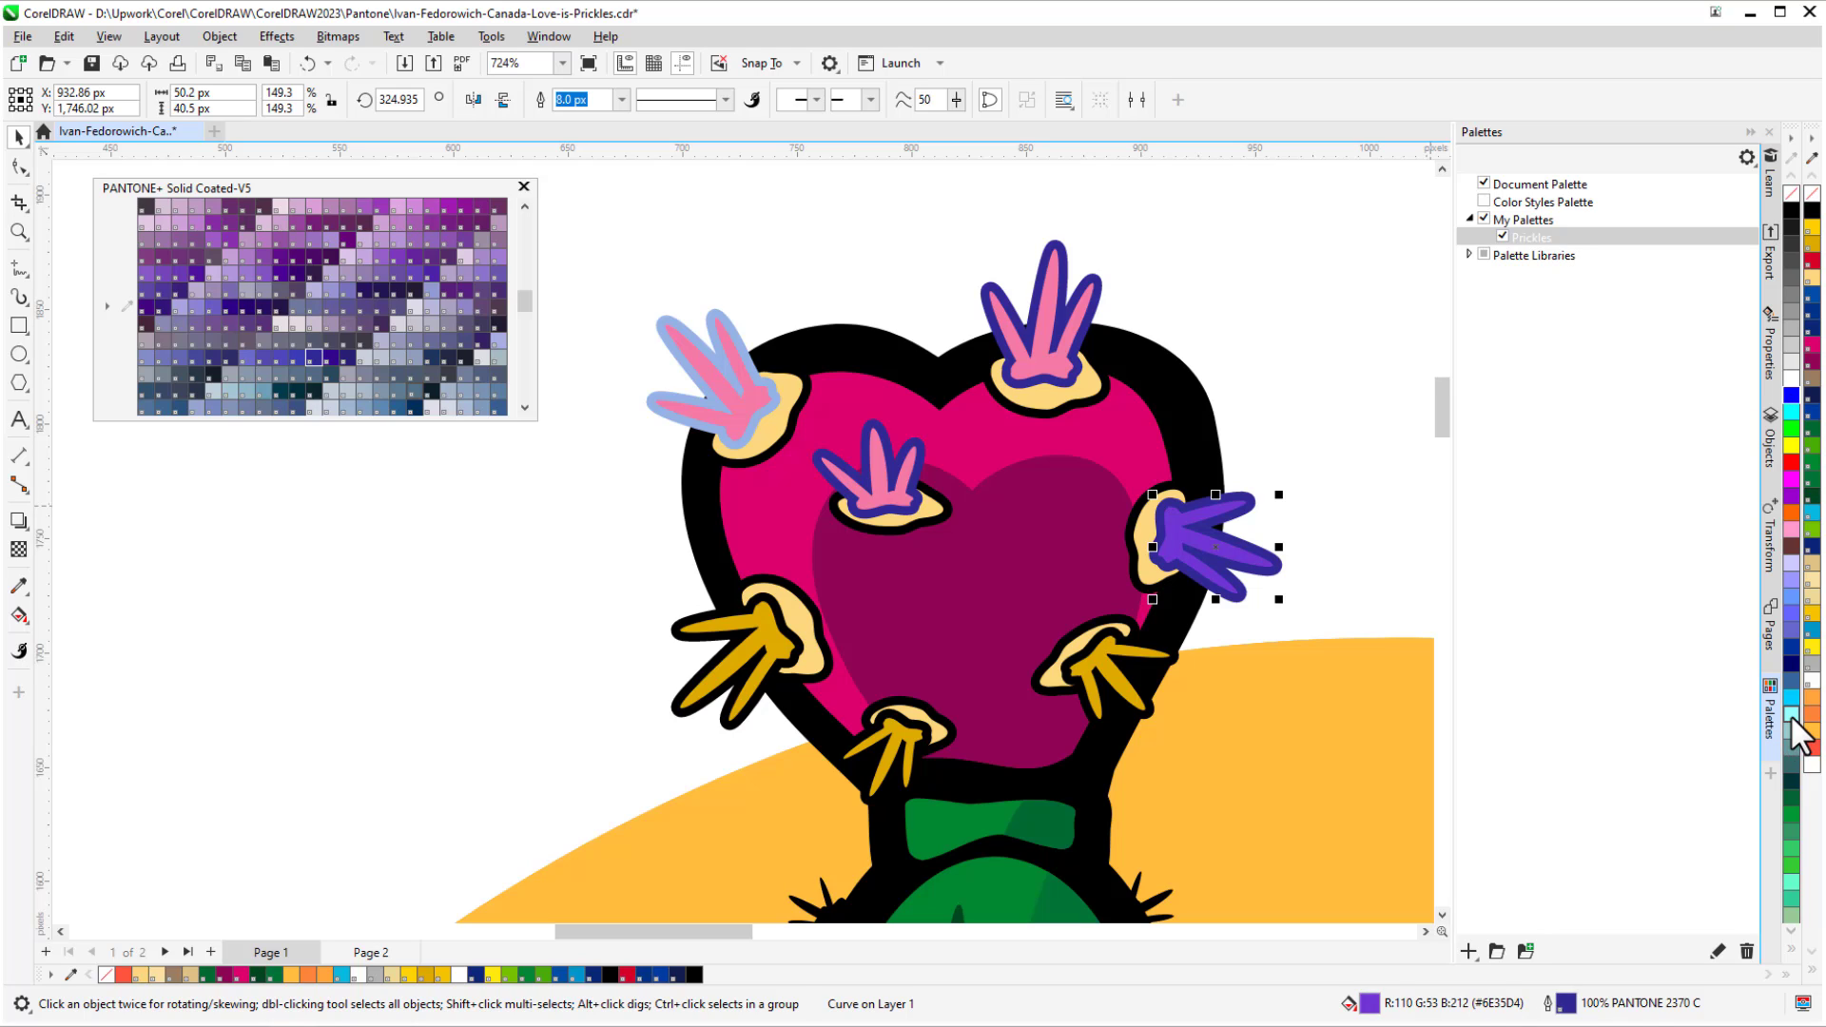